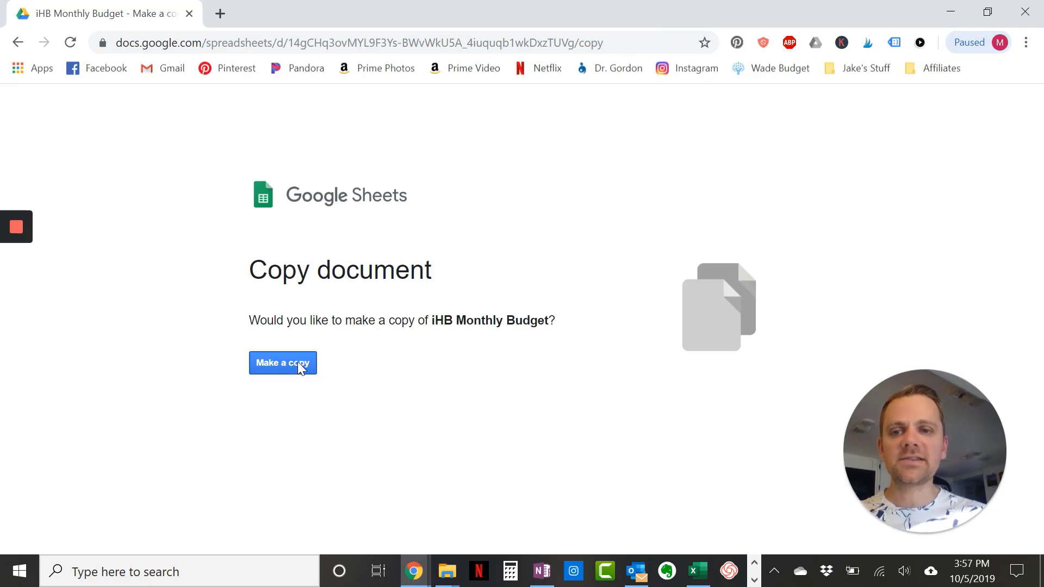
Make a copy of the iHB Monthly Budget spreadsheet and open it
{"action": "left_click", "coordinate": [283, 363]}
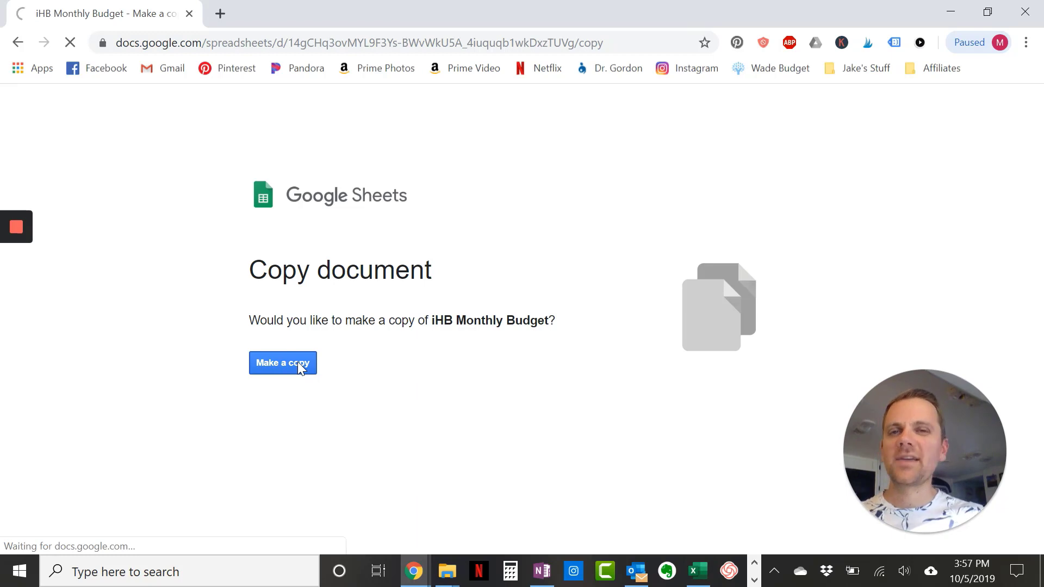
{"action": "left_click", "coordinate": [283, 363]}
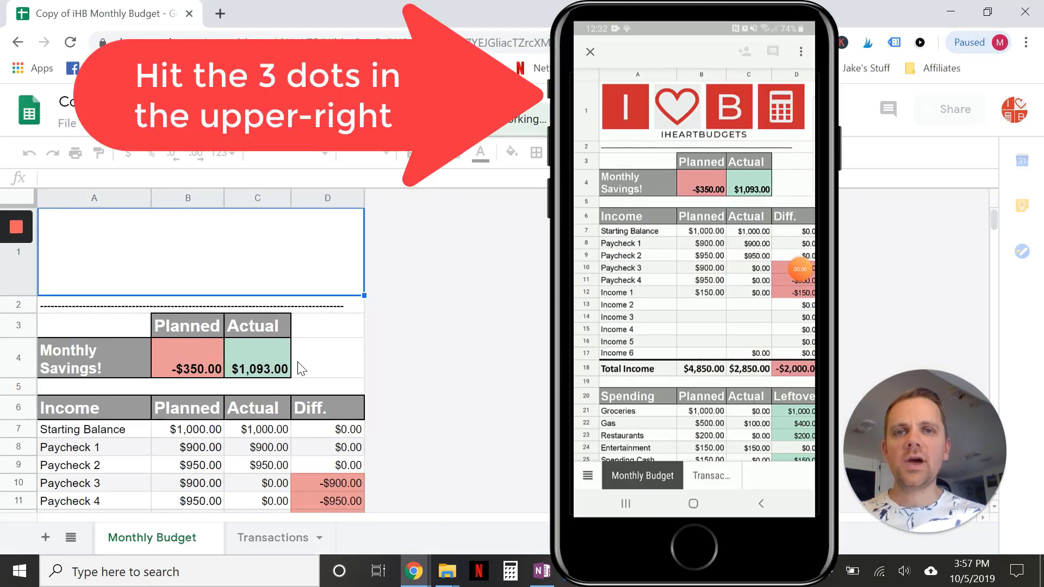
Replace the 'Copy of iHB Monthly Budget' title with a personal name starting 'Wade'
{"action": "left_click", "coordinate": [802, 52]}
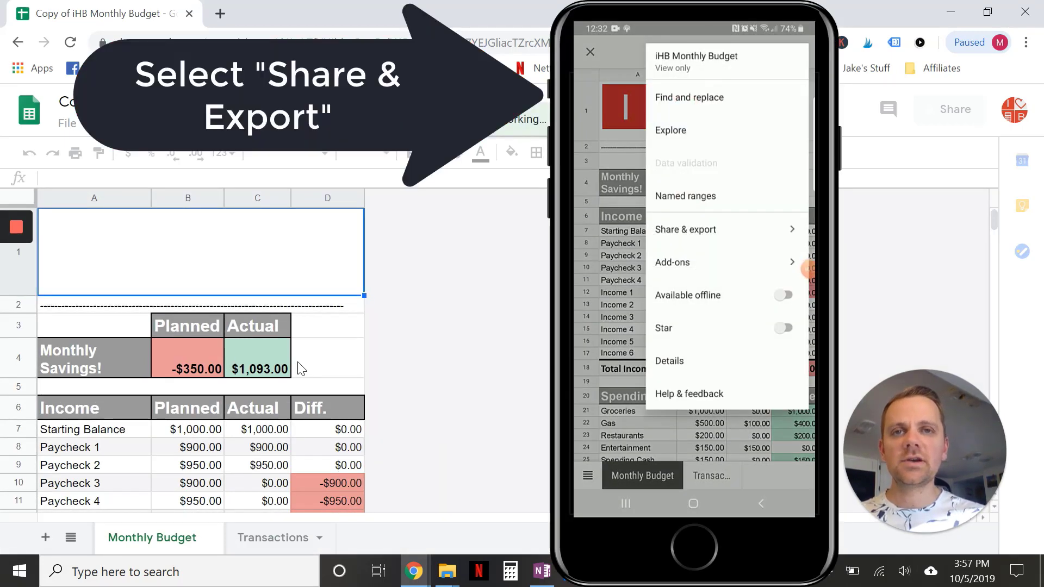
{"action": "left_click", "coordinate": [687, 229]}
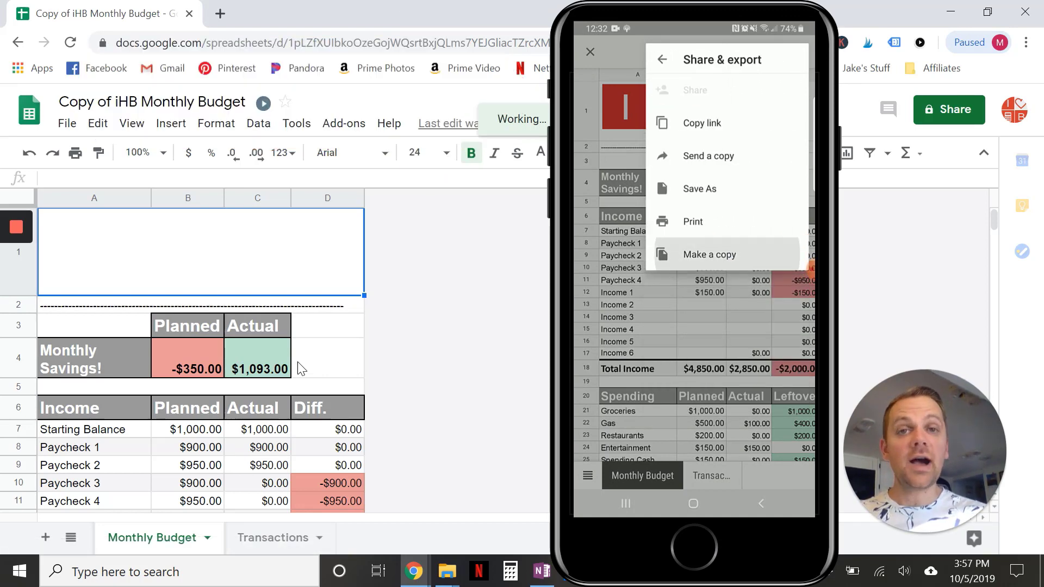
{"action": "left_click", "coordinate": [708, 255]}
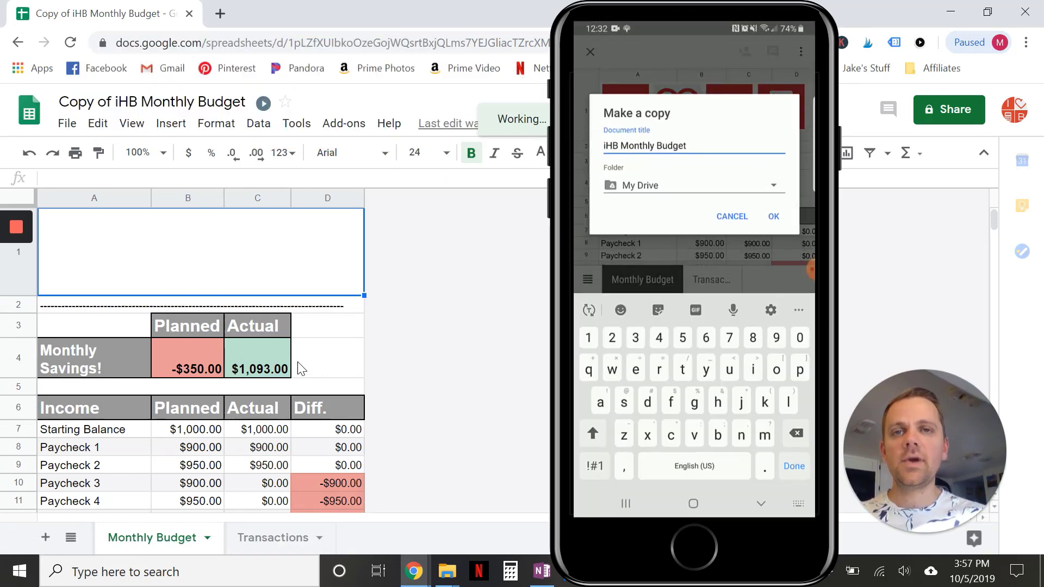
{"action": "type", "text": "Wad"}
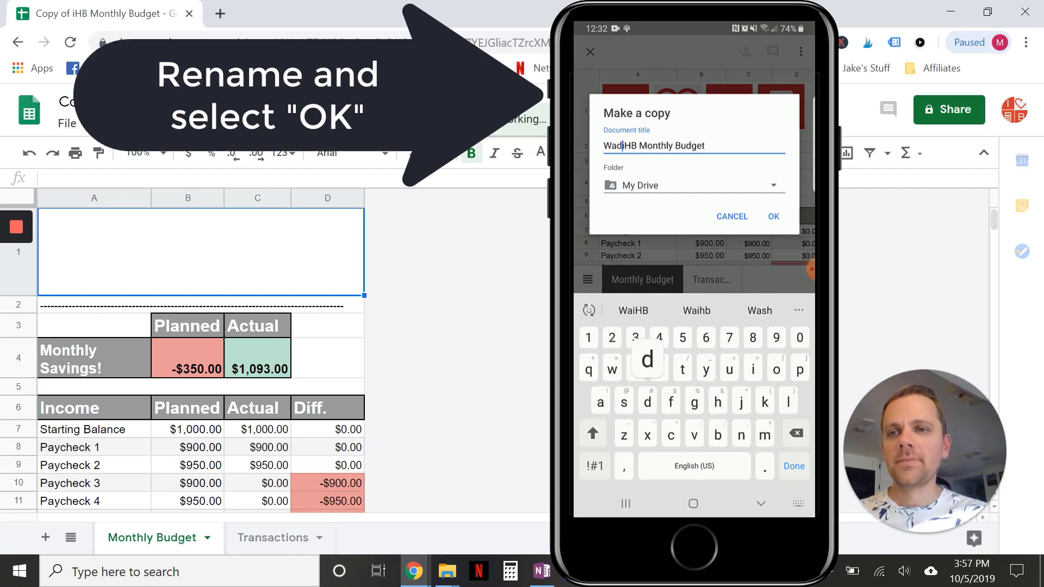
{"action": "type", "text": "e"}
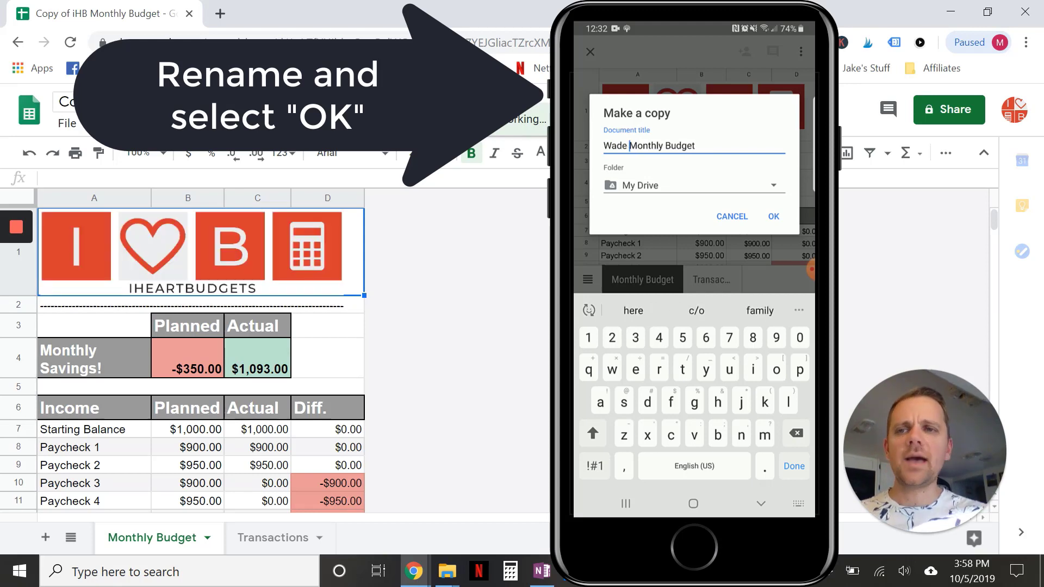
{"action": "left_click", "coordinate": [594, 467]}
{"action": "type", "text": " - 2019"}
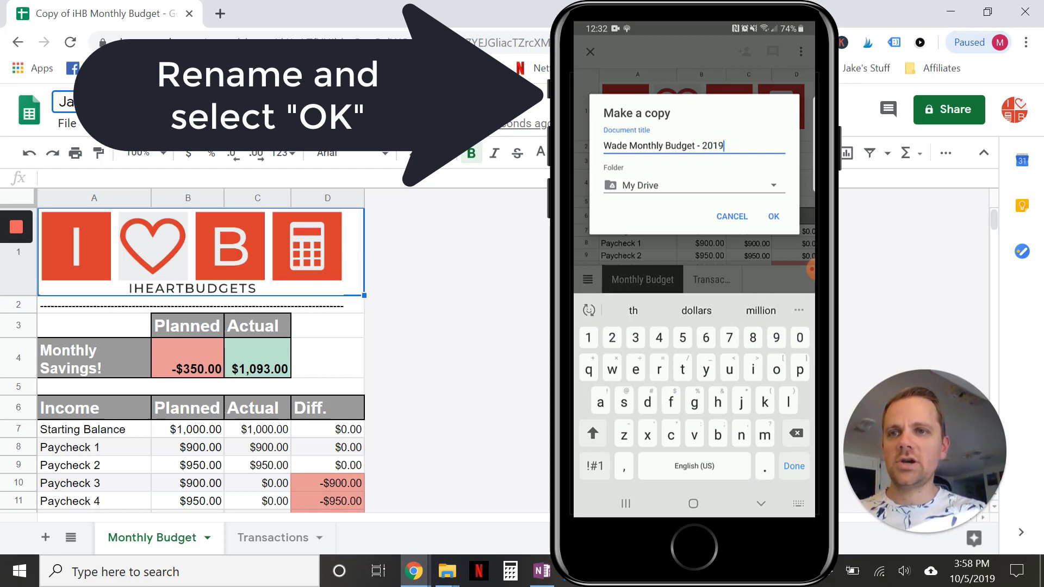
Append ' - Oct 2019' to the spreadsheet title
{"action": "left_click", "coordinate": [774, 216]}
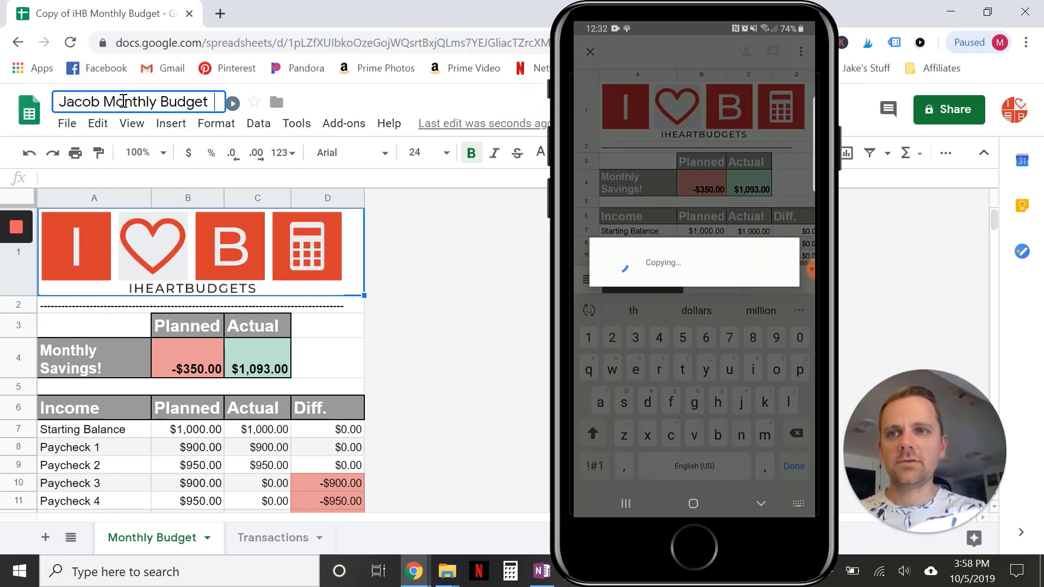
{"action": "type", "text": "-"}
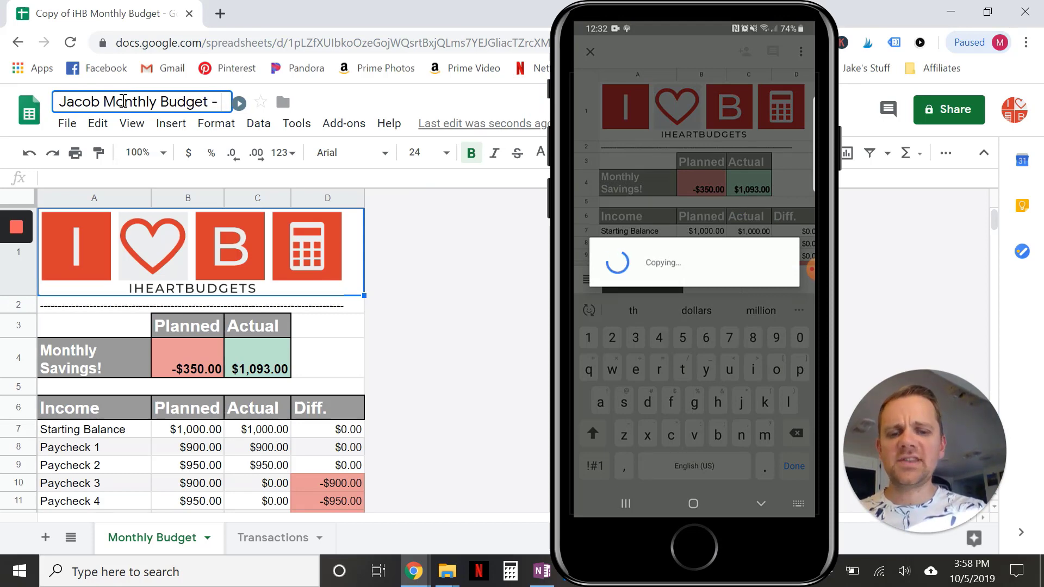
{"action": "type", "text": "Oct 2019"}
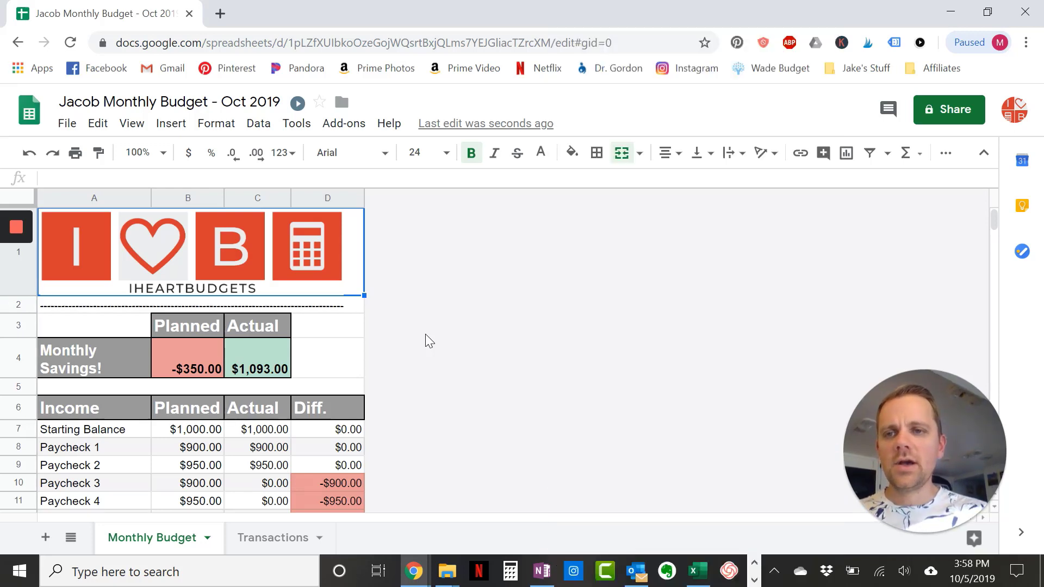
{"action": "mouse_move", "coordinate": [333, 372]}
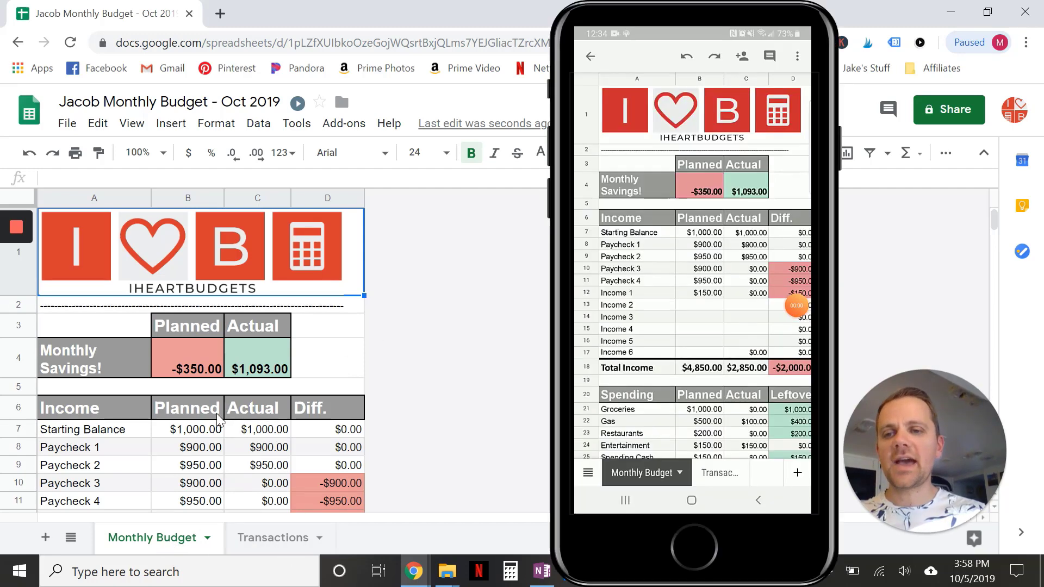
{"action": "scroll", "scroll_direction": "down", "scroll_amount": 3}
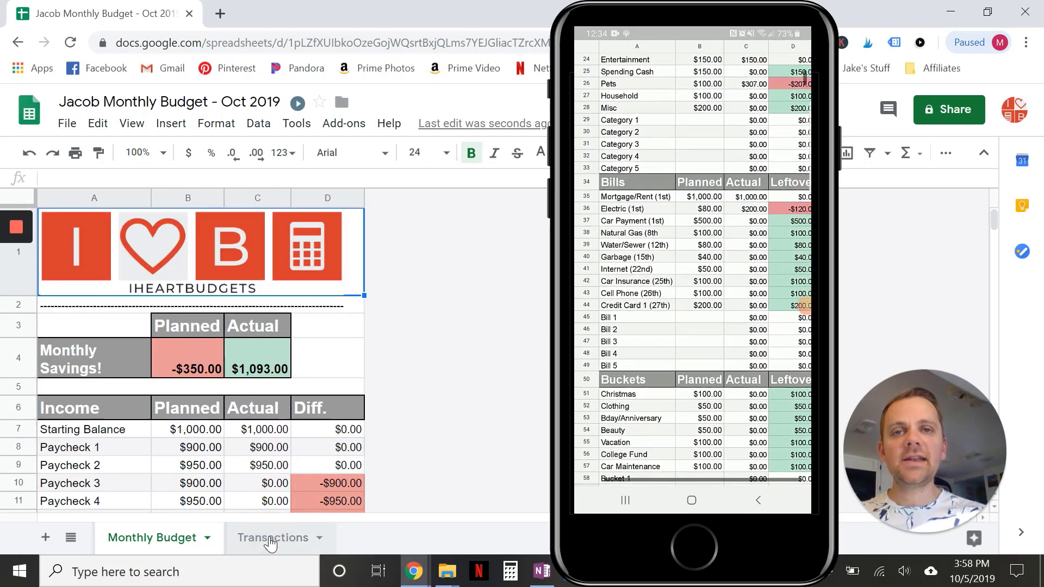
{"action": "left_click", "coordinate": [273, 537]}
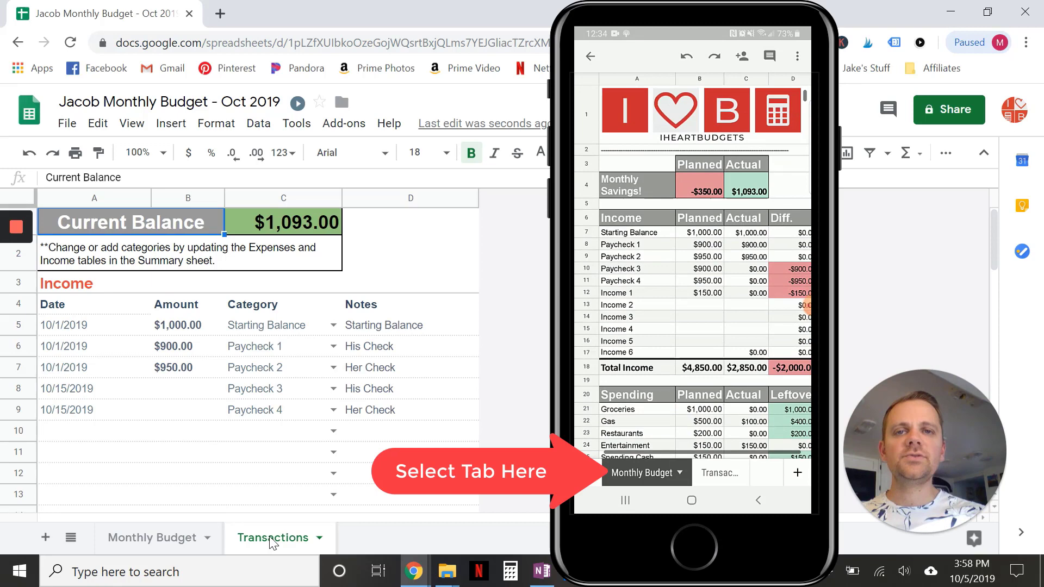
{"action": "left_click", "coordinate": [718, 473]}
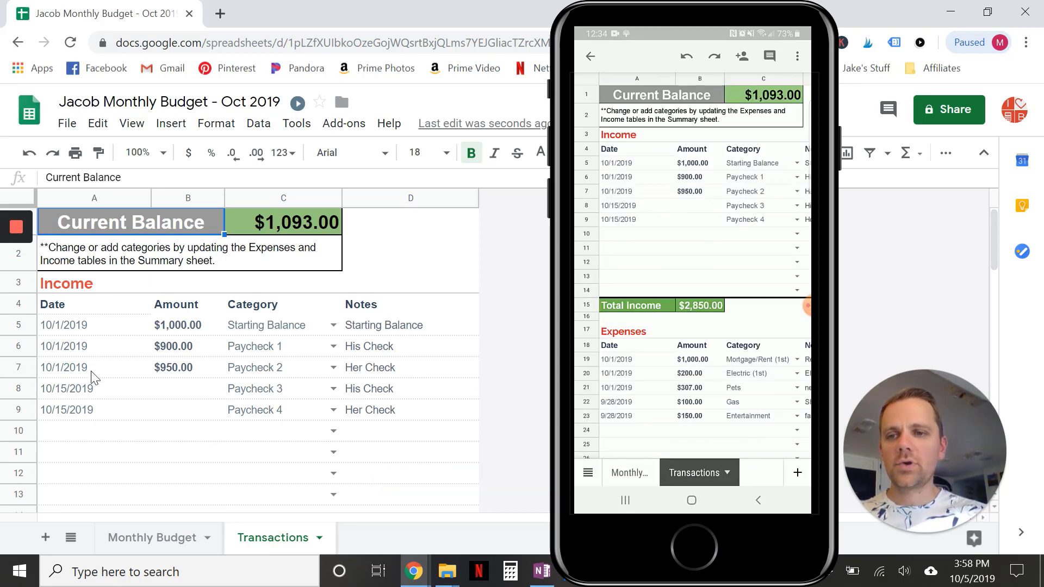
{"action": "scroll", "scroll_direction": "down", "scroll_amount": 3}
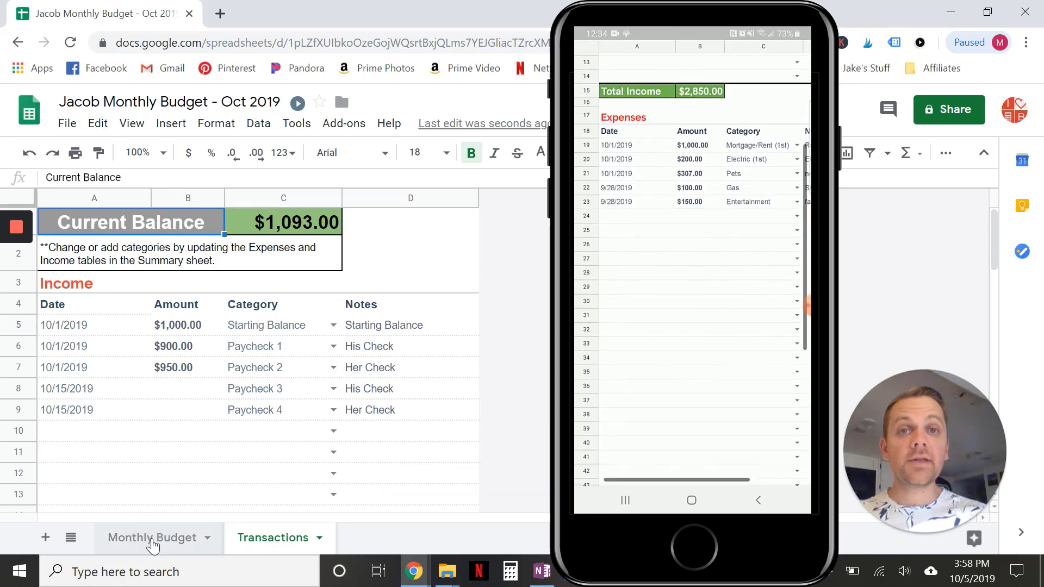
{"action": "left_click", "coordinate": [153, 538]}
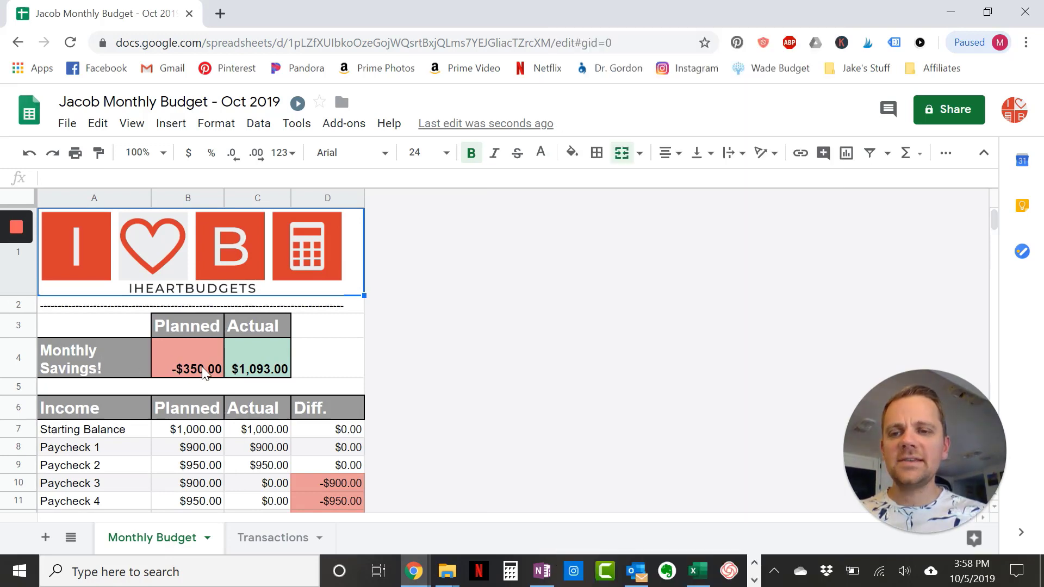
{"action": "left_click", "coordinate": [188, 369]}
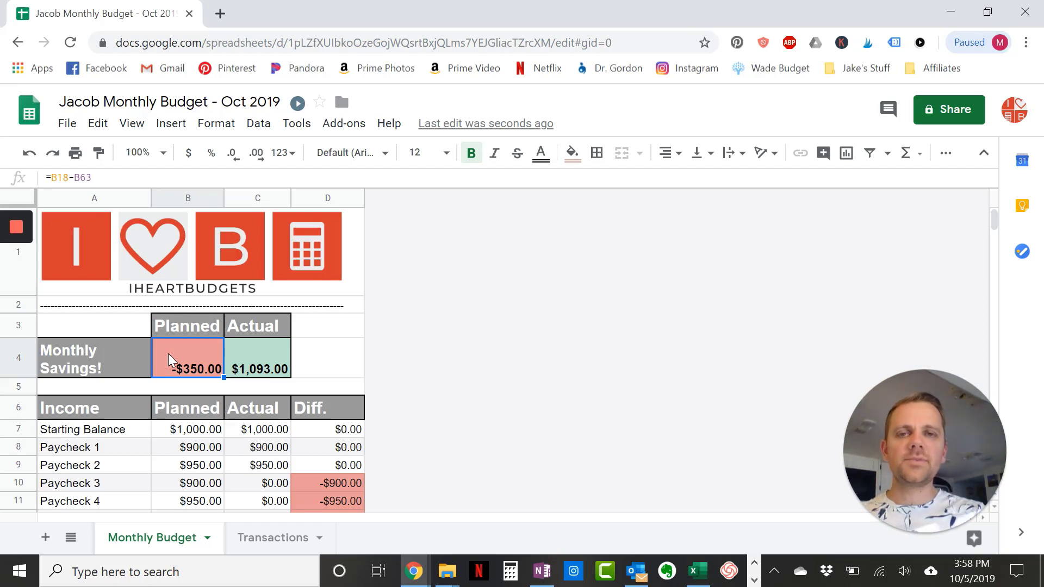
{"action": "left_click", "coordinate": [256, 369]}
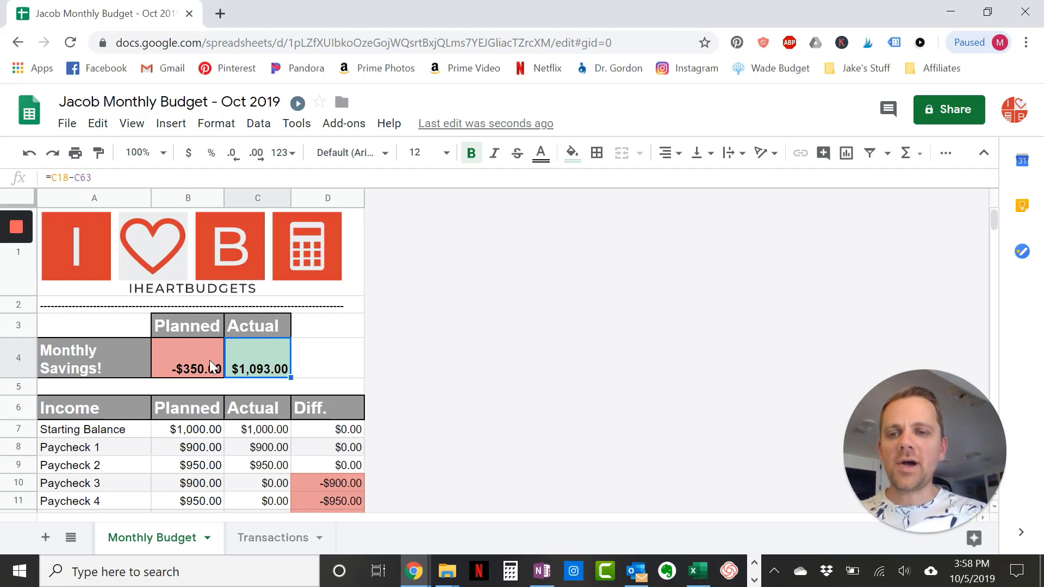
{"action": "left_click", "coordinate": [187, 360]}
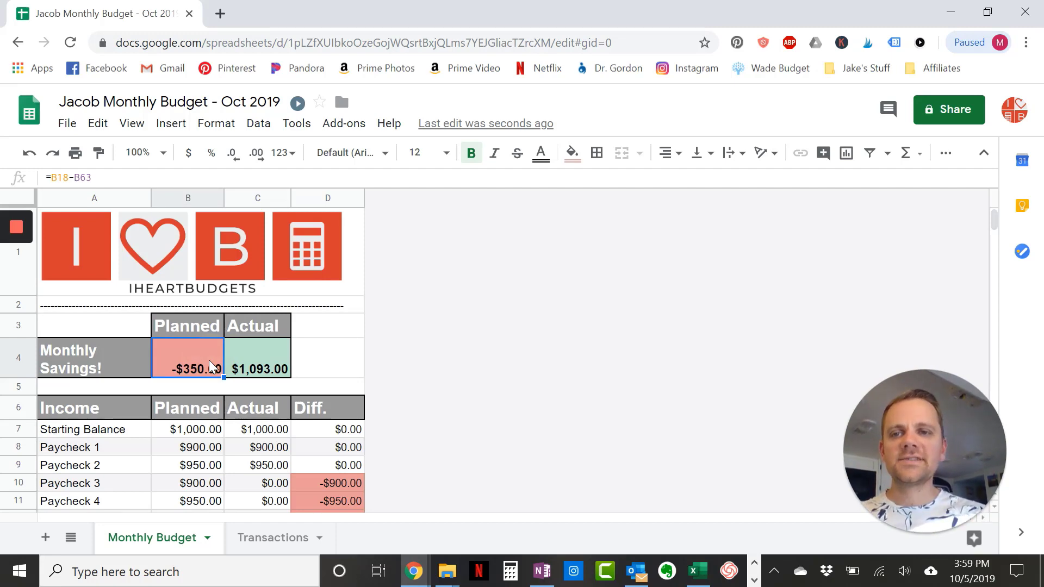
{"action": "scroll", "scroll_direction": "down", "scroll_amount": 3}
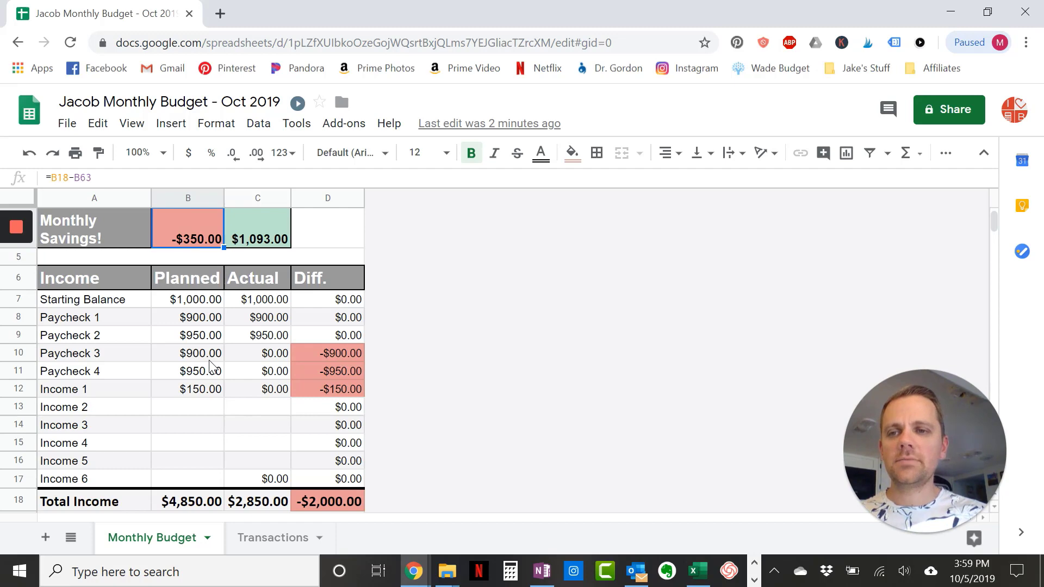
{"action": "mouse_move", "coordinate": [123, 300]}
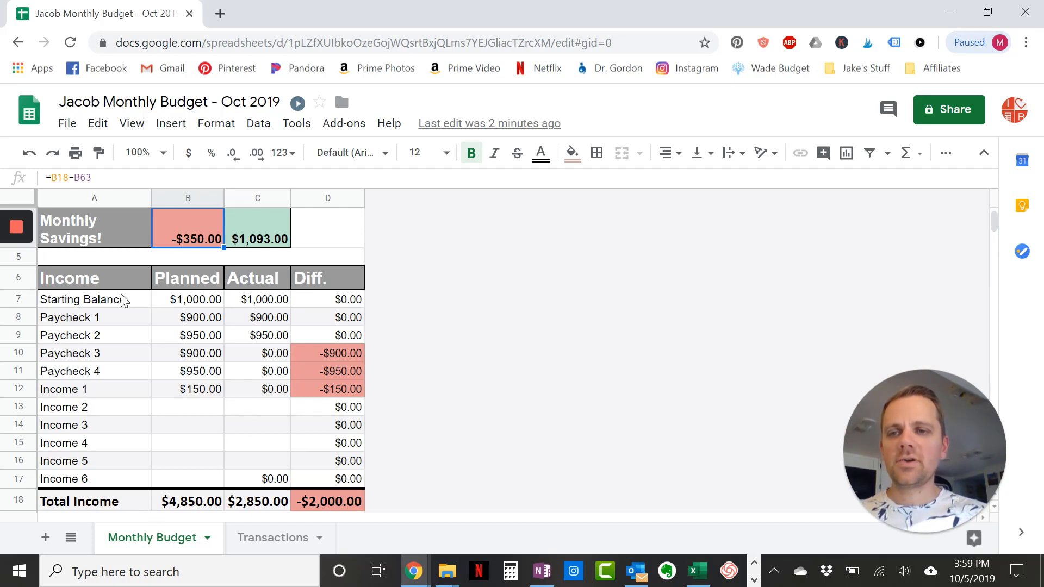
Set the planned Starting Balance in the Income section to $1,000.00
{"action": "left_click", "coordinate": [93, 300]}
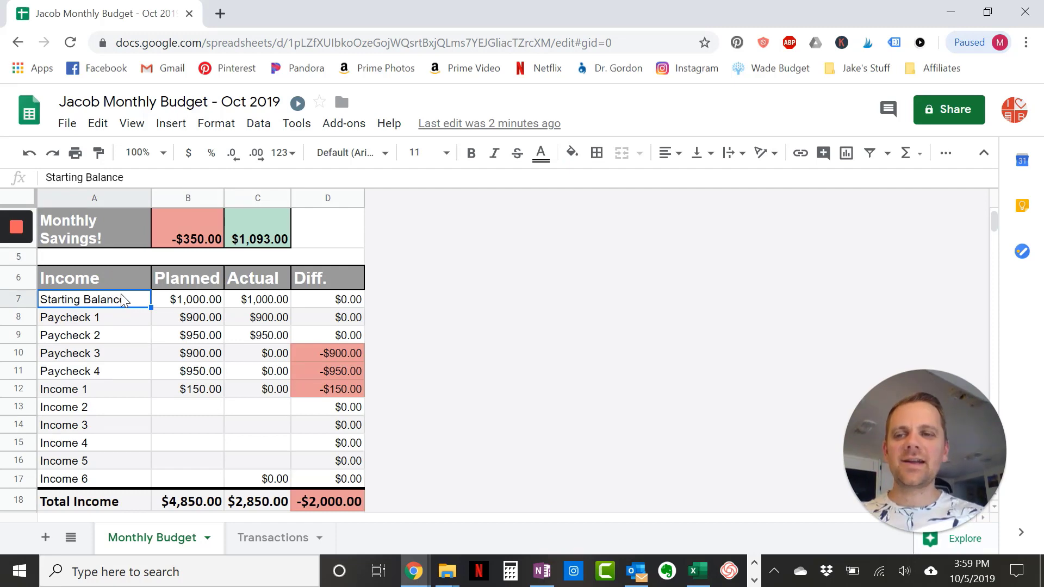
{"action": "left_click", "coordinate": [187, 299]}
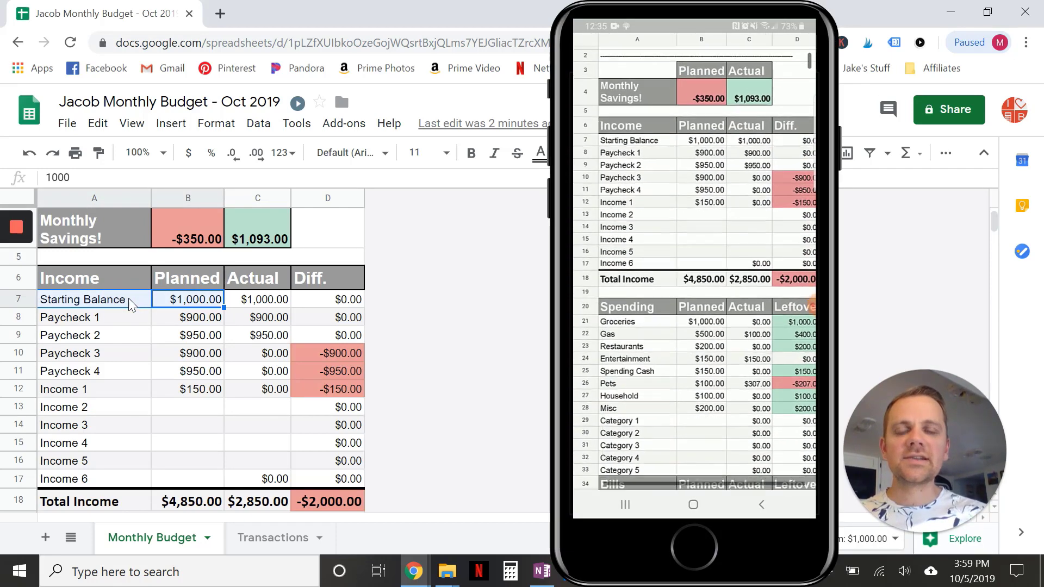
{"action": "left_click", "coordinate": [703, 185]}
{"action": "type", "text": "1"}
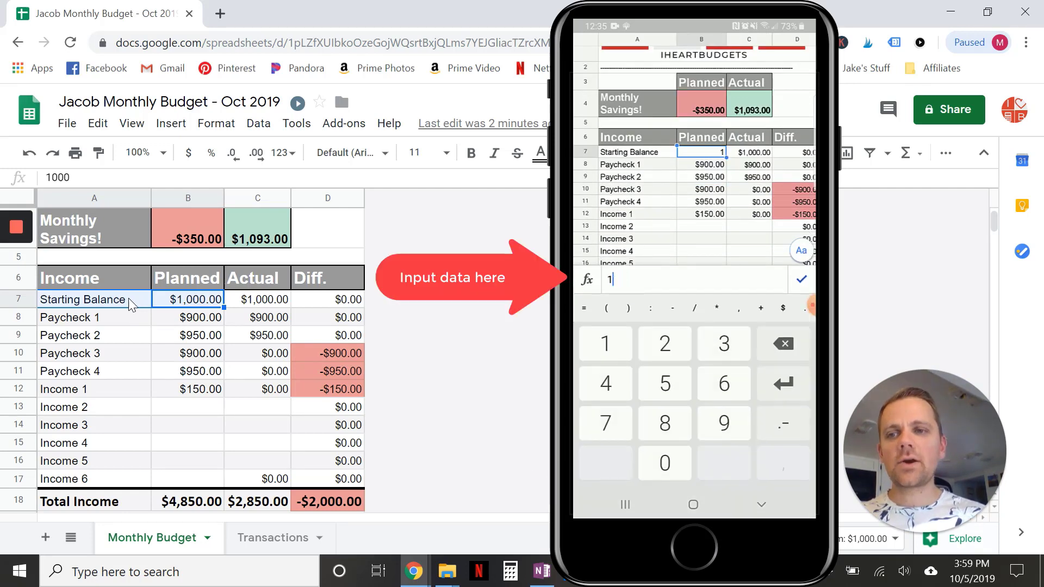
{"action": "type", "text": "00"}
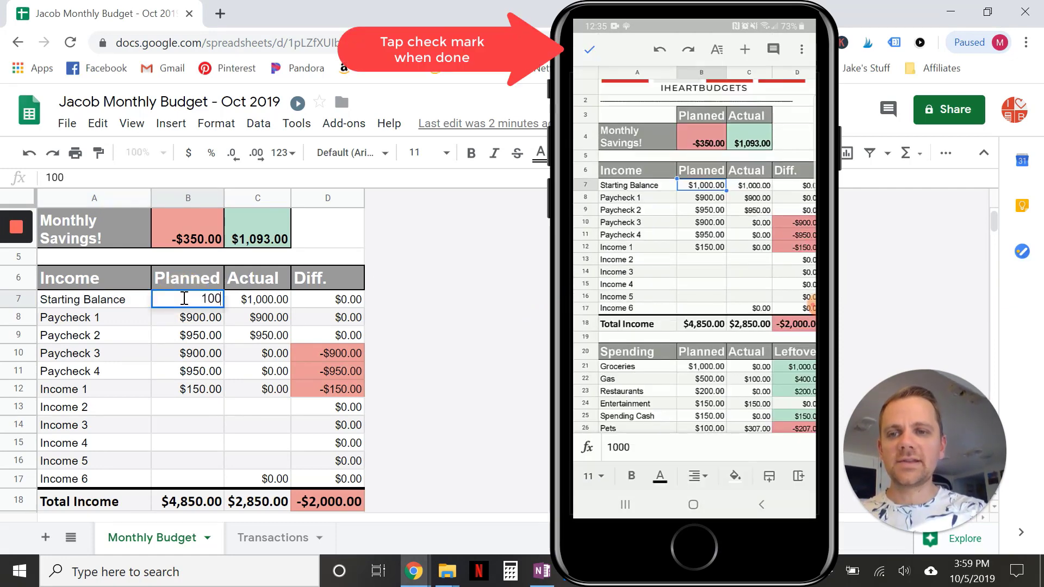
{"action": "left_click", "coordinate": [588, 49]}
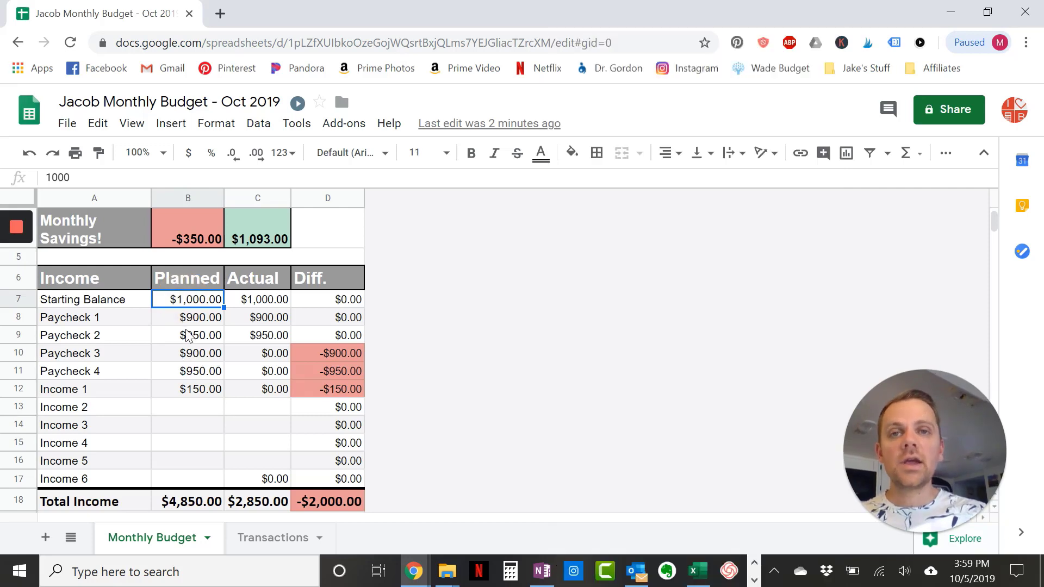
Rename the Income 1 row to Side Hustle, keeping its $150.00 planned amount
{"action": "left_click", "coordinate": [93, 317]}
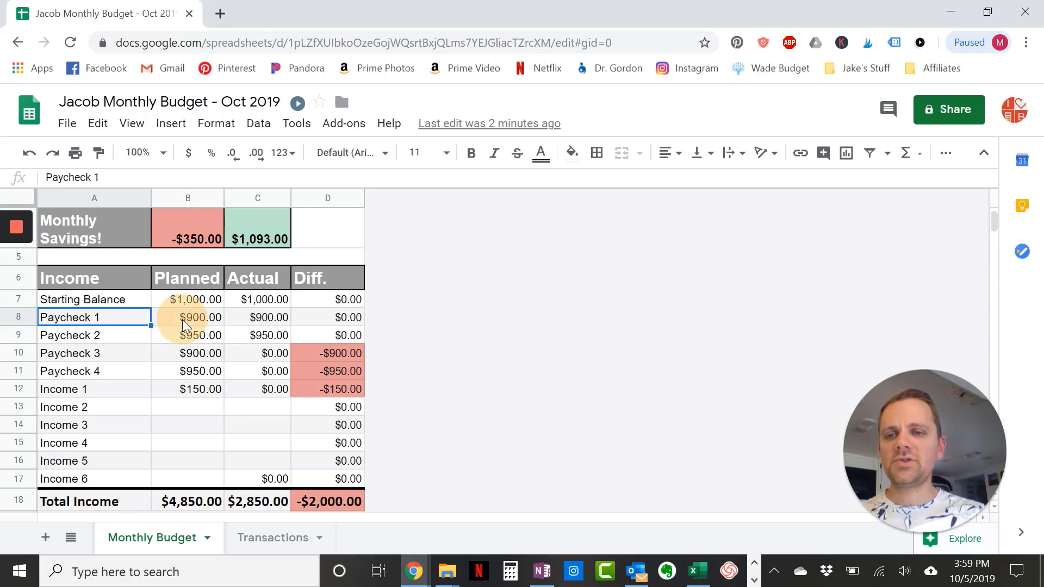
{"action": "left_click", "coordinate": [187, 389]}
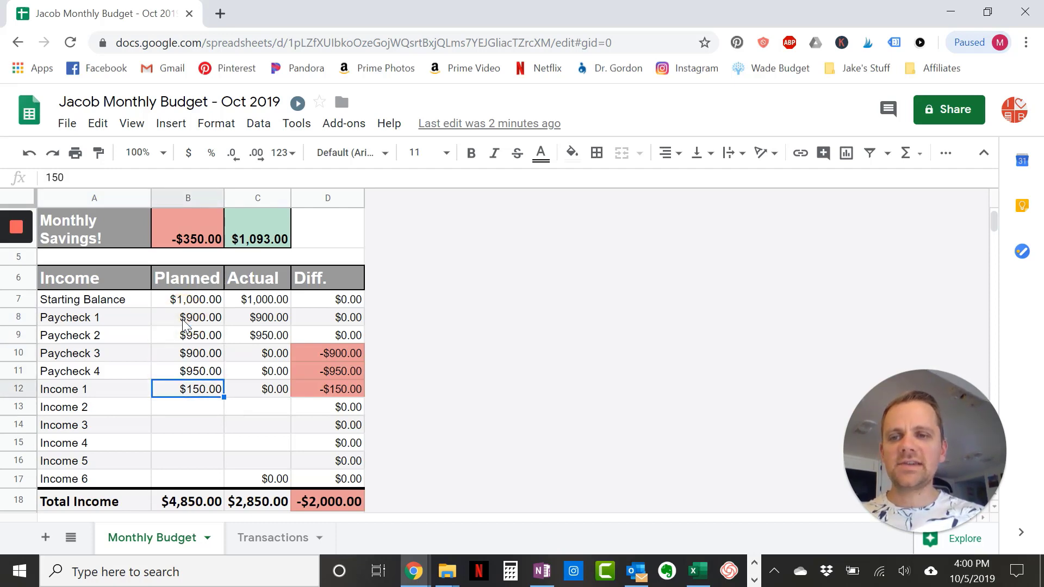
{"action": "left_click", "coordinate": [94, 389]}
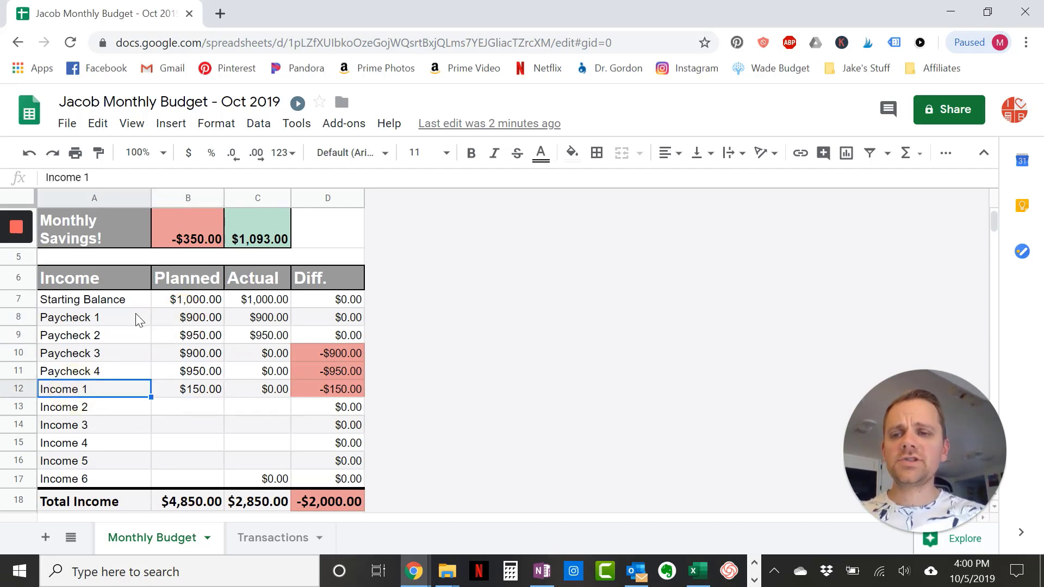
{"action": "mouse_move", "coordinate": [137, 426]}
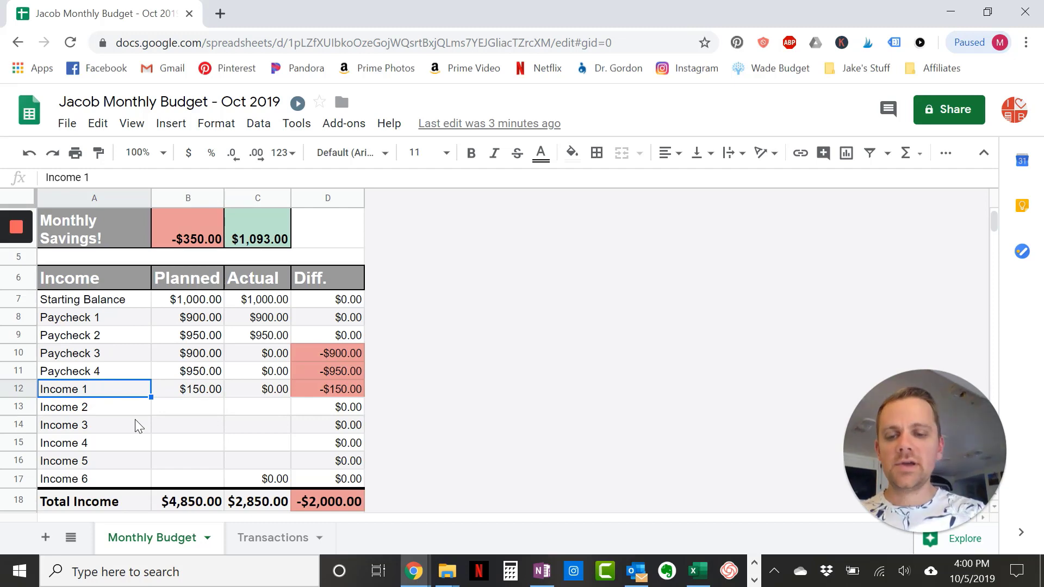
{"action": "type", "text": "Side Hustle"}
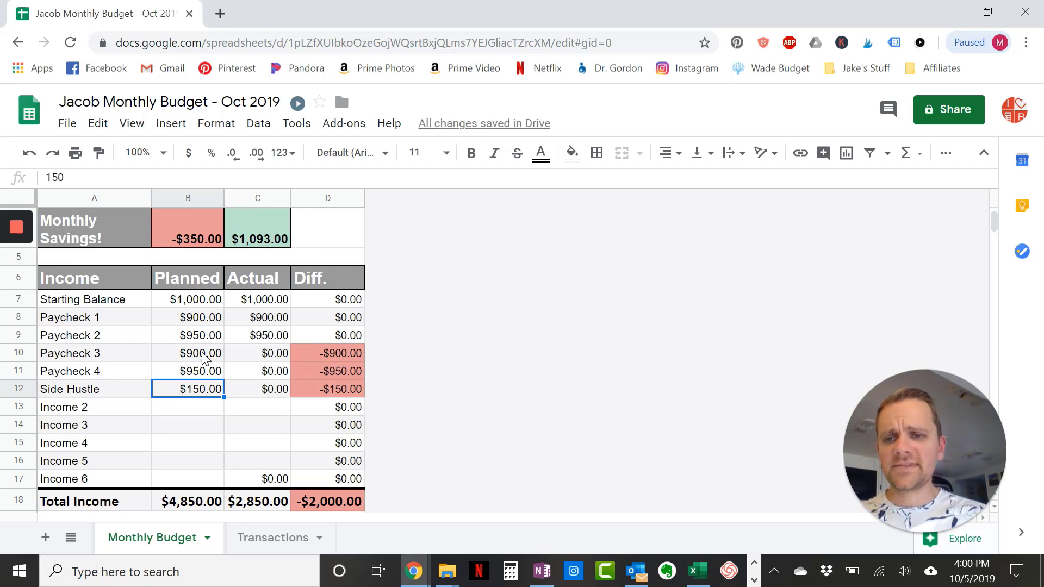
{"action": "scroll", "scroll_direction": "down", "scroll_amount": 3}
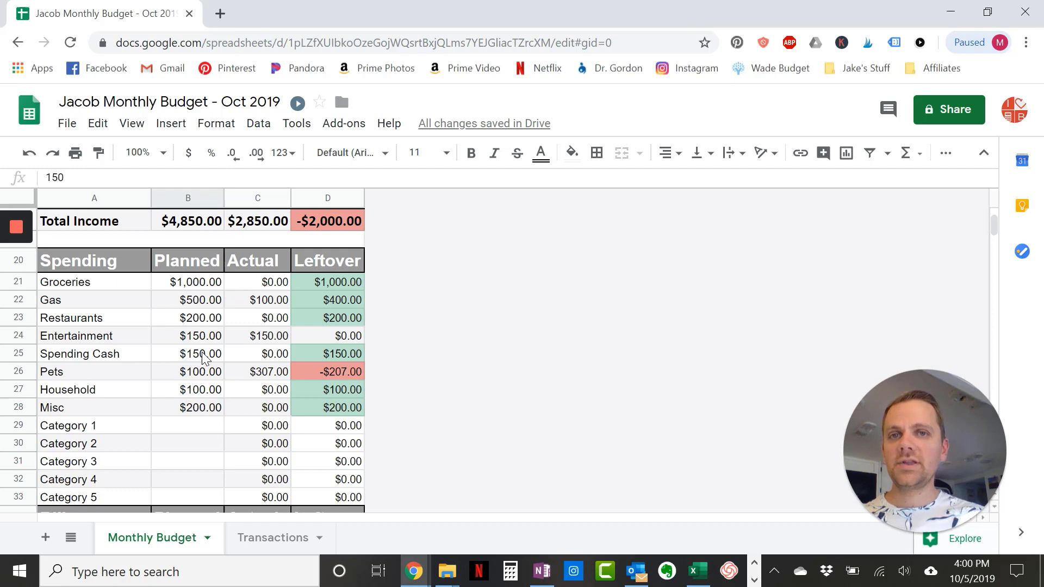
{"action": "mouse_move", "coordinate": [210, 311]}
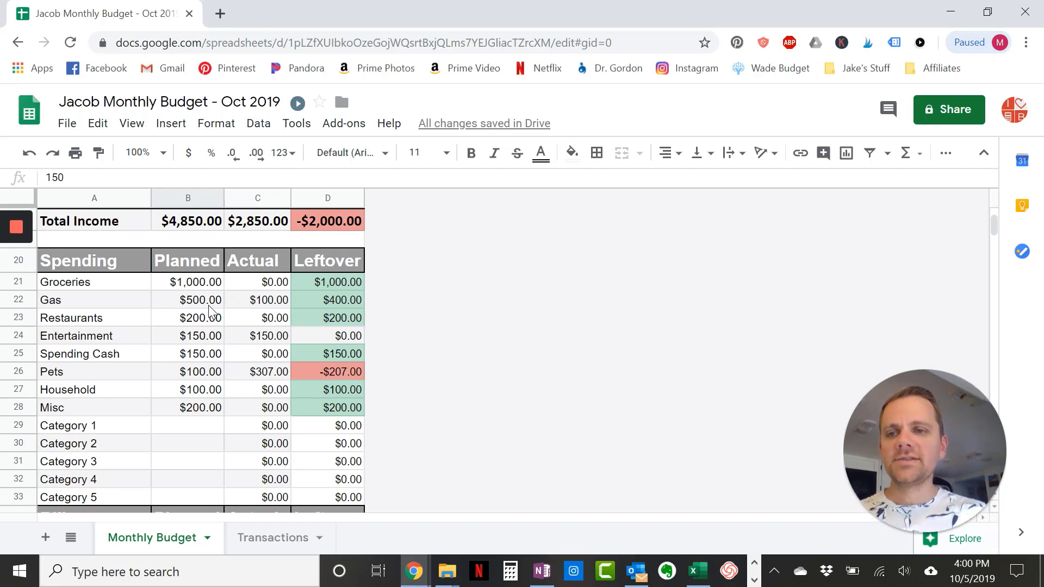
{"action": "left_click", "coordinate": [187, 282]}
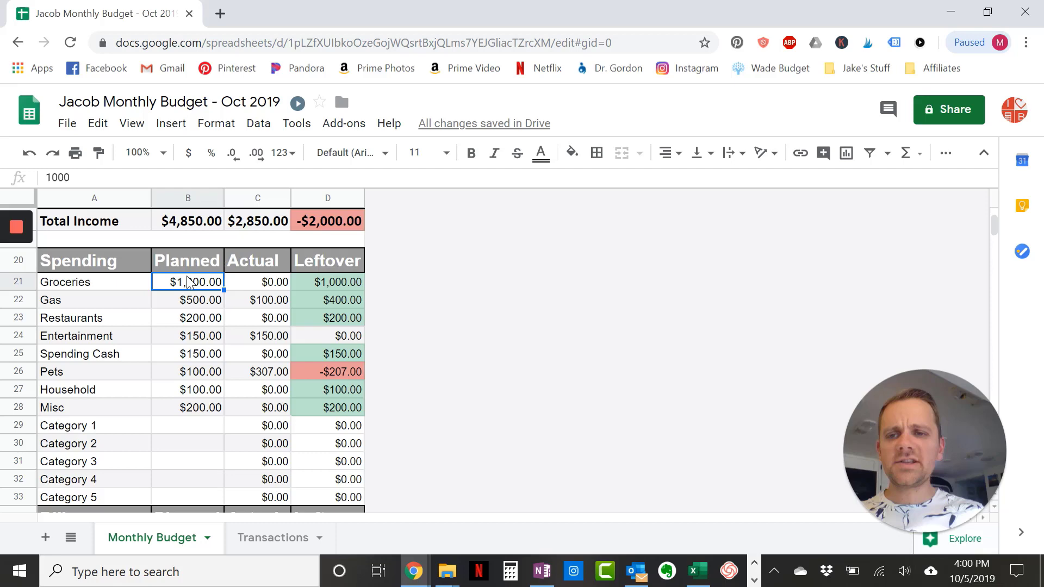
{"action": "left_click", "coordinate": [187, 353]}
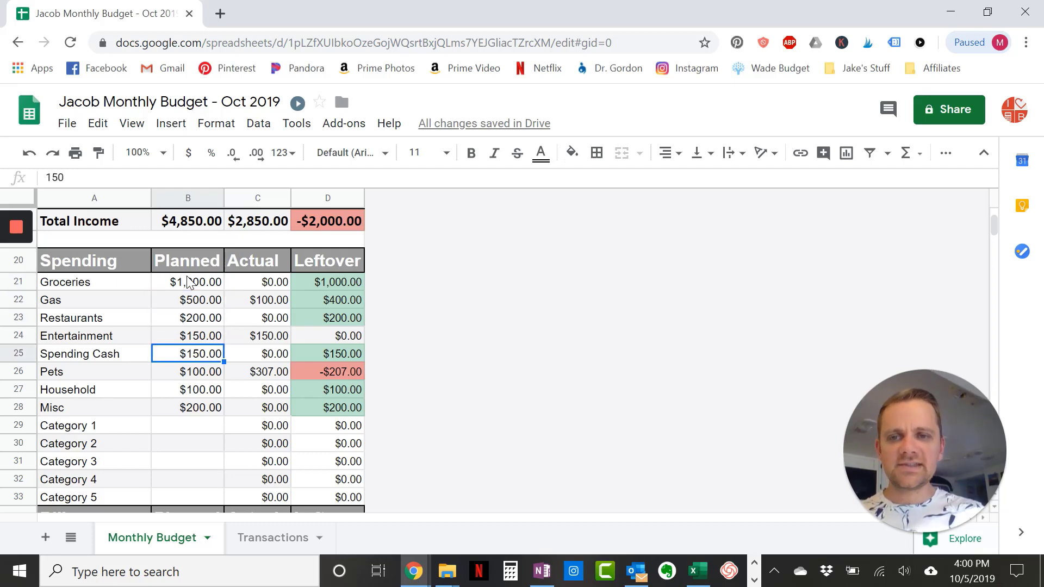
{"action": "left_click", "coordinate": [187, 372]}
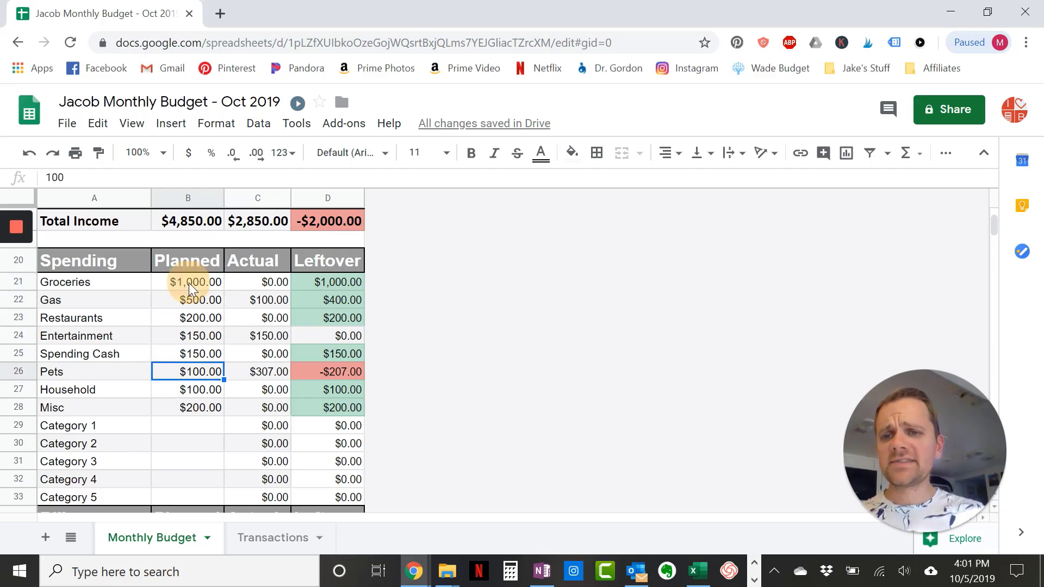
{"action": "left_click", "coordinate": [188, 300]}
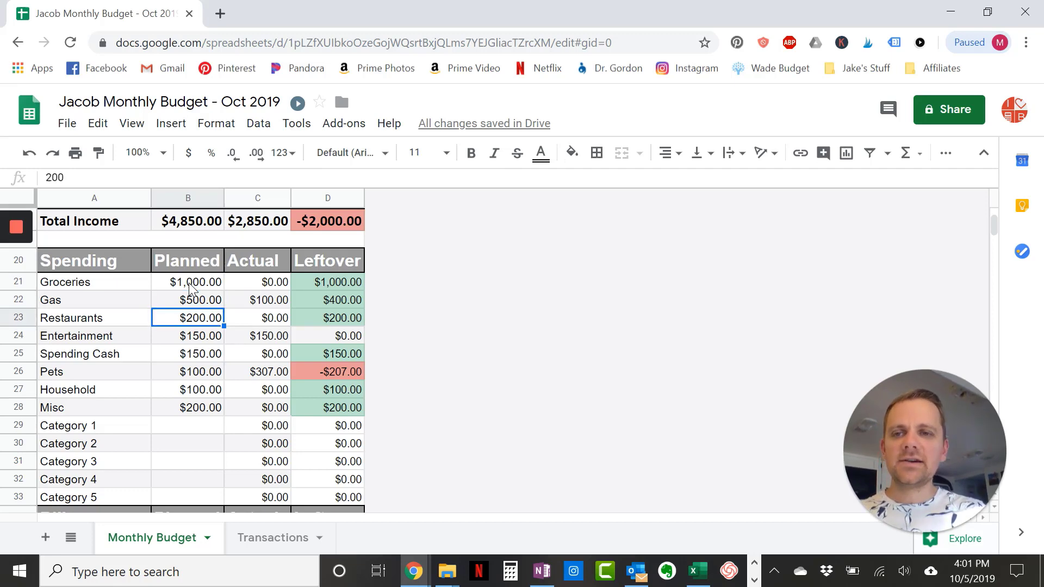
{"action": "left_click", "coordinate": [188, 389]}
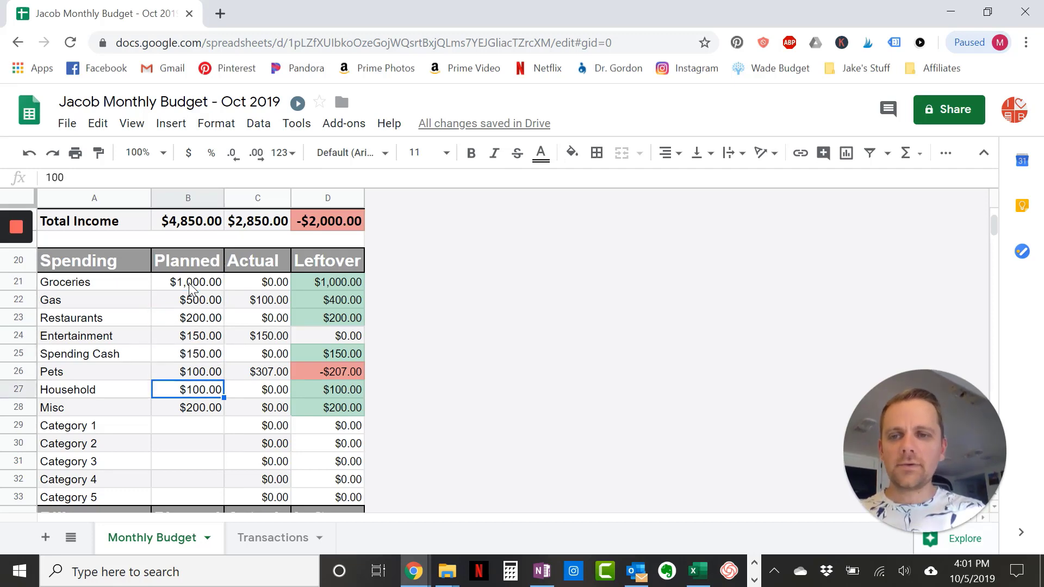
{"action": "left_click", "coordinate": [187, 408]}
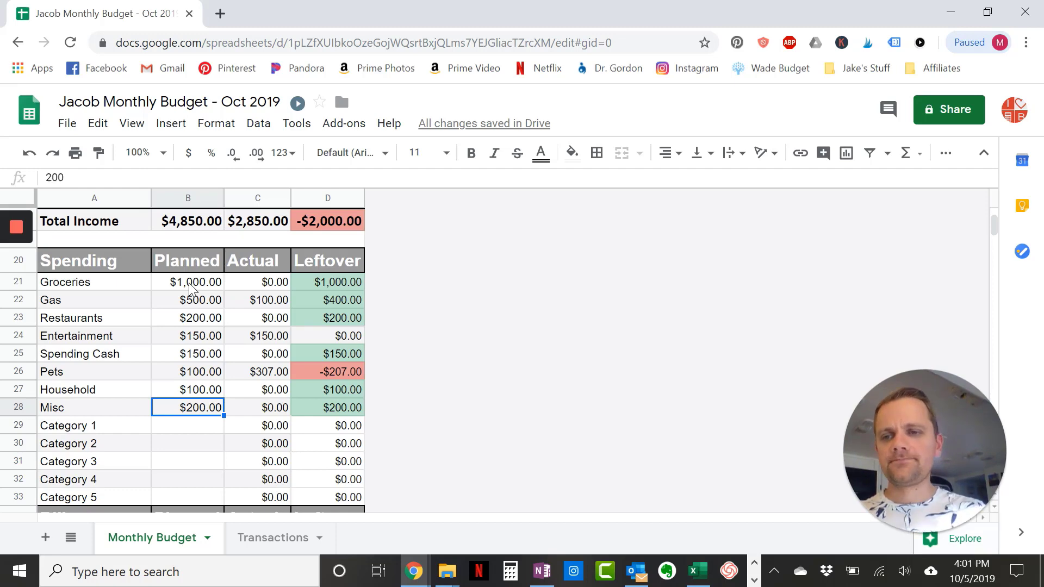
{"action": "left_click", "coordinate": [68, 425]}
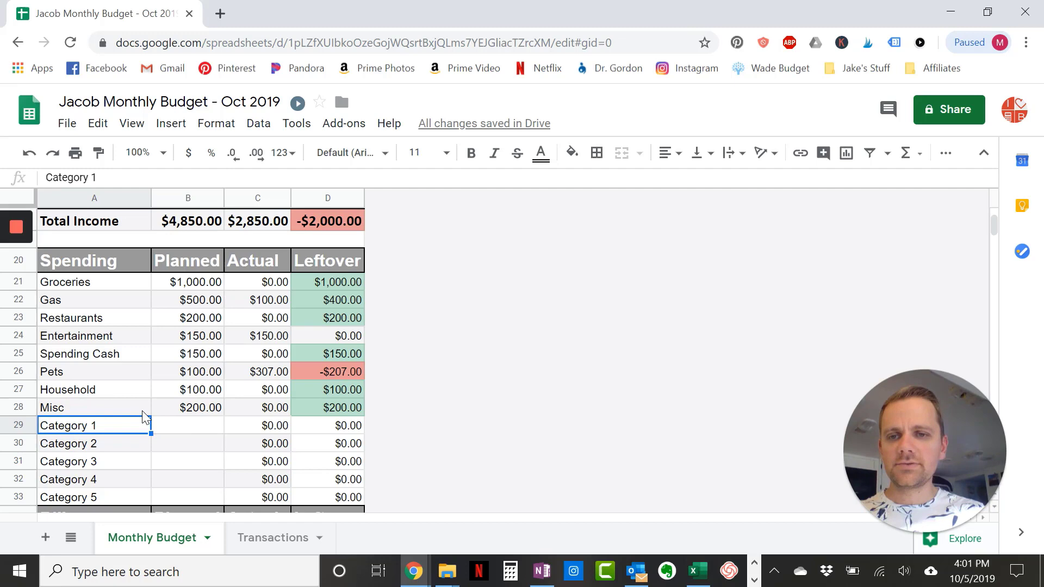
{"action": "scroll", "scroll_direction": "down", "scroll_amount": 3}
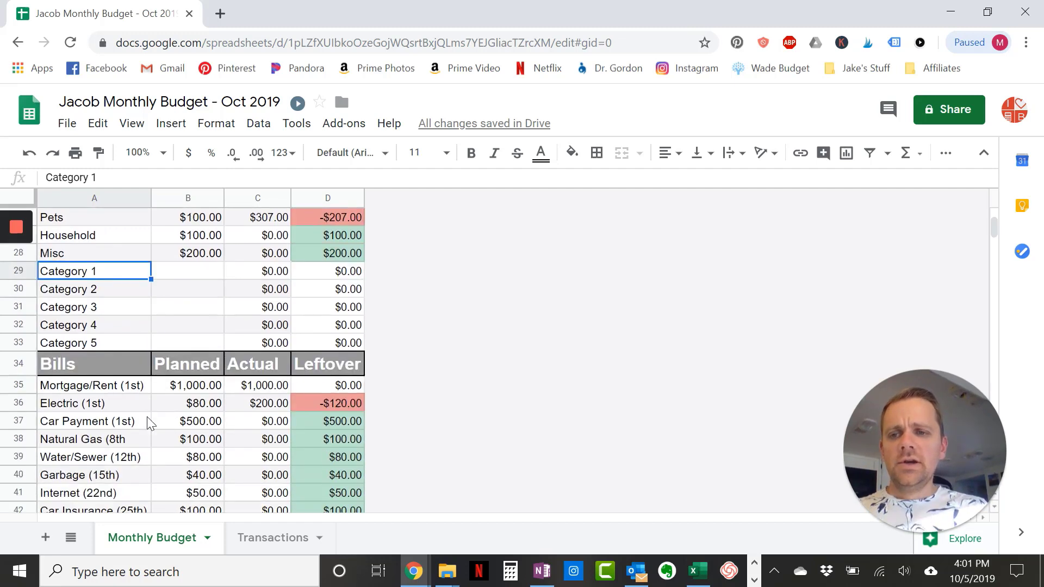
{"action": "scroll", "scroll_direction": "down", "scroll_amount": 3}
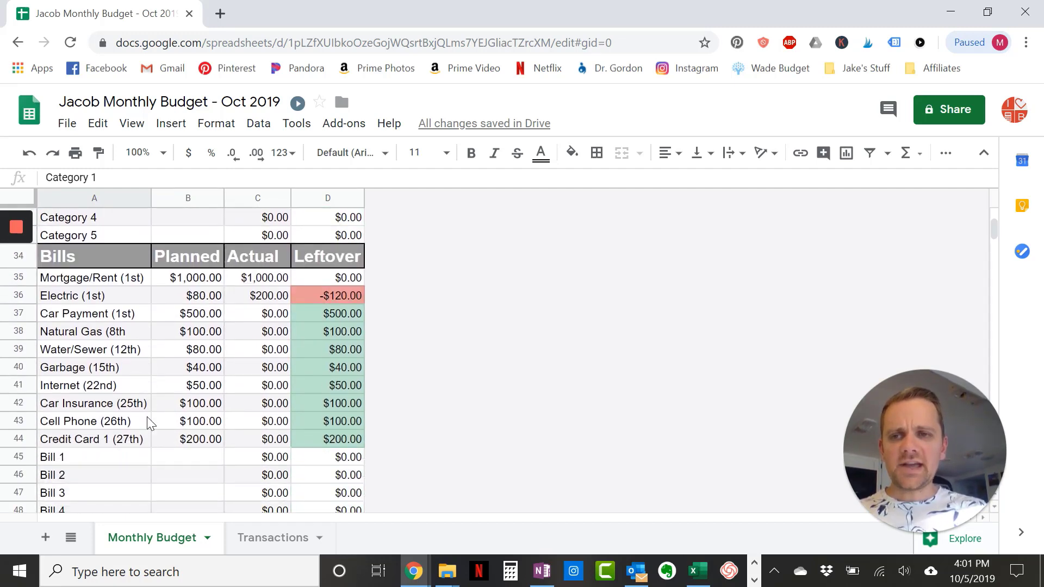
{"action": "mouse_move", "coordinate": [131, 300]}
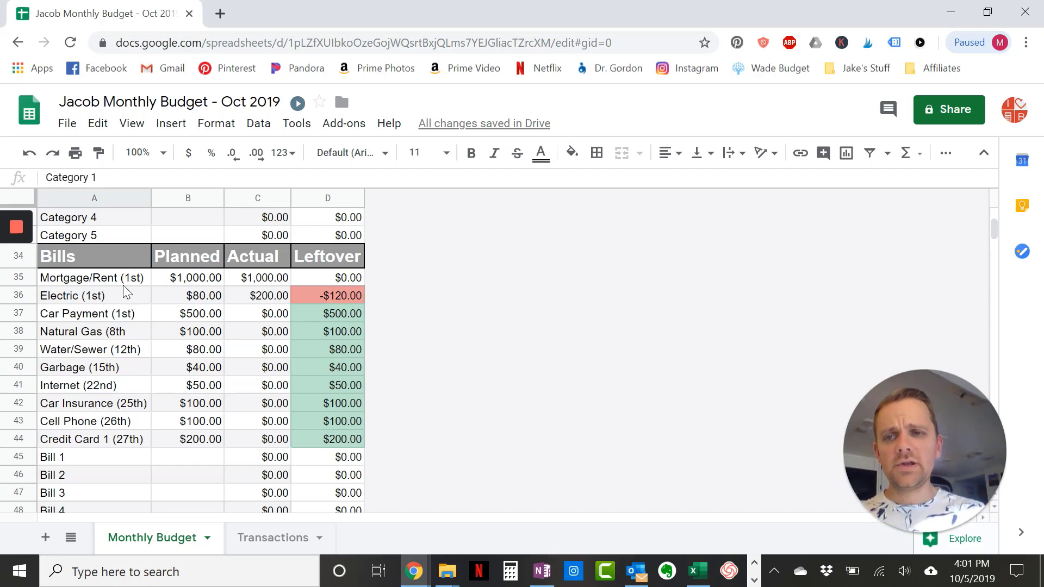
{"action": "left_click", "coordinate": [92, 278]}
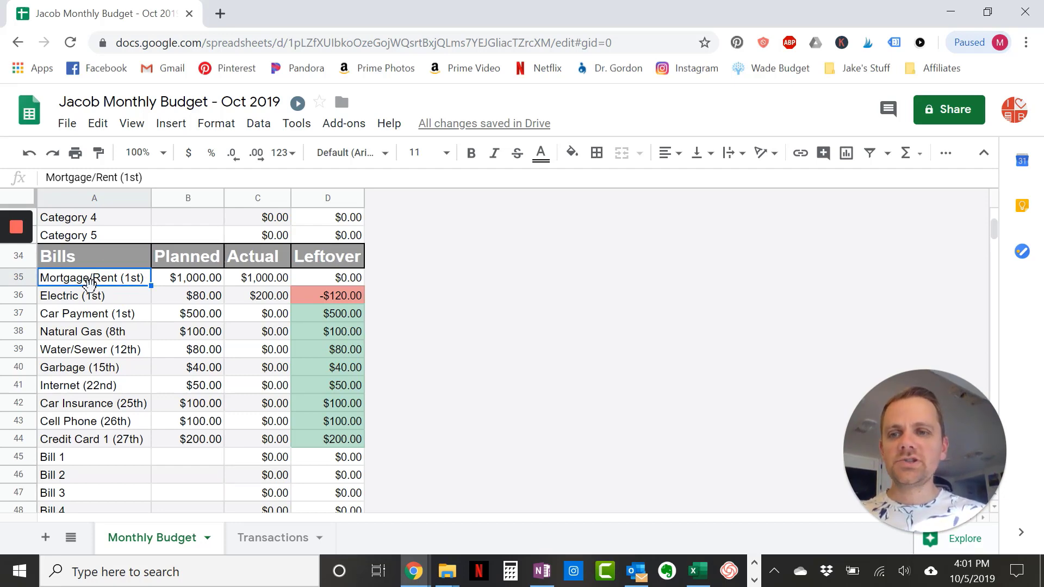
{"action": "left_click", "coordinate": [87, 314]}
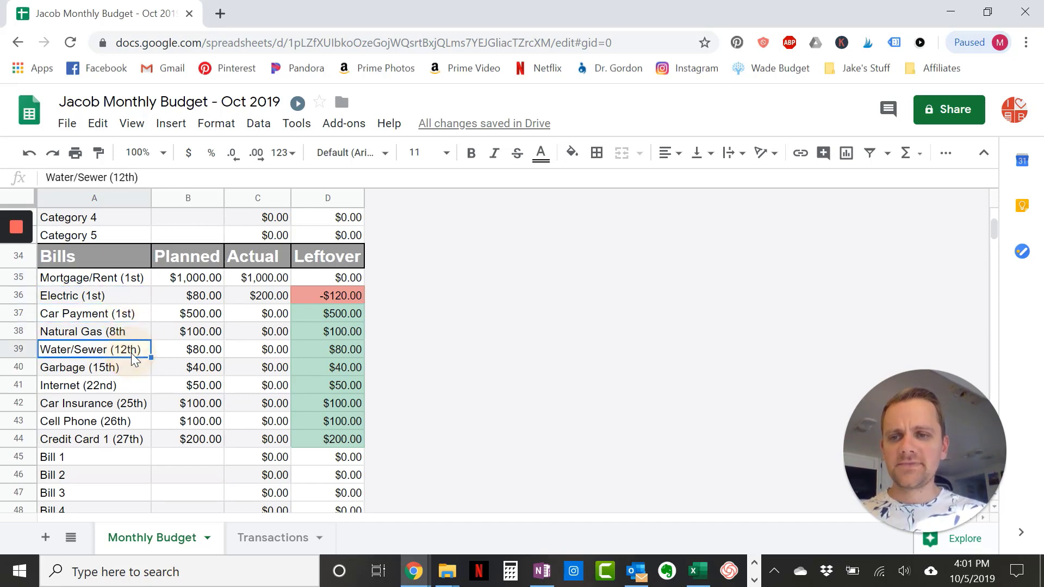
{"action": "left_click", "coordinate": [93, 277]}
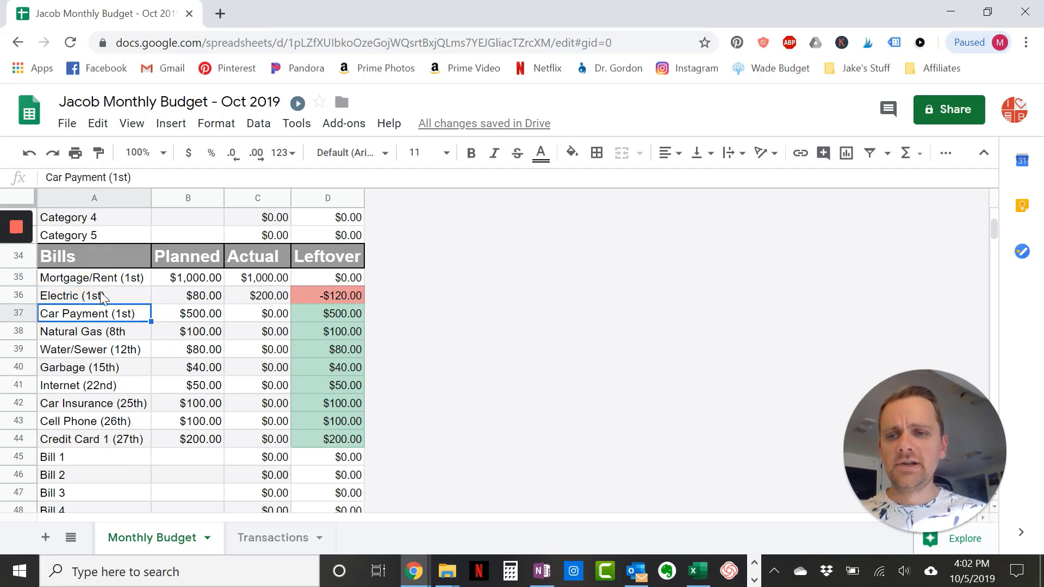
{"action": "mouse_move", "coordinate": [130, 336]}
{"action": "type", "text": ")"}
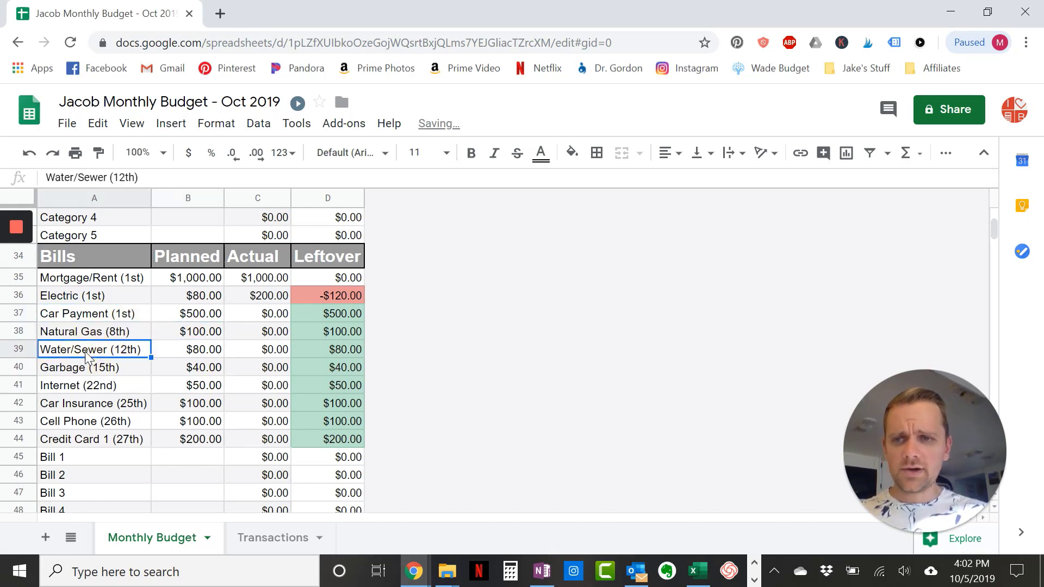
{"action": "left_click", "coordinate": [87, 367]}
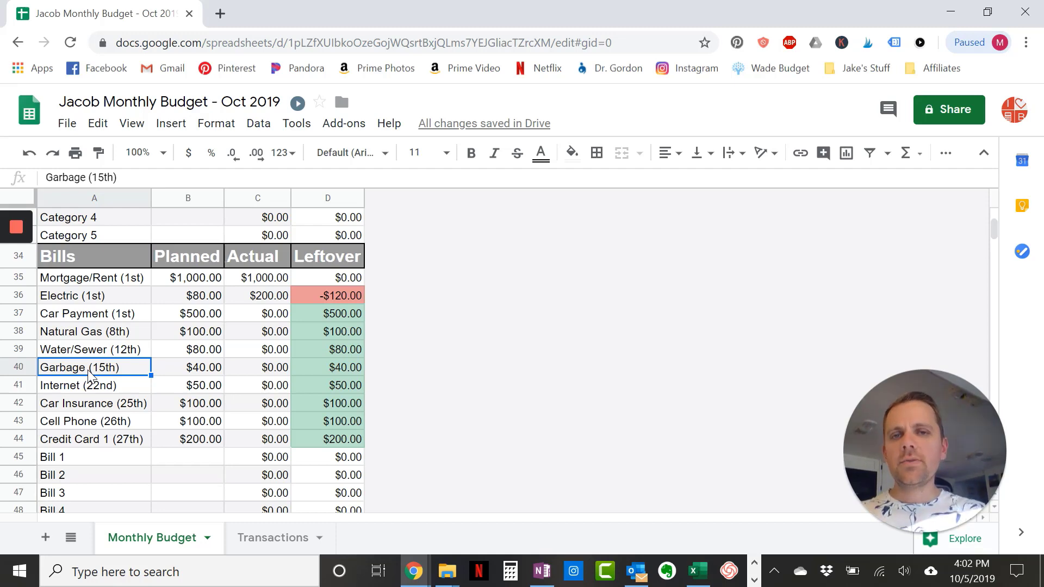
{"action": "mouse_move", "coordinate": [100, 259]}
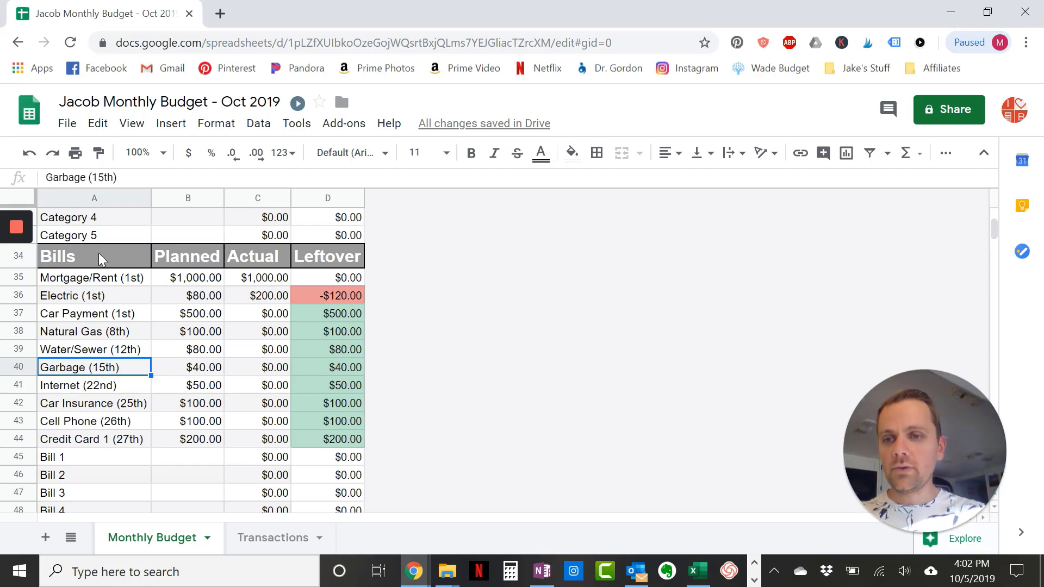
{"action": "mouse_move", "coordinate": [204, 389]}
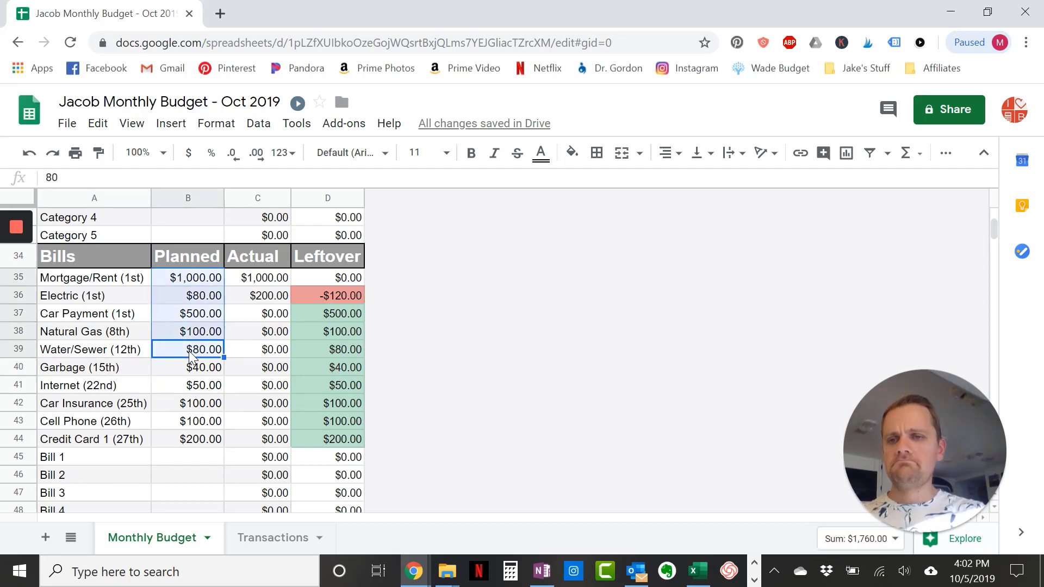
{"action": "left_click", "coordinate": [187, 385]}
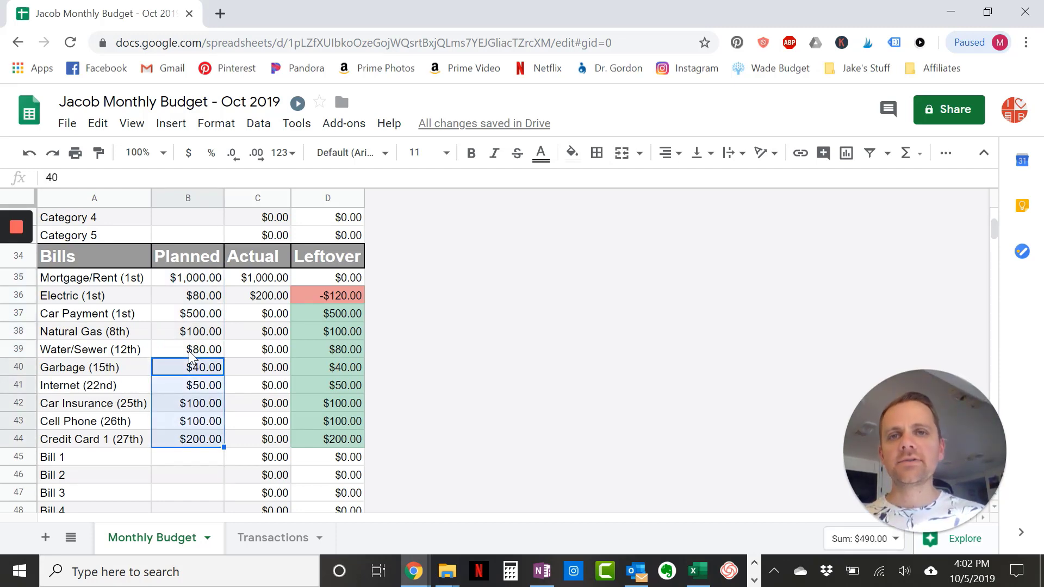
{"action": "mouse_move", "coordinate": [160, 354]}
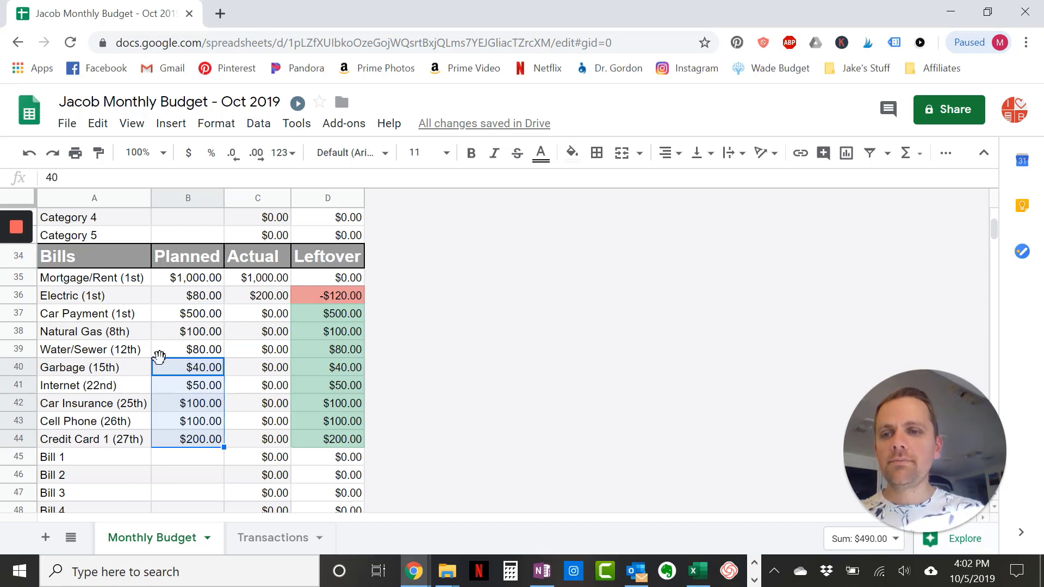
{"action": "left_click", "coordinate": [85, 331]}
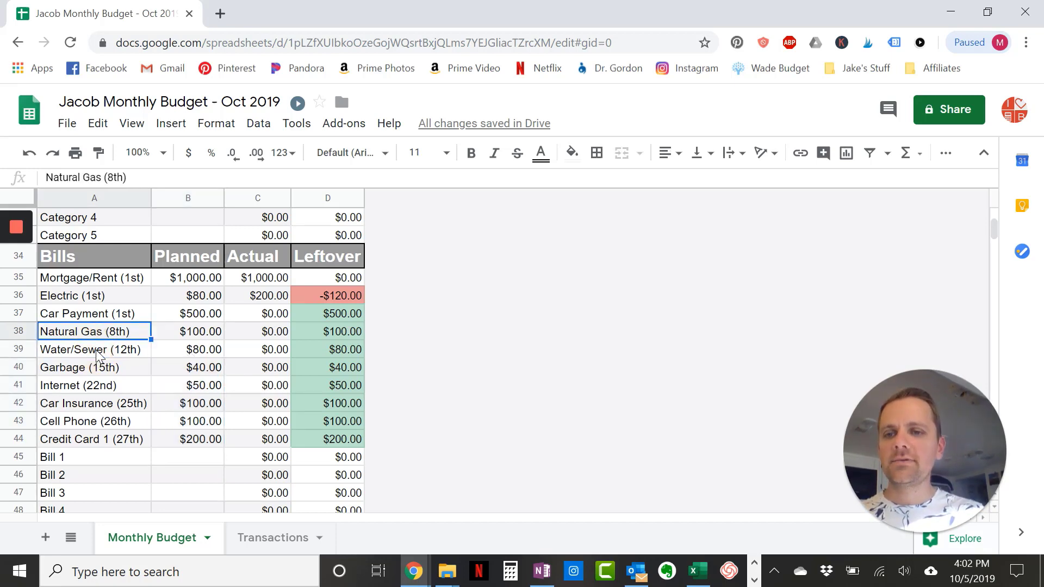
{"action": "left_click", "coordinate": [90, 349]}
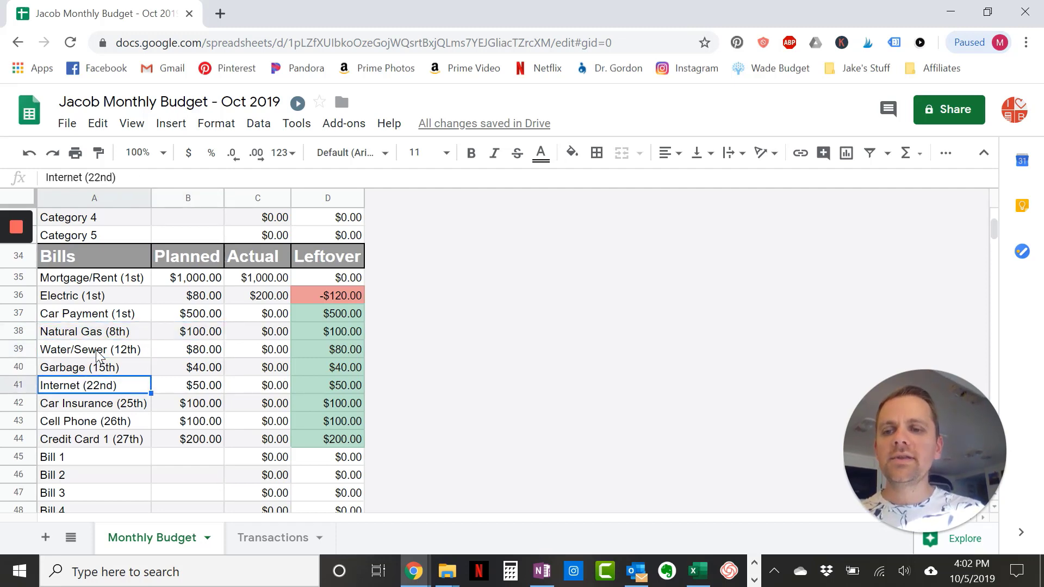
{"action": "left_click", "coordinate": [94, 403]}
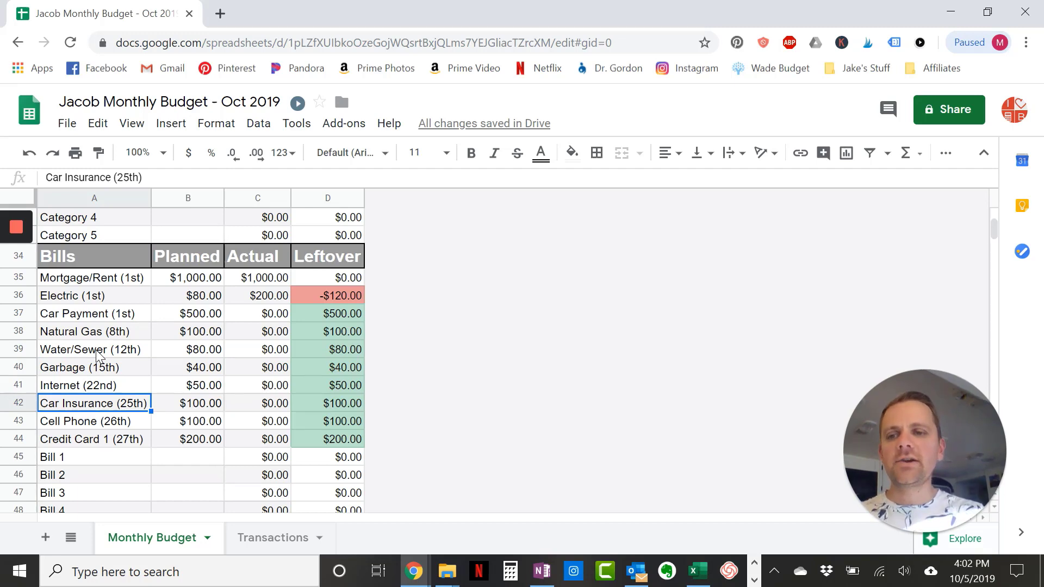
{"action": "left_click", "coordinate": [94, 278]}
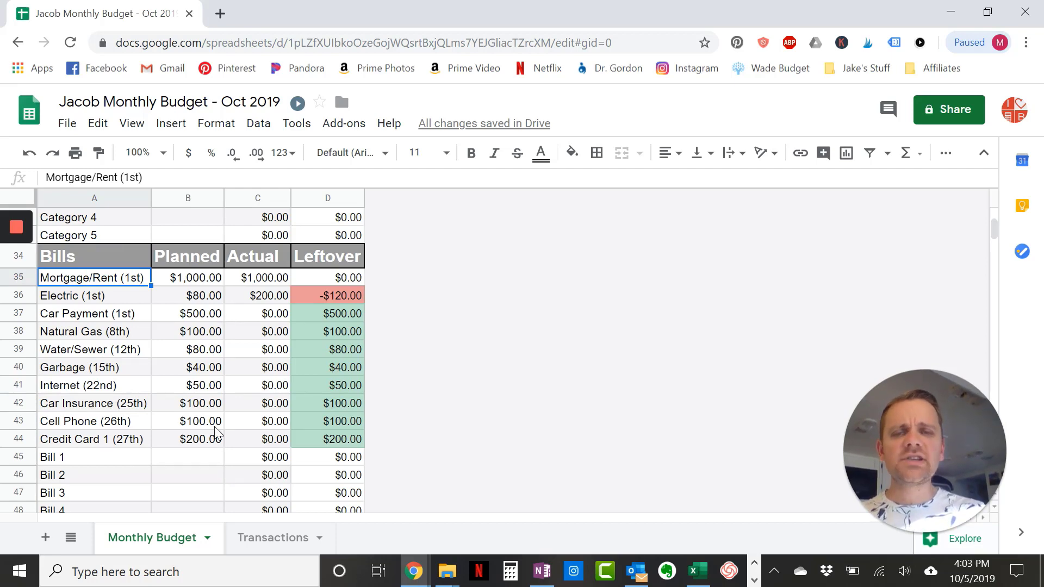
{"action": "scroll", "scroll_direction": "down", "scroll_amount": 3}
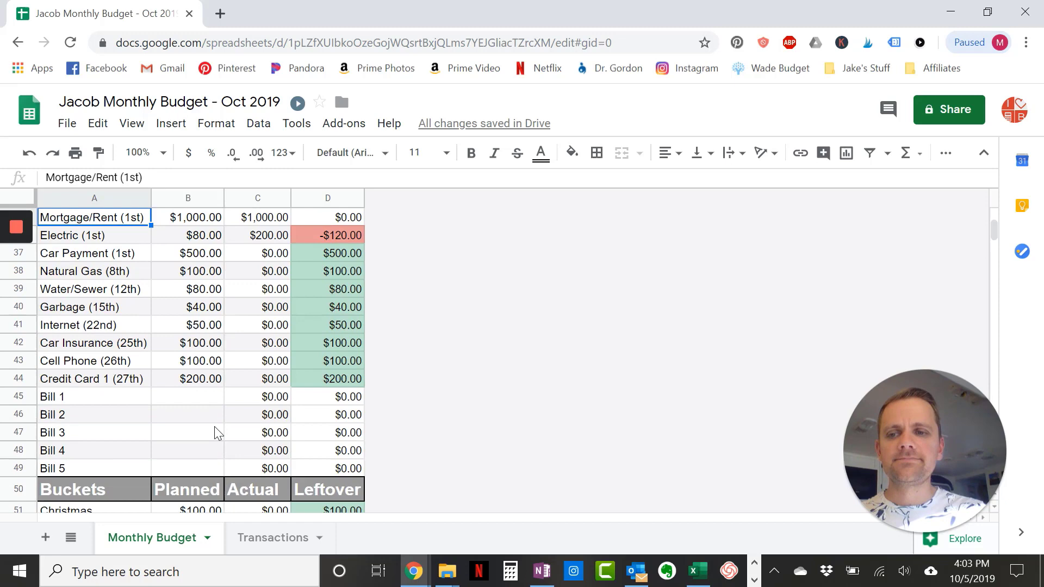
{"action": "scroll", "scroll_direction": "down", "scroll_amount": 3}
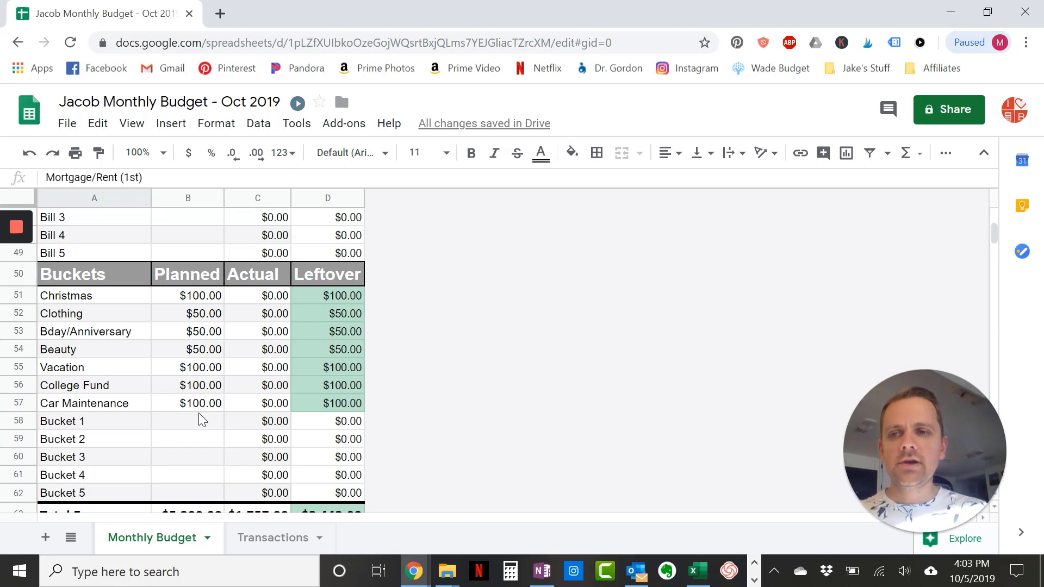
{"action": "scroll", "scroll_direction": "up", "scroll_amount": 3}
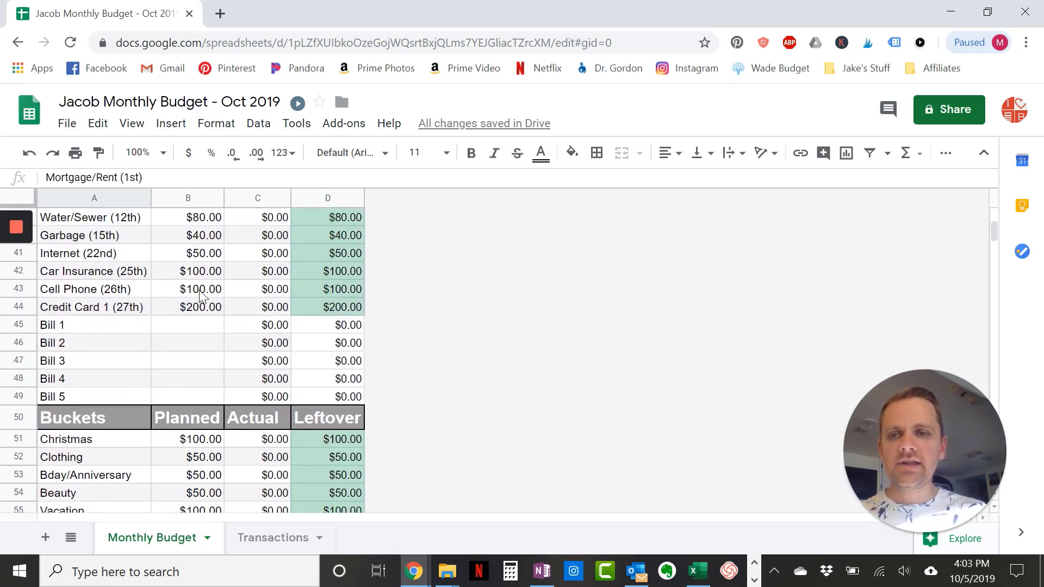
{"action": "scroll", "scroll_direction": "up", "scroll_amount": 3}
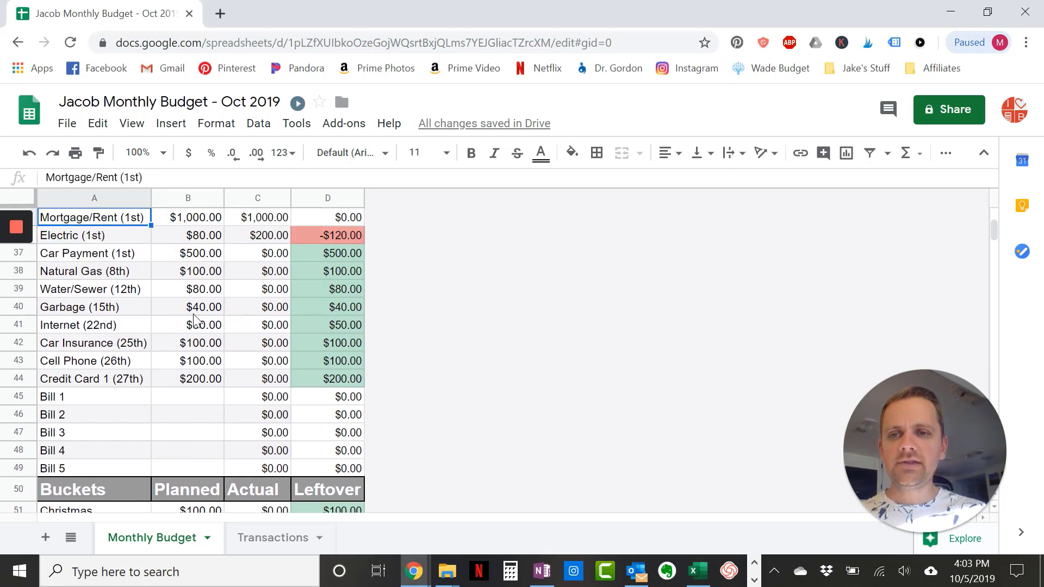
{"action": "scroll", "scroll_direction": "down", "scroll_amount": 3}
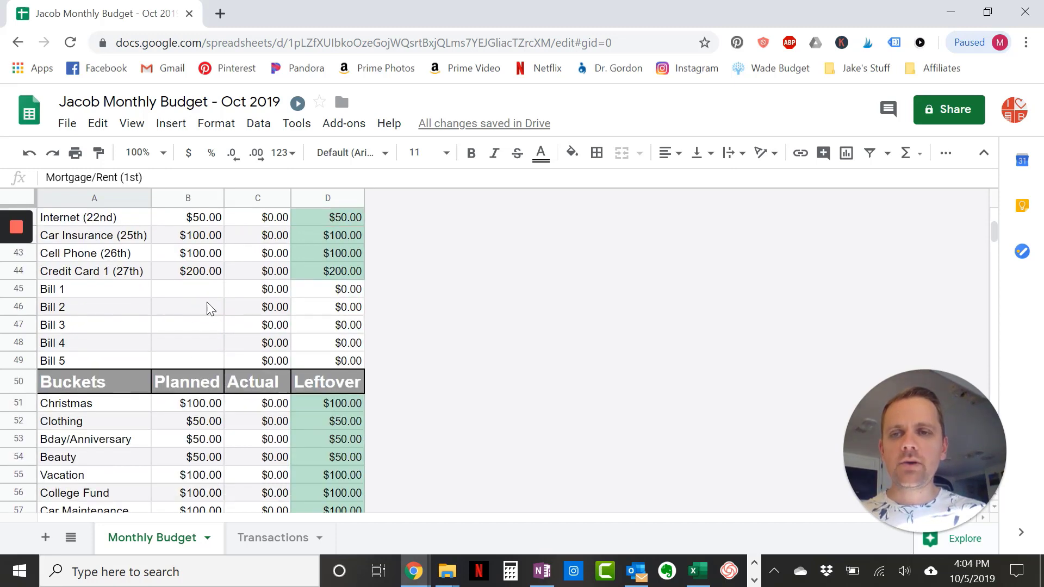
{"action": "scroll", "scroll_direction": "up", "scroll_amount": 3}
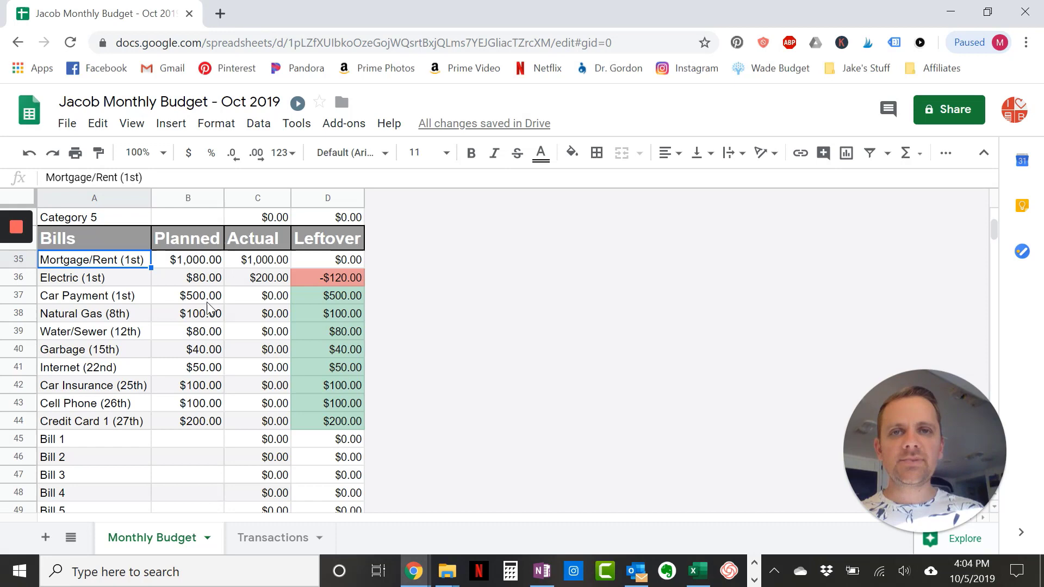
{"action": "mouse_move", "coordinate": [177, 411]}
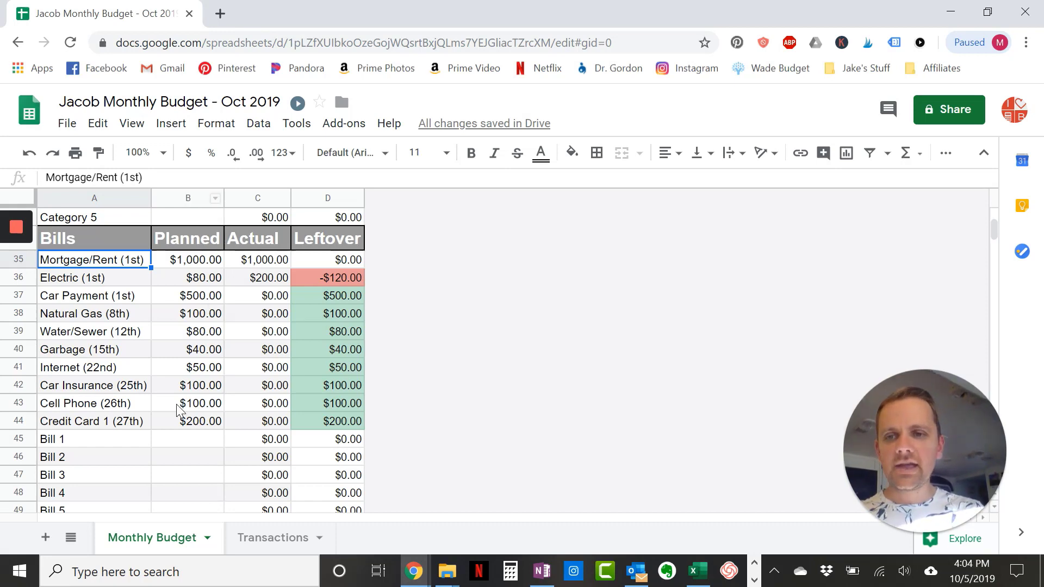
{"action": "scroll", "scroll_direction": "up", "scroll_amount": 3}
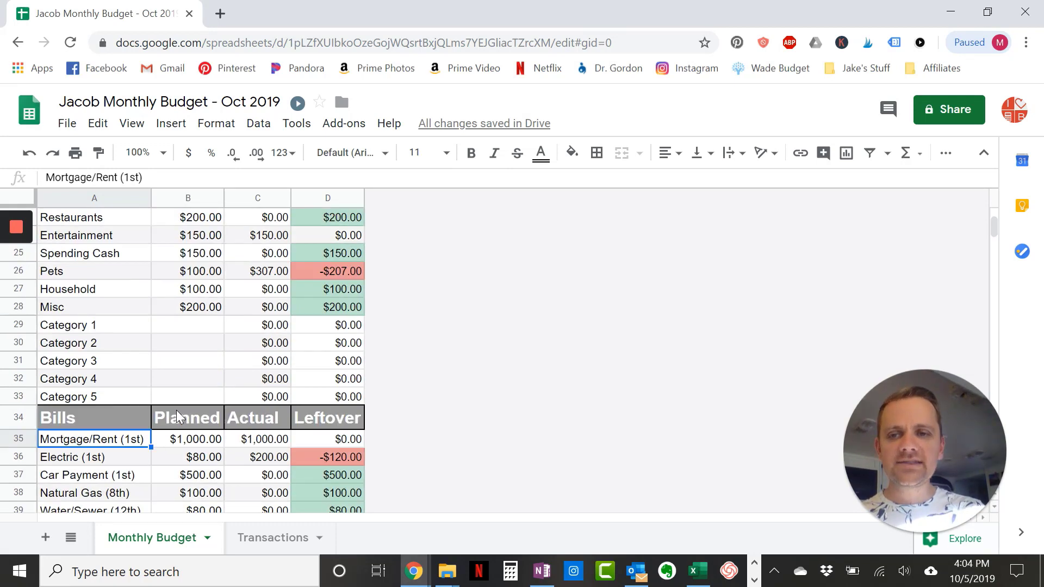
{"action": "scroll", "scroll_direction": "up", "scroll_amount": 3}
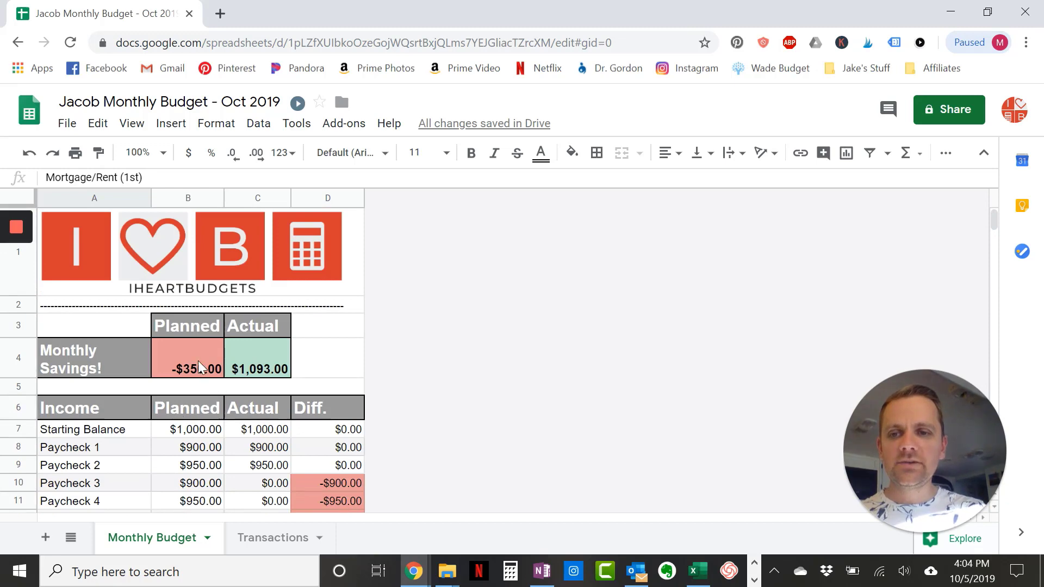
{"action": "left_click", "coordinate": [187, 360]}
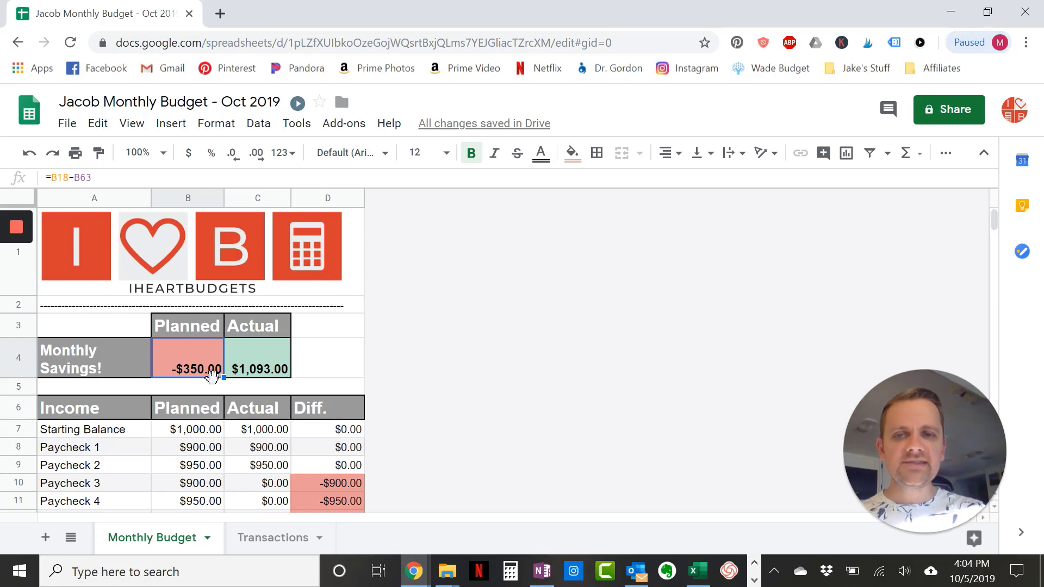
{"action": "scroll", "scroll_direction": "down", "scroll_amount": 3}
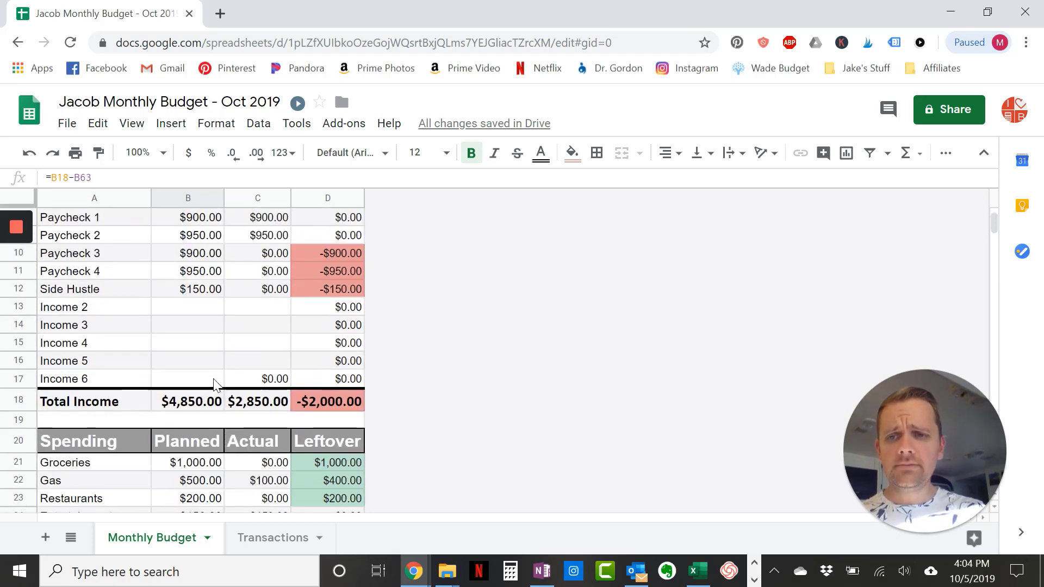
{"action": "scroll", "scroll_direction": "down", "scroll_amount": 3}
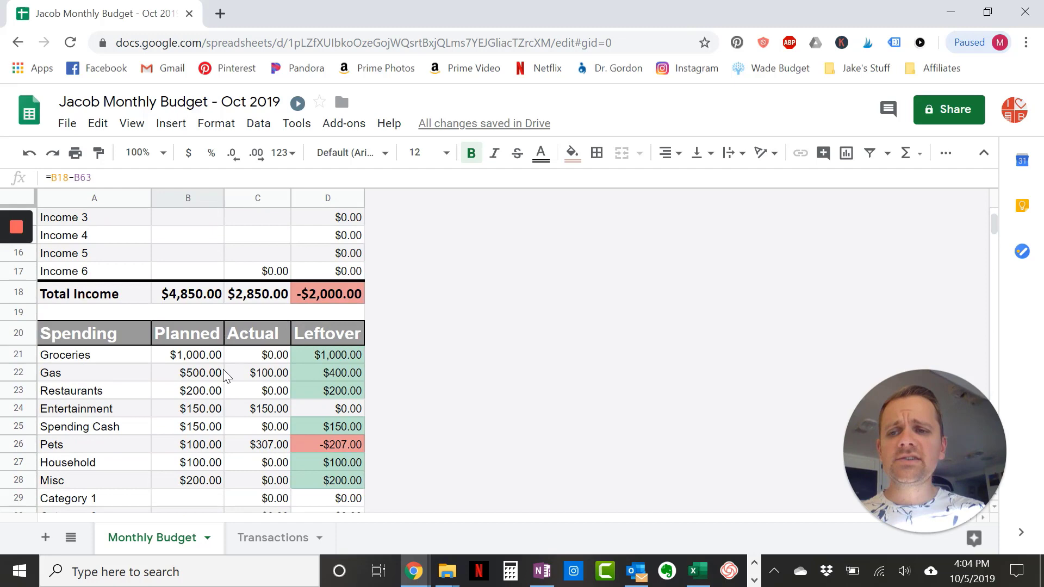
{"action": "scroll", "scroll_direction": "down", "scroll_amount": 3}
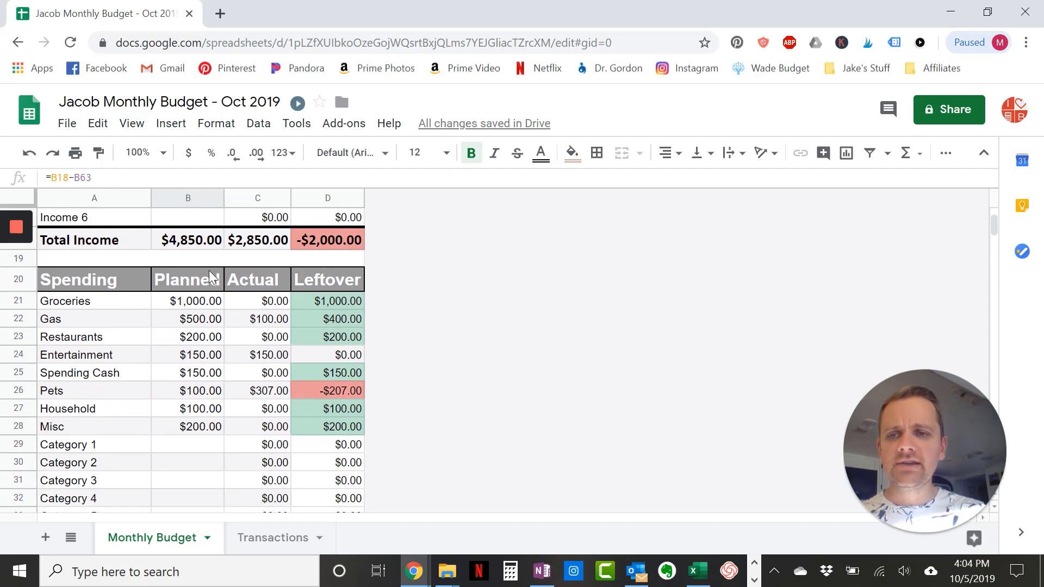
{"action": "mouse_move", "coordinate": [198, 442]}
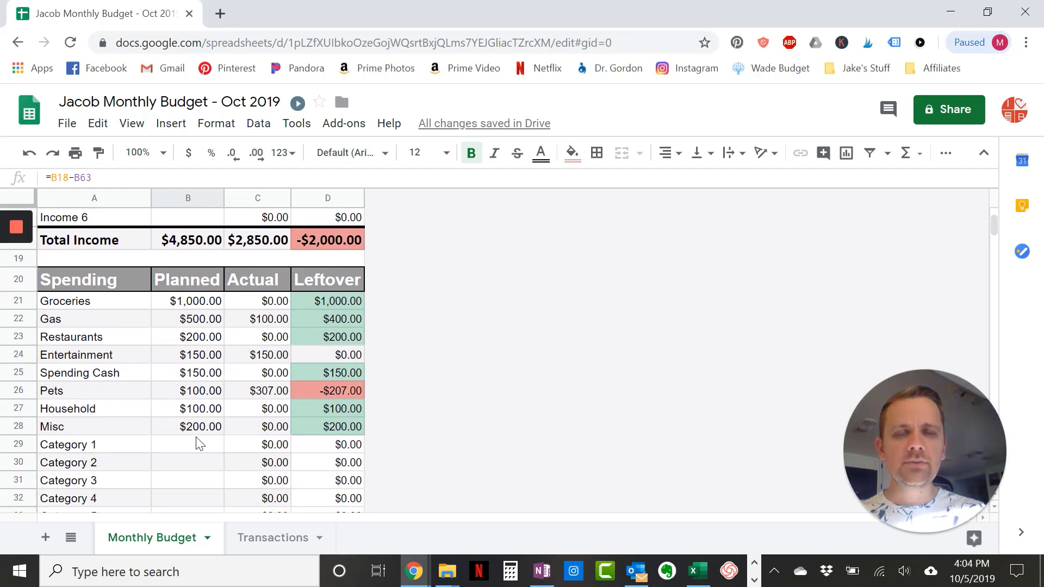
{"action": "mouse_move", "coordinate": [204, 390]}
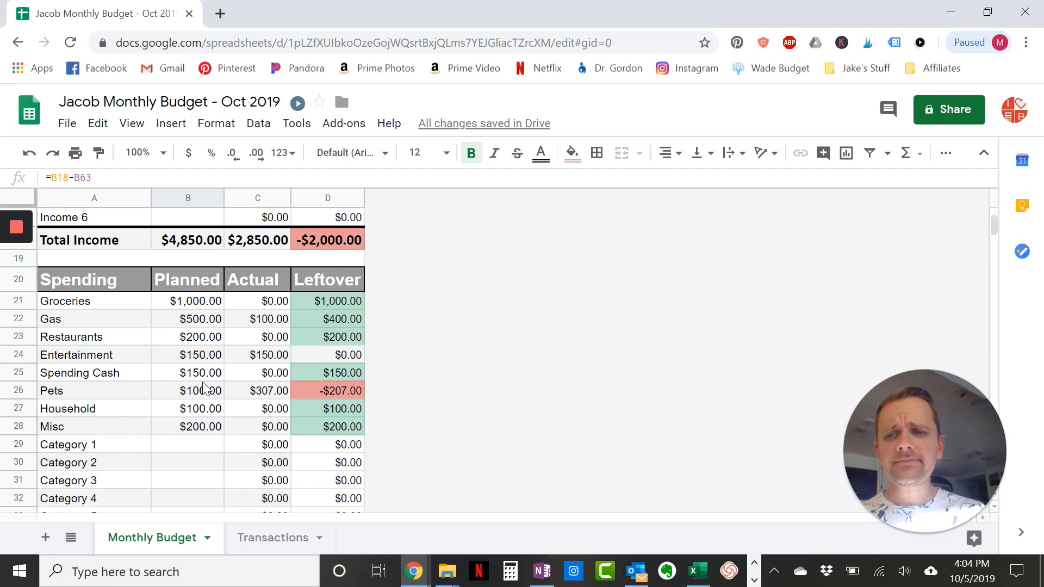
Set planned spending to $850 Groceries, $400 Gas, $100 Restaurants and $50 Entertainment
{"action": "left_click", "coordinate": [187, 302]}
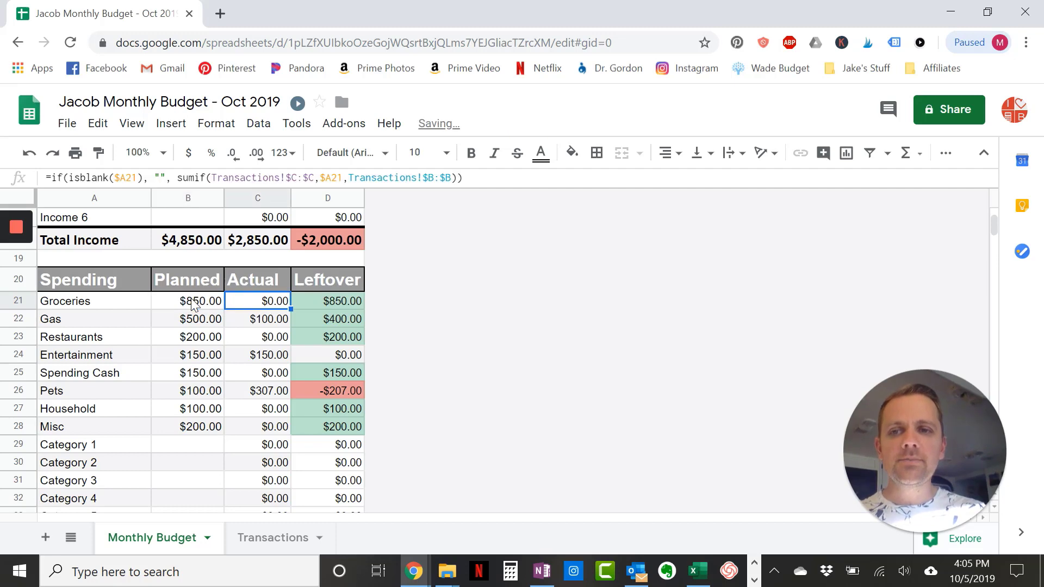
{"action": "left_click", "coordinate": [188, 301]}
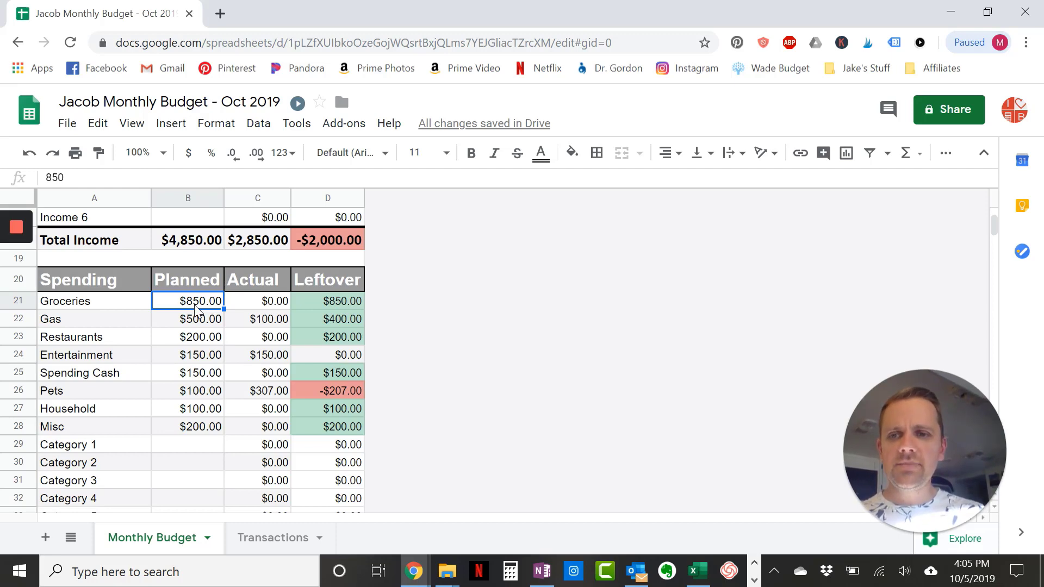
{"action": "left_click", "coordinate": [187, 319]}
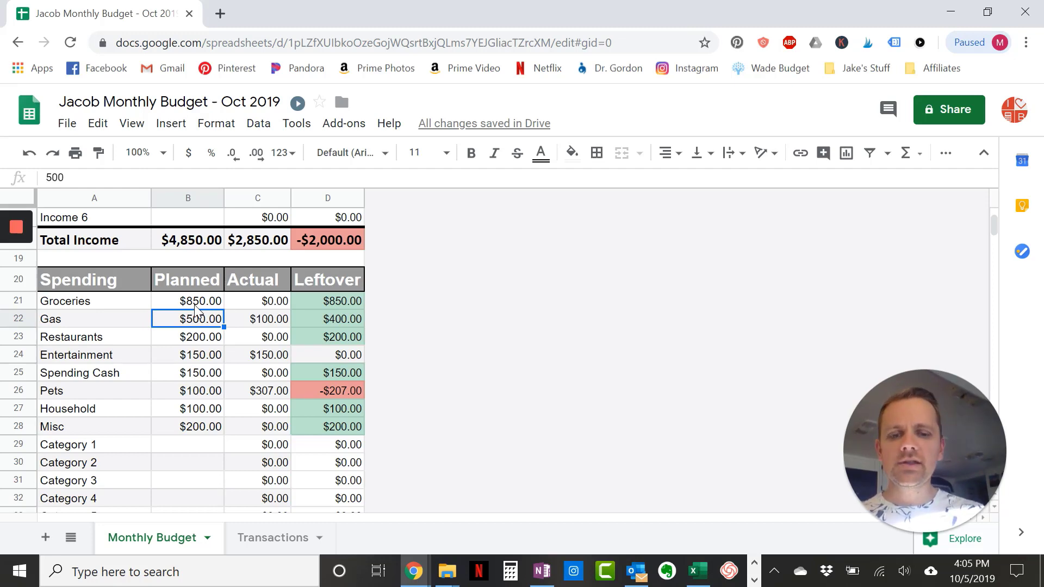
{"action": "type", "text": "100"}
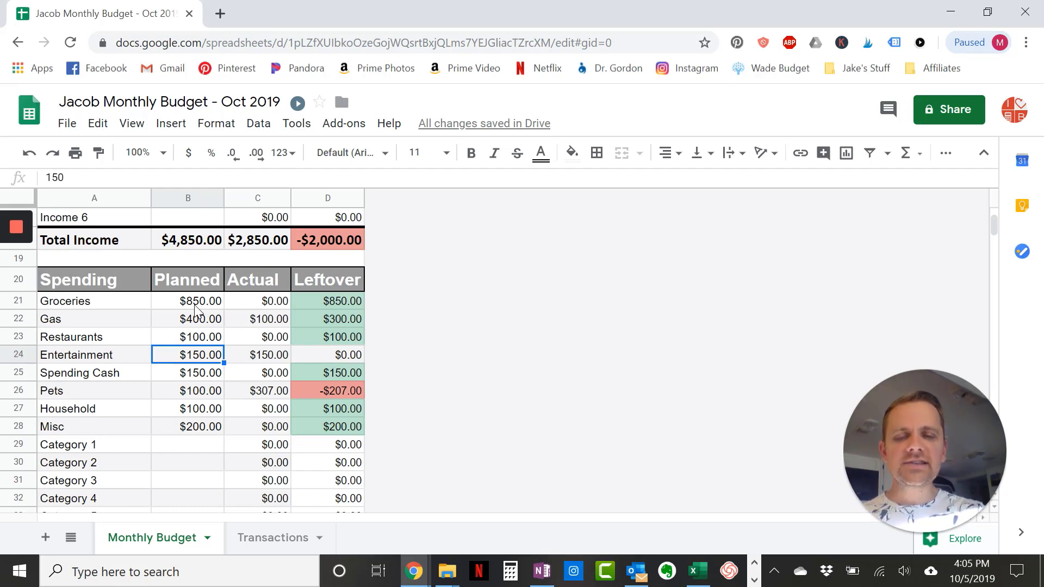
{"action": "type", "text": "50"}
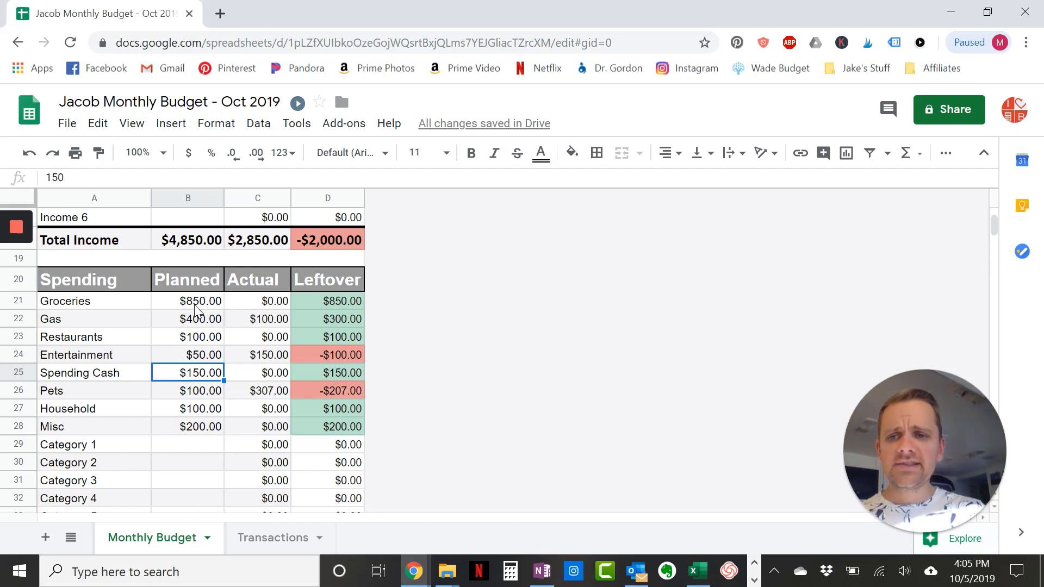
Review the planned Pets and Misc amounts and bring the Bills table into view
{"action": "left_click", "coordinate": [187, 390]}
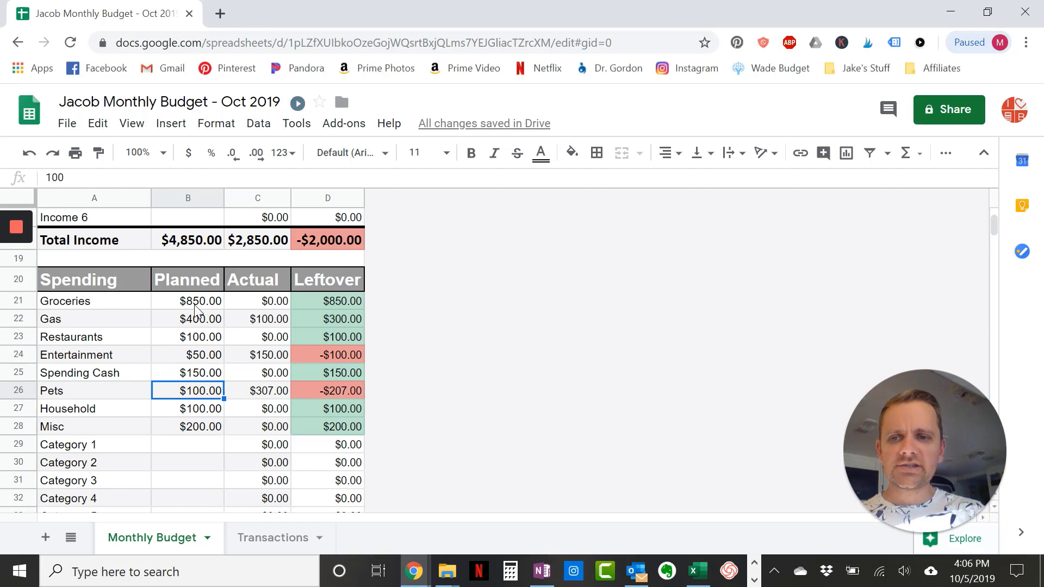
{"action": "left_click", "coordinate": [187, 427]}
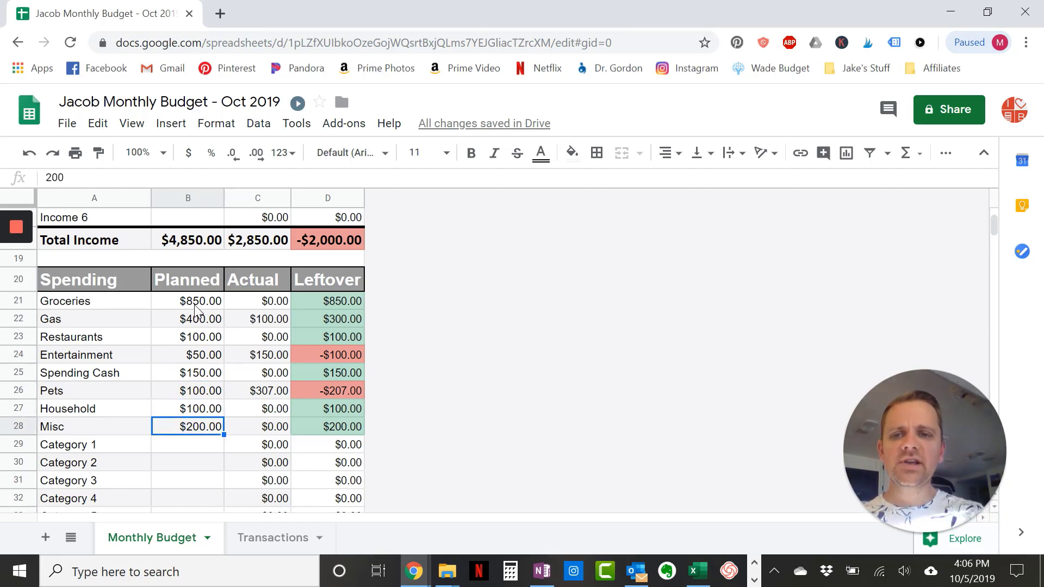
{"action": "scroll", "scroll_direction": "down", "scroll_amount": 3}
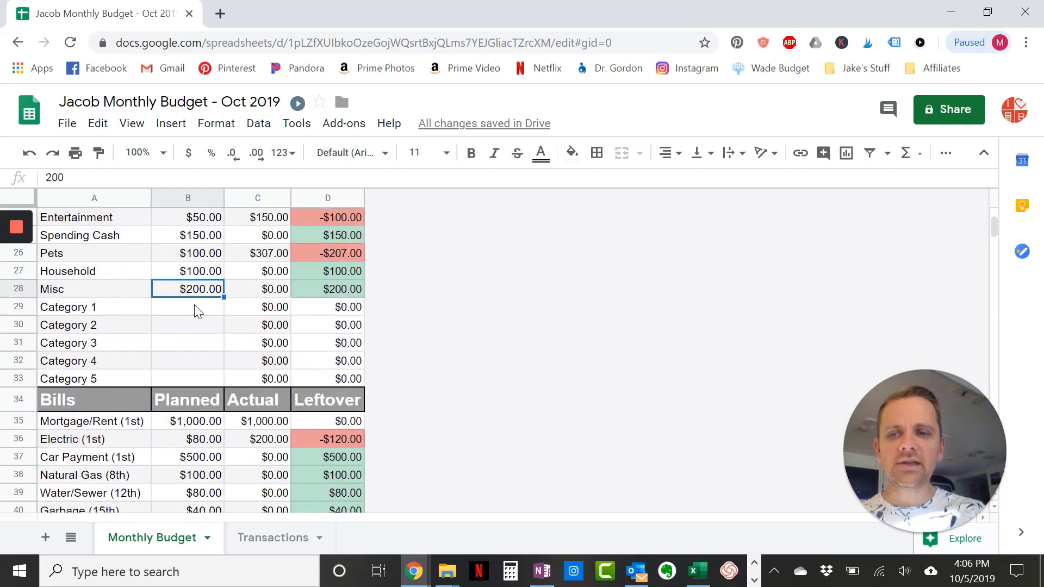
Inspect the planned Monthly Savings formula on the Monthly Budget sheet
{"action": "scroll", "scroll_direction": "down", "scroll_amount": 3}
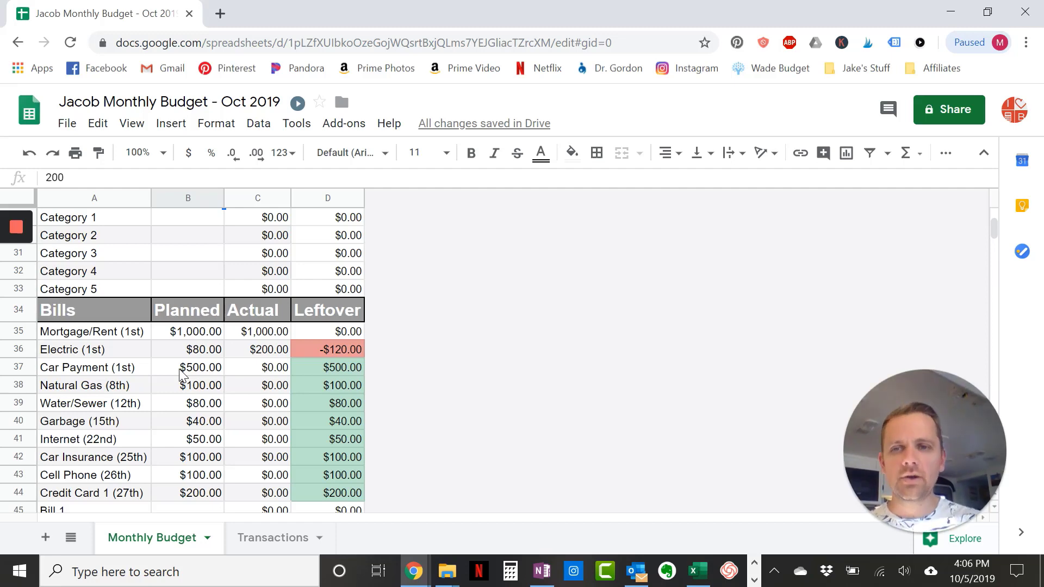
{"action": "mouse_move", "coordinate": [188, 431]}
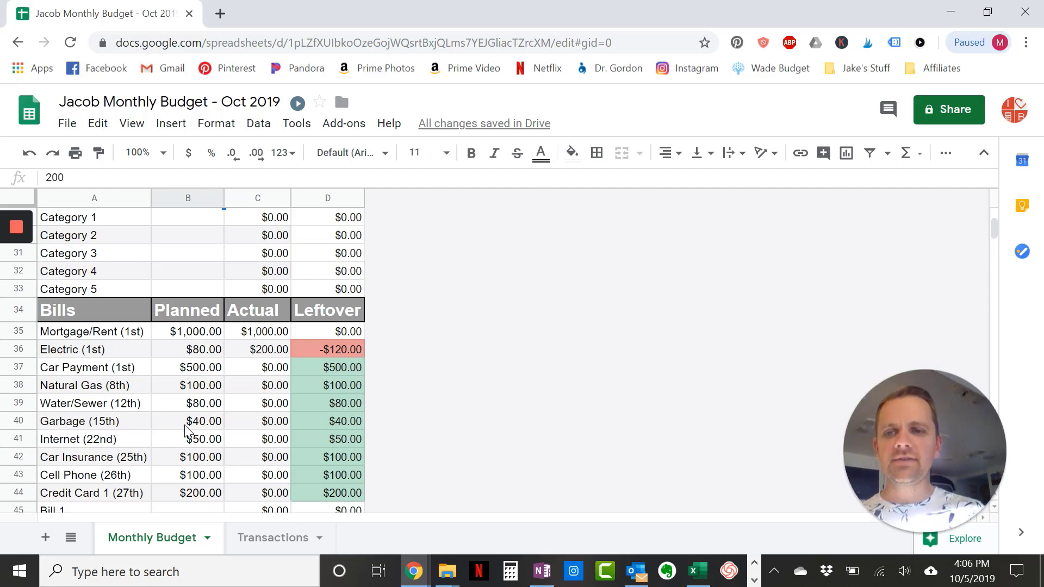
{"action": "scroll", "scroll_direction": "up", "scroll_amount": 3}
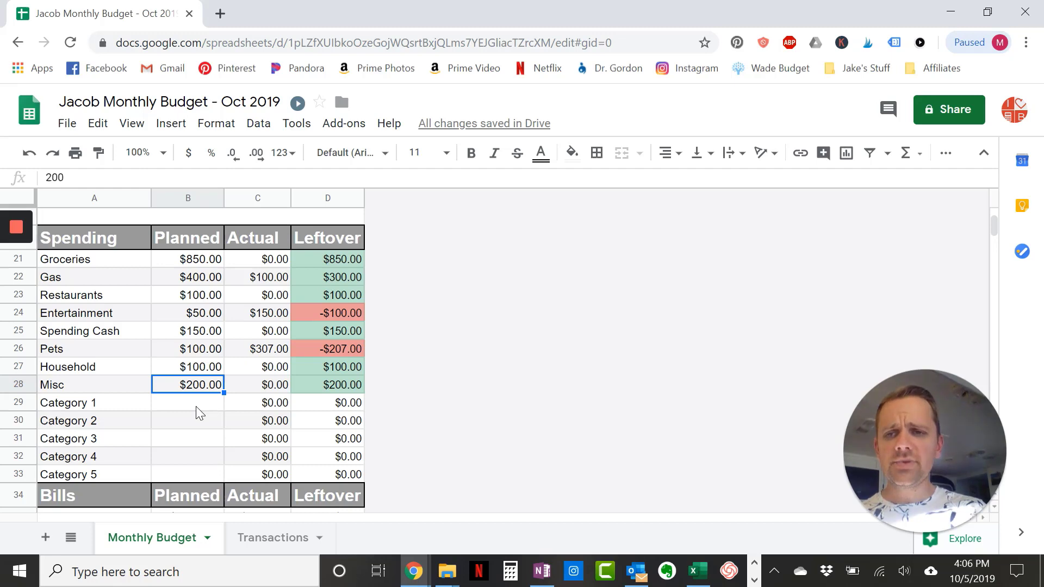
{"action": "scroll", "scroll_direction": "up", "scroll_amount": 3}
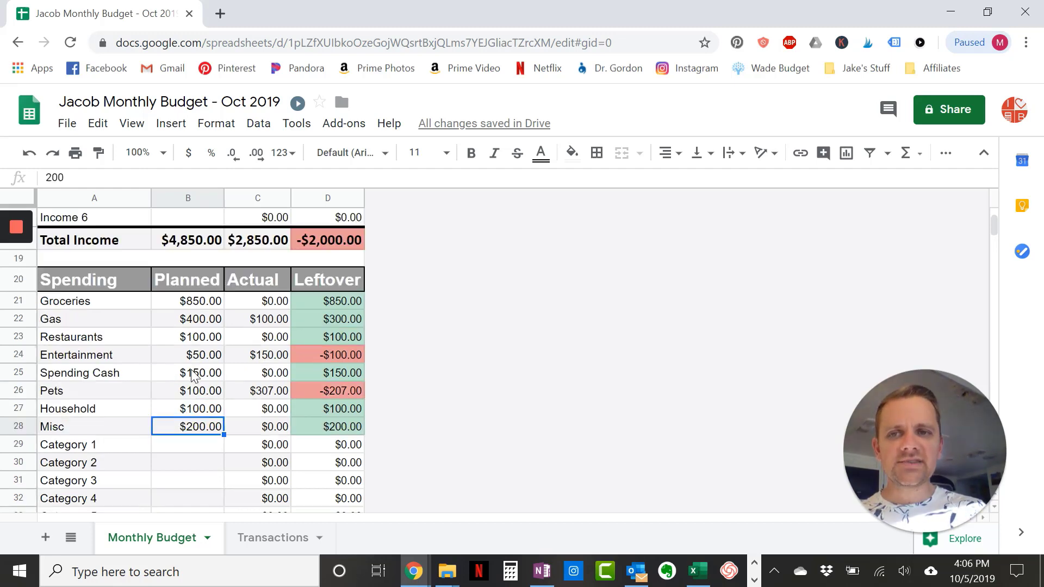
{"action": "scroll", "scroll_direction": "up", "scroll_amount": 3}
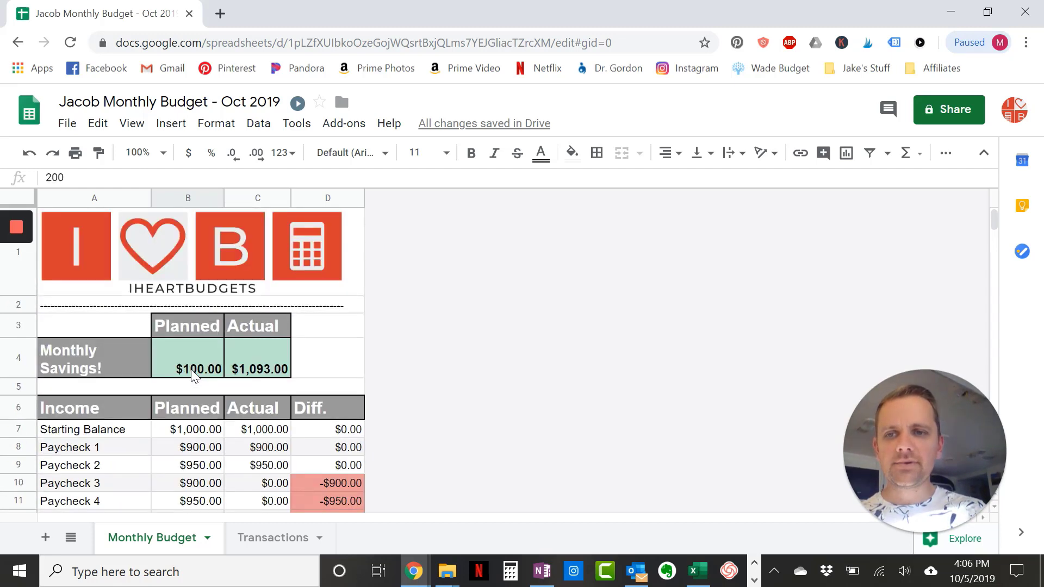
{"action": "left_click", "coordinate": [187, 358]}
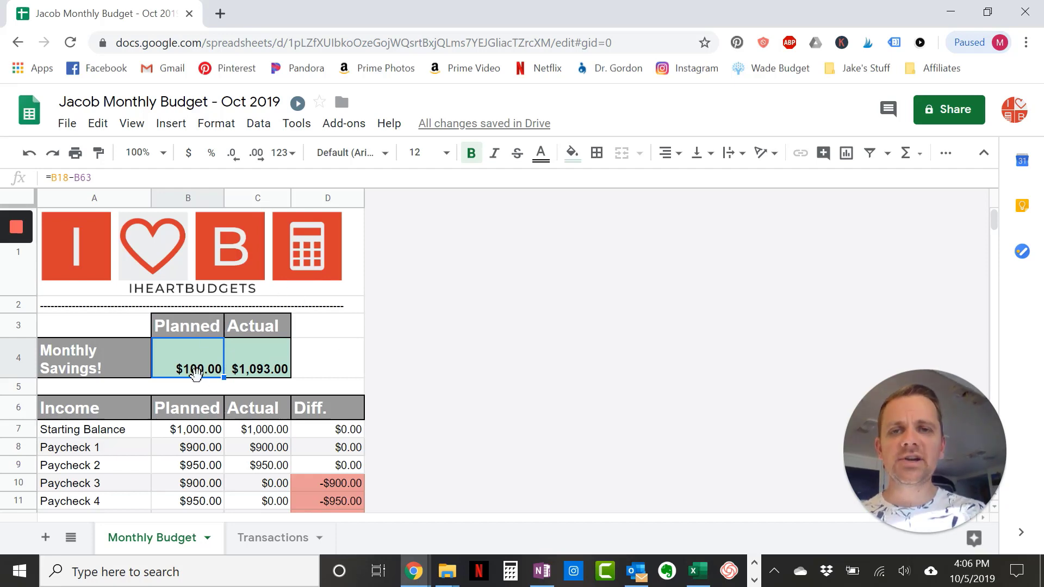
{"action": "scroll", "scroll_direction": "down", "scroll_amount": 3}
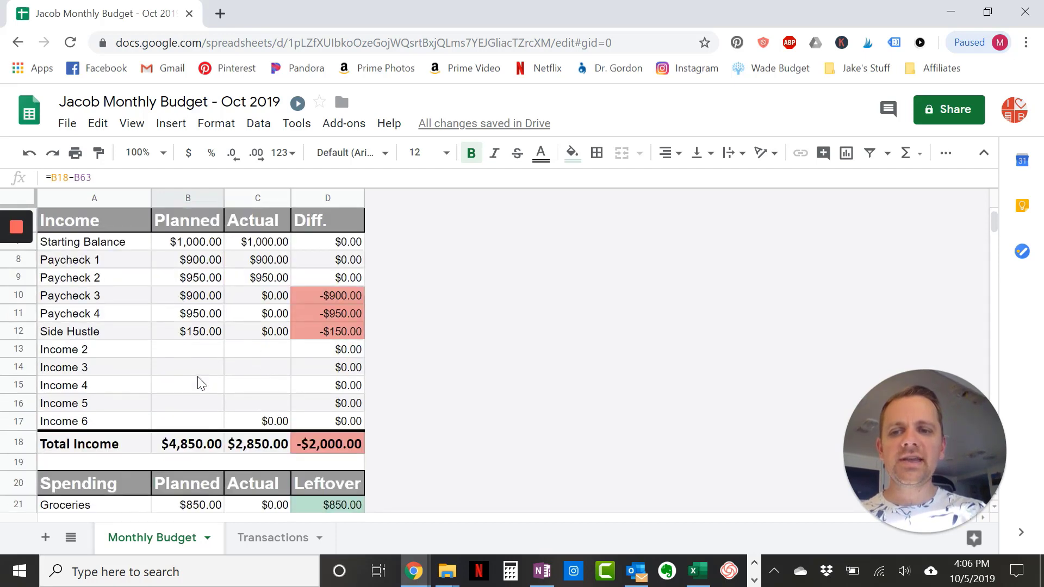
{"action": "scroll", "scroll_direction": "down", "scroll_amount": 3}
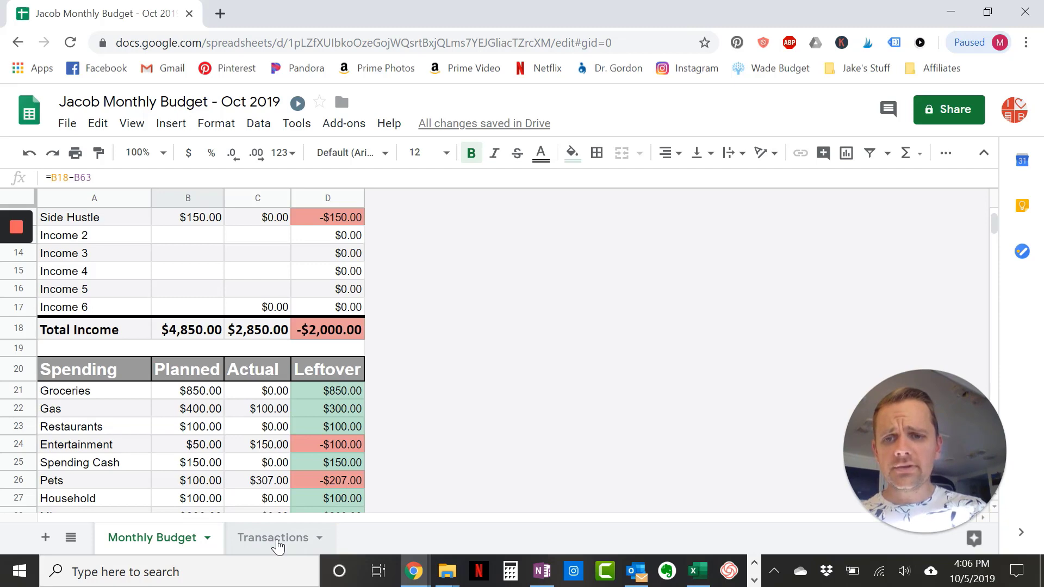
Check the Groceries planned amount and leftover formula, then switch to the Transactions sheet
{"action": "scroll", "scroll_direction": "up", "scroll_amount": 3}
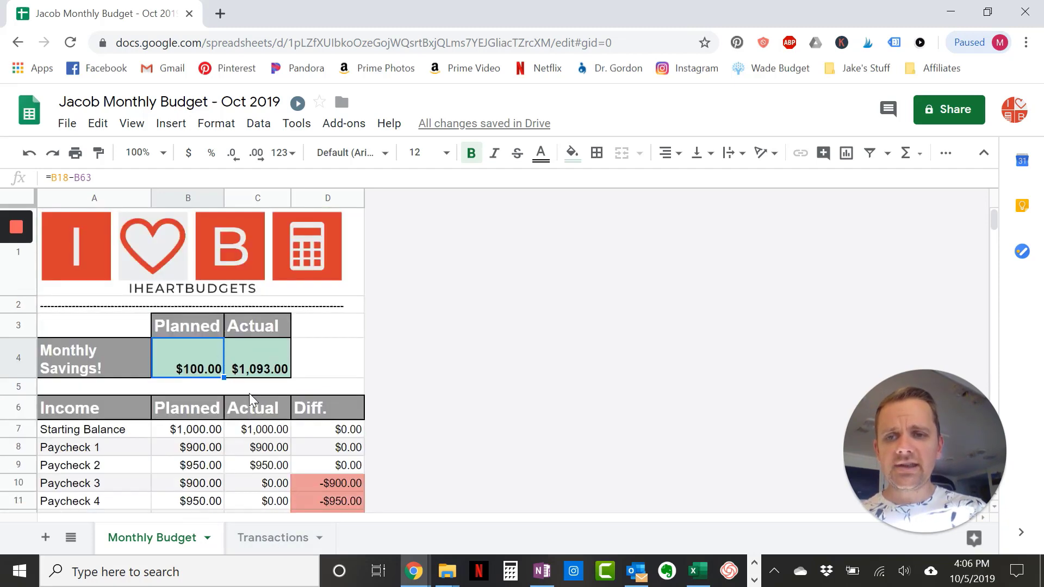
{"action": "scroll", "scroll_direction": "down", "scroll_amount": 3}
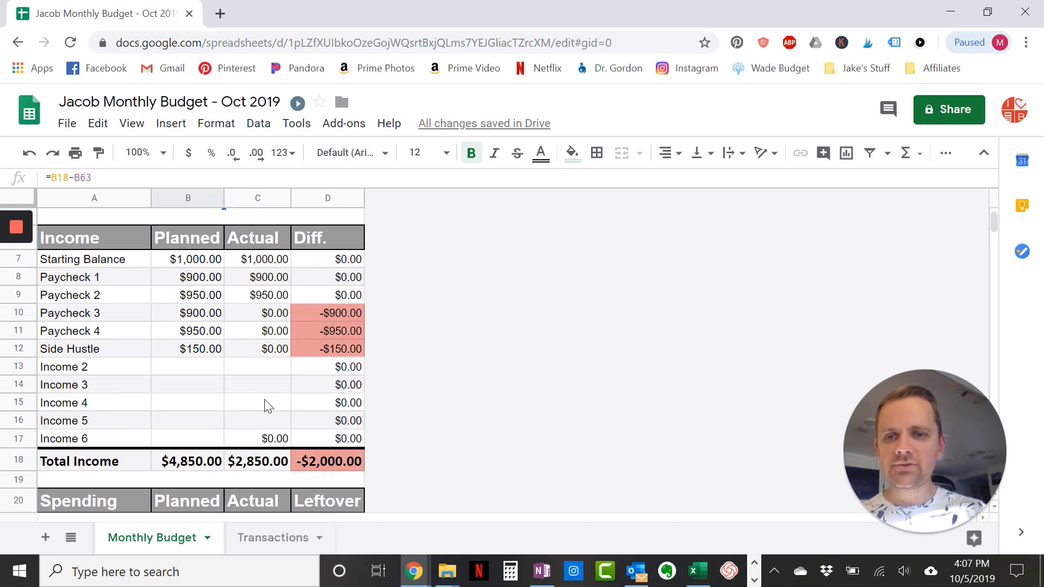
{"action": "mouse_move", "coordinate": [333, 336]}
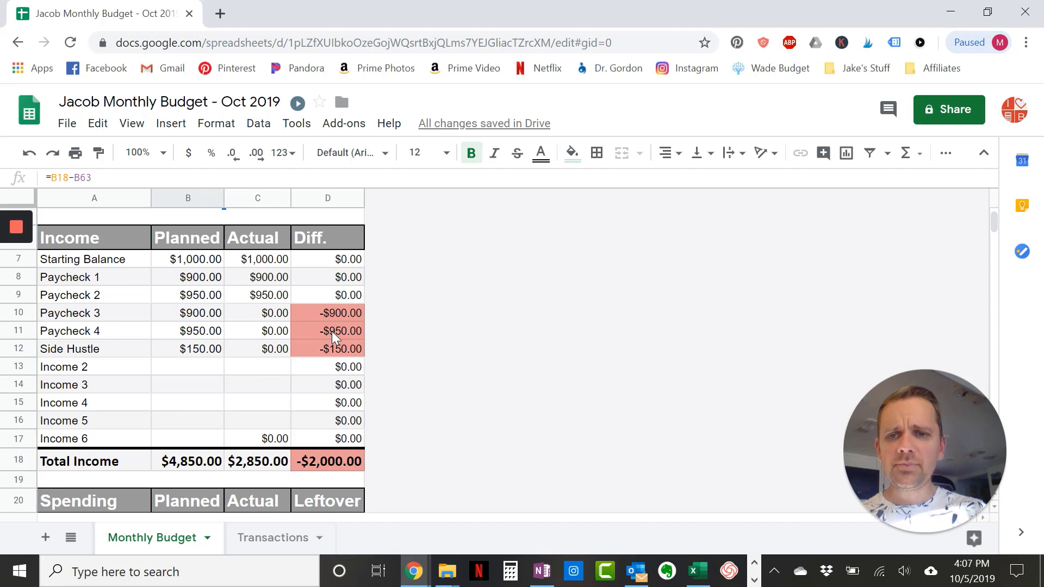
{"action": "mouse_move", "coordinate": [286, 290]}
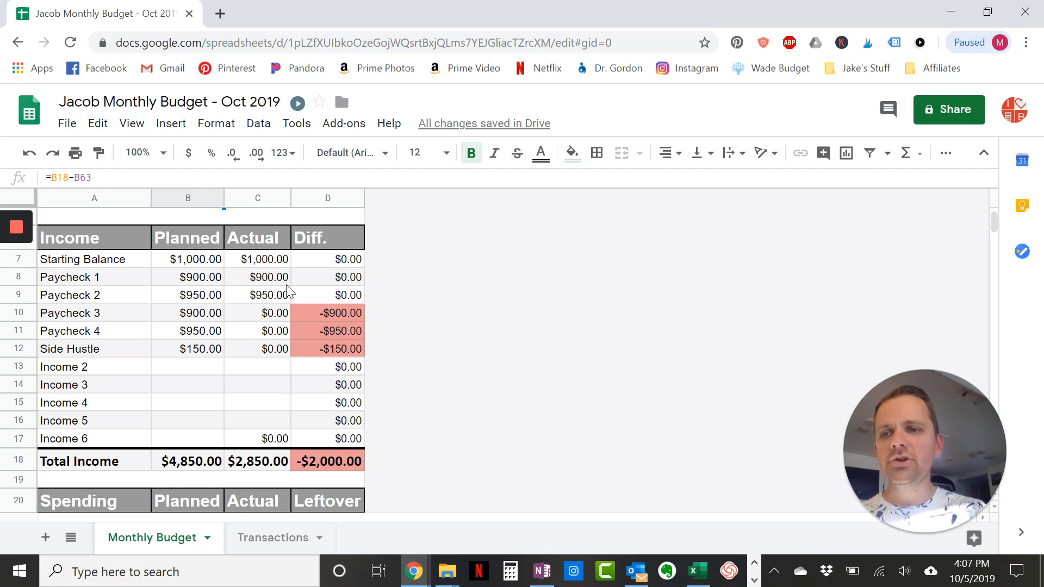
{"action": "scroll", "scroll_direction": "down", "scroll_amount": 3}
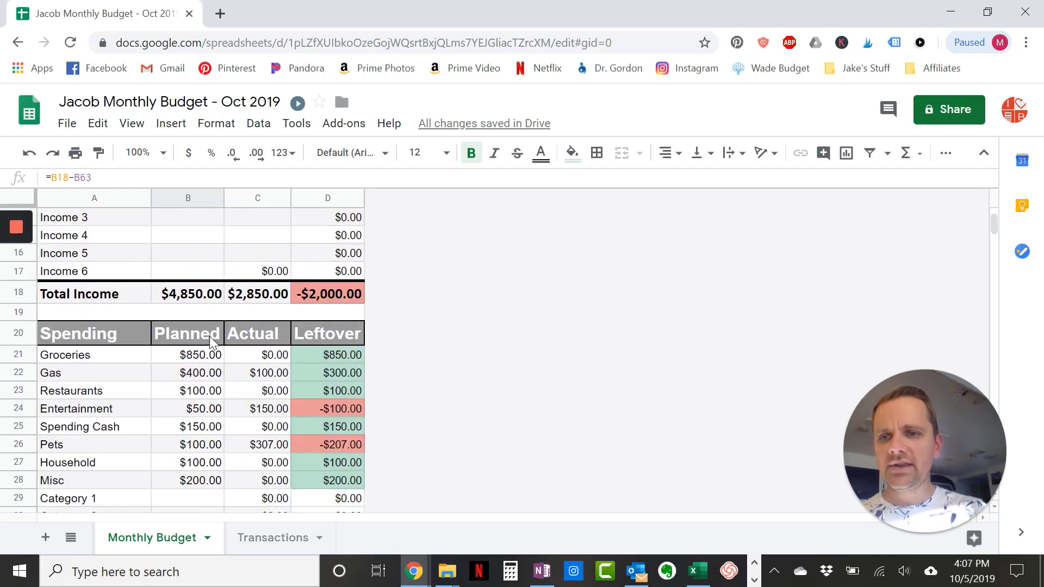
{"action": "left_click", "coordinate": [187, 355]}
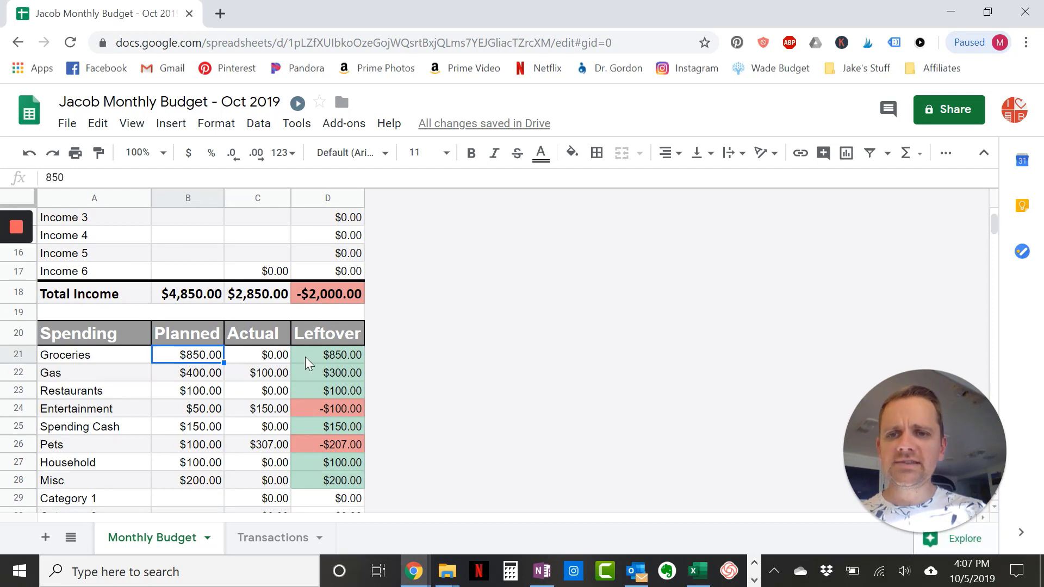
{"action": "left_click", "coordinate": [327, 354]}
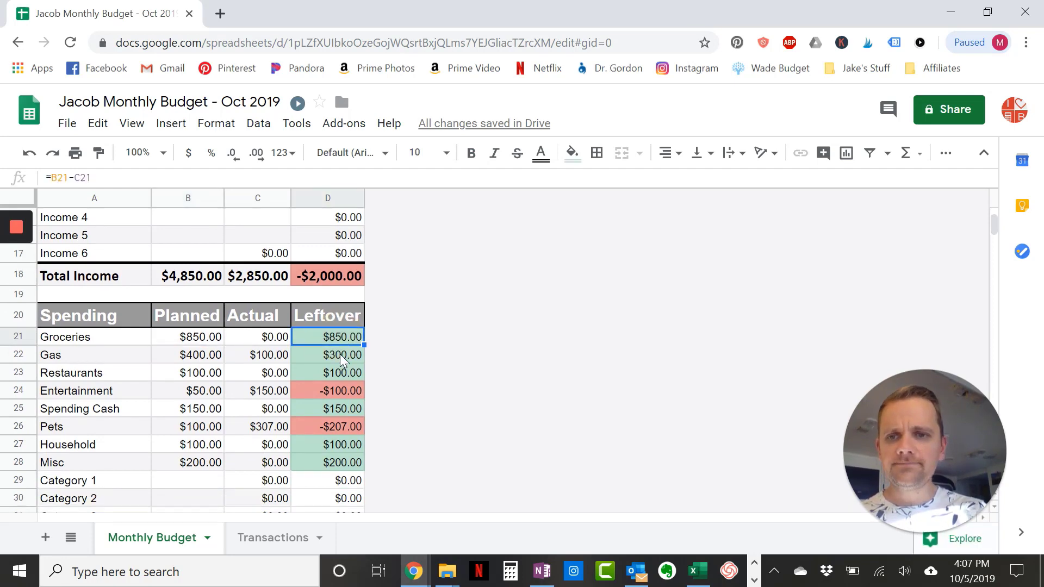
{"action": "scroll", "scroll_direction": "down", "scroll_amount": 3}
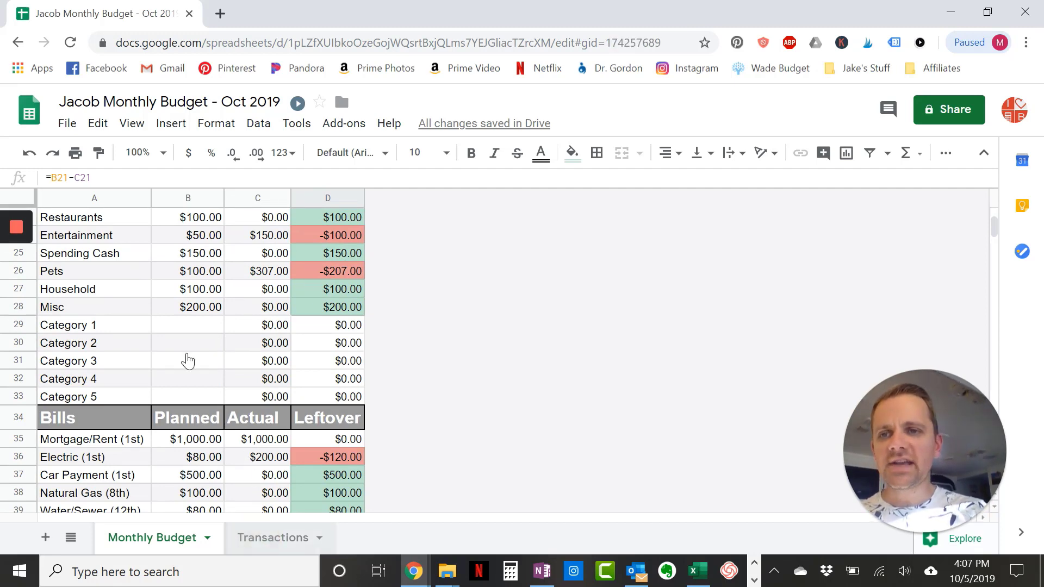
{"action": "left_click", "coordinate": [272, 537]}
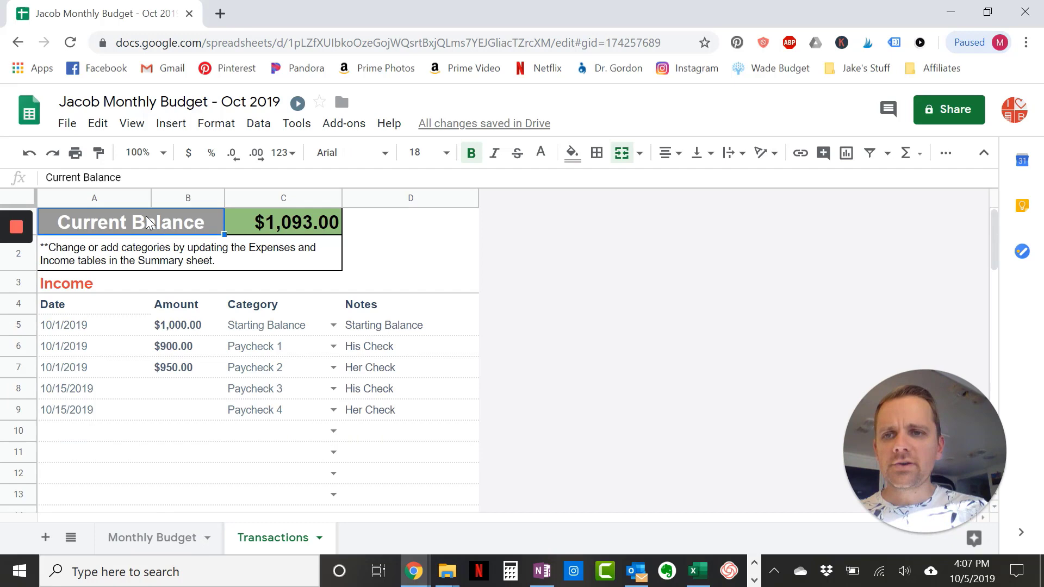
{"action": "left_click", "coordinate": [283, 222]}
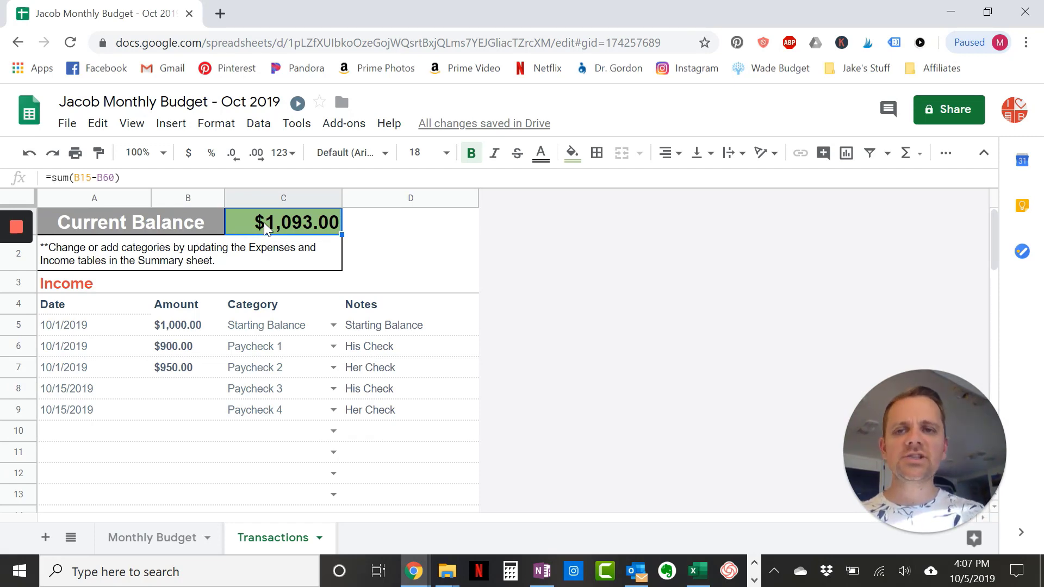
{"action": "mouse_move", "coordinate": [190, 221]}
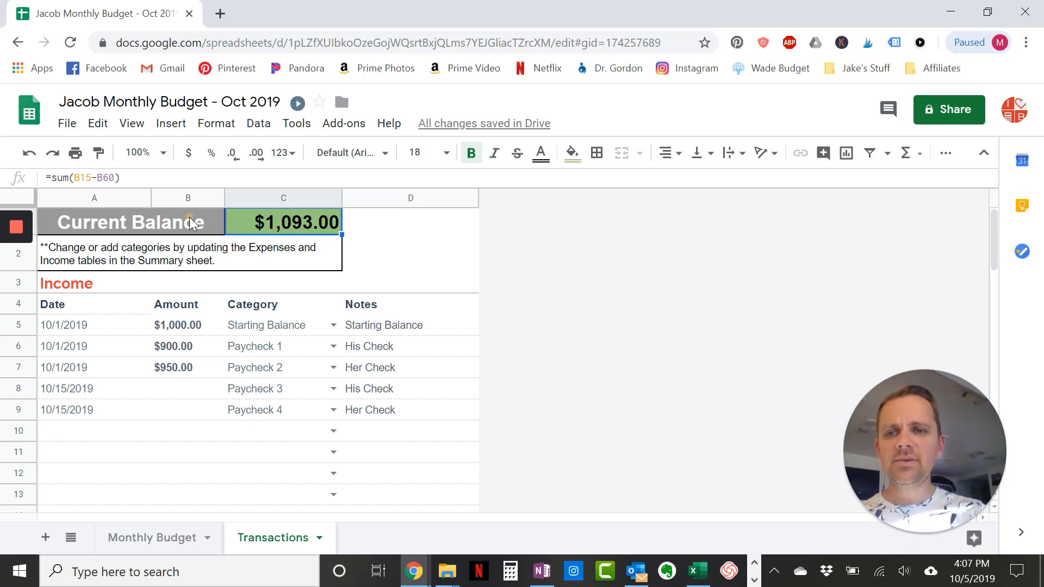
{"action": "mouse_move", "coordinate": [304, 291]}
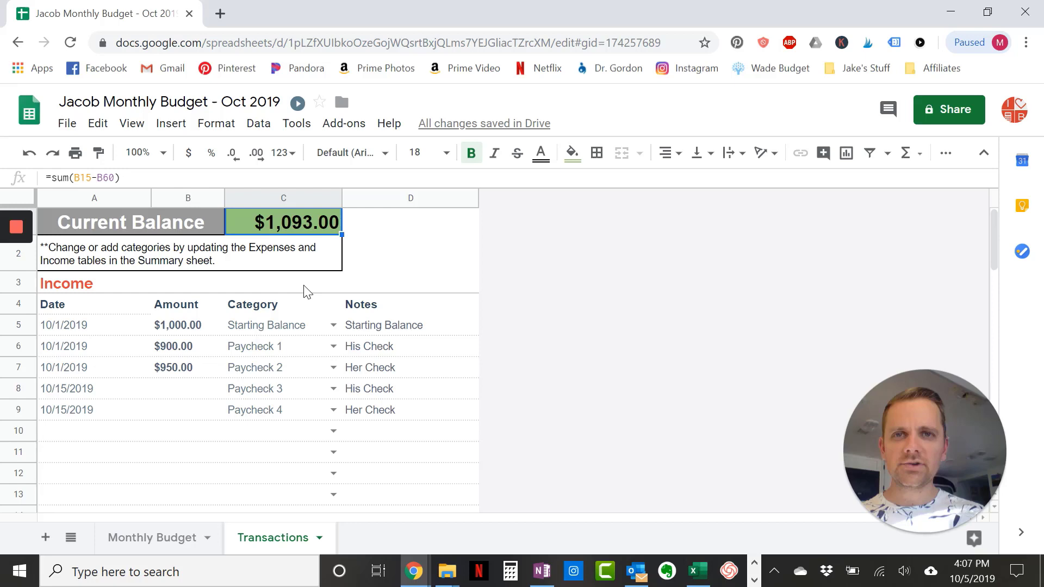
{"action": "mouse_move", "coordinate": [73, 354]}
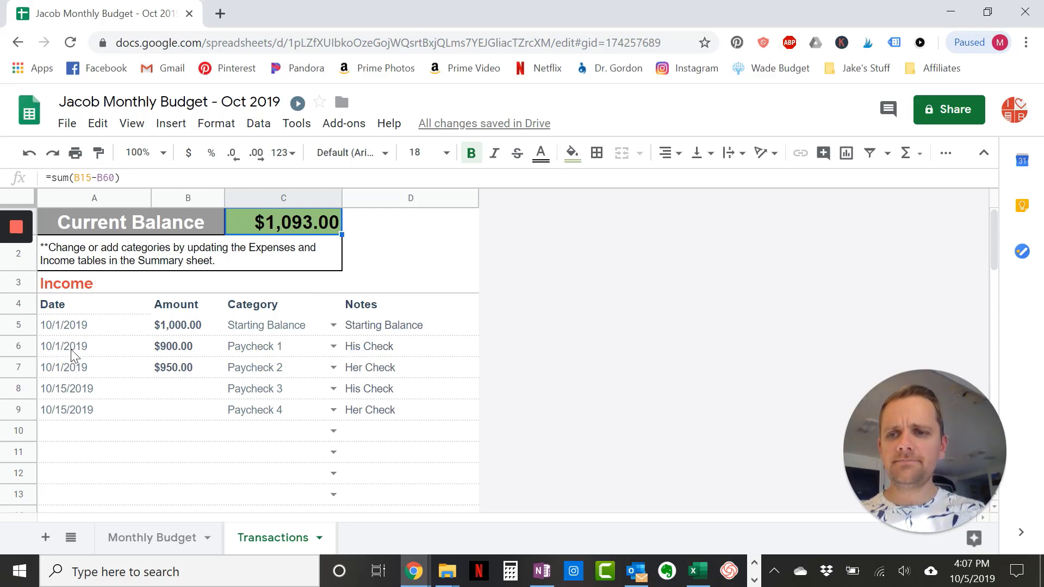
{"action": "left_click", "coordinate": [63, 346]}
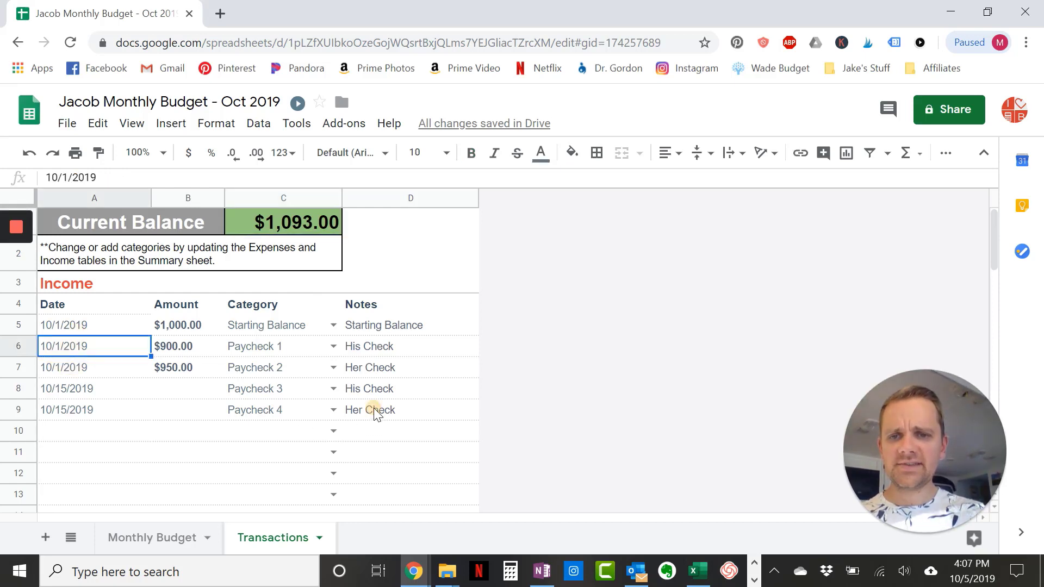
Clear the sample paycheck and expense rows so Current Balance equals the $1,000.00 starting balance
{"action": "key", "text": "Delete"}
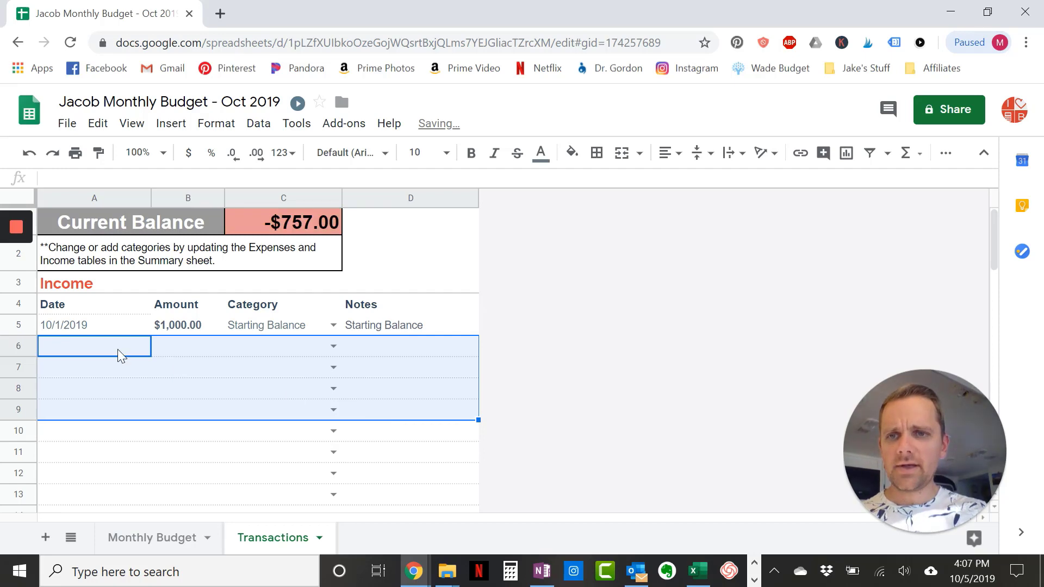
{"action": "scroll", "scroll_direction": "down", "scroll_amount": 3}
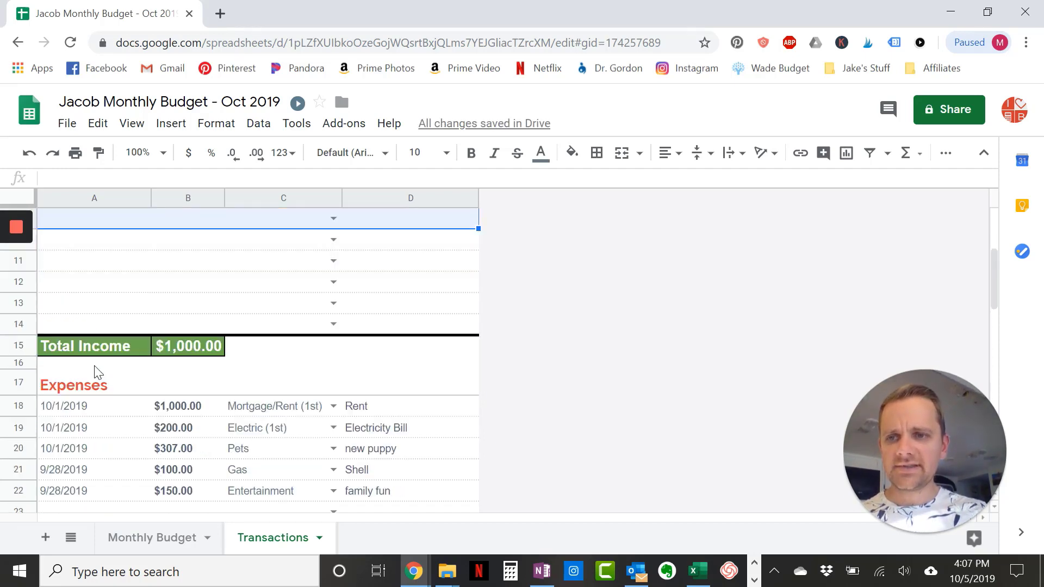
{"action": "left_click", "coordinate": [94, 406]}
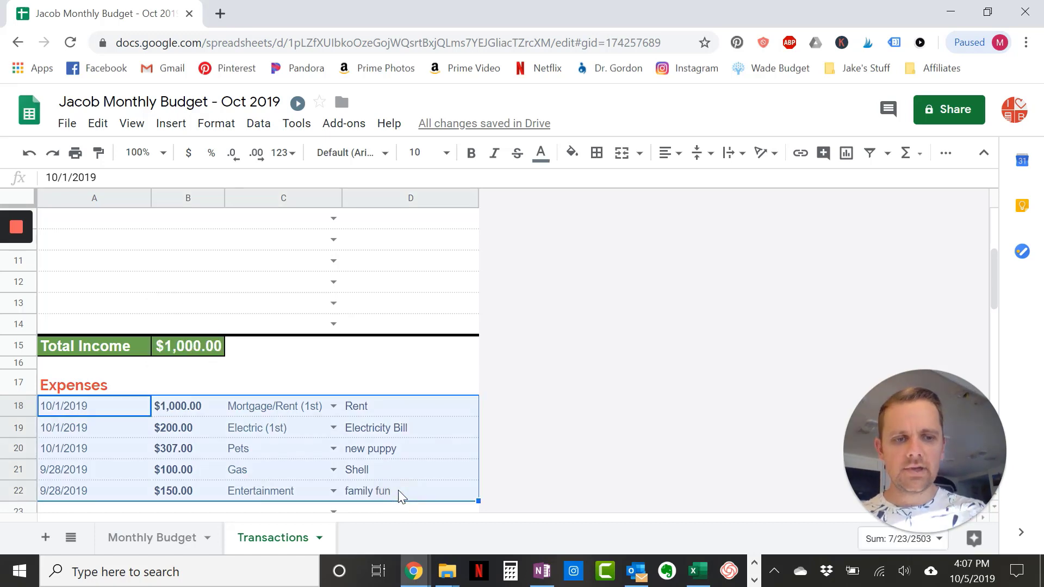
{"action": "scroll", "scroll_direction": "up", "scroll_amount": 3}
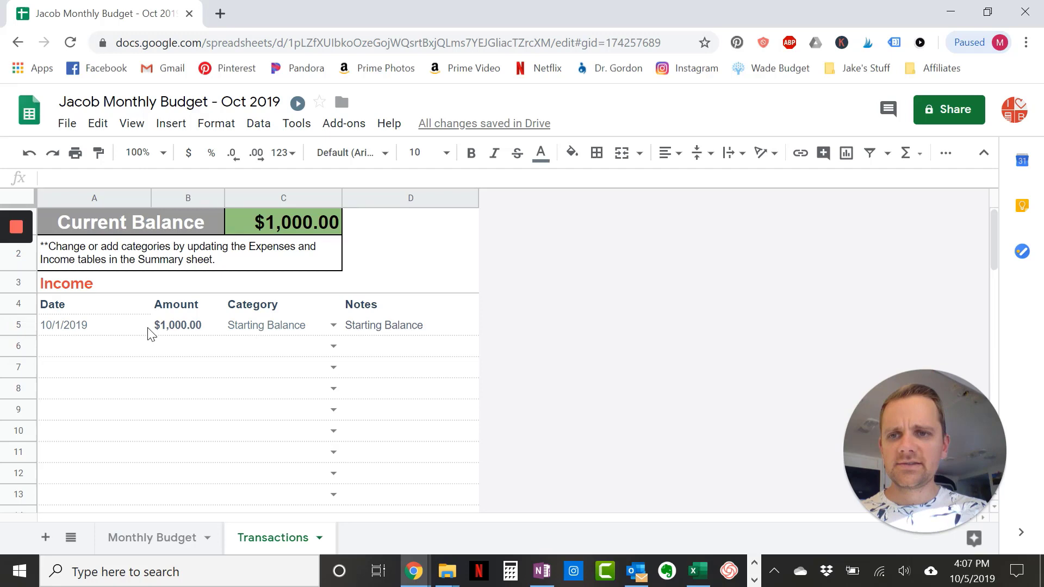
{"action": "left_click", "coordinate": [283, 222]}
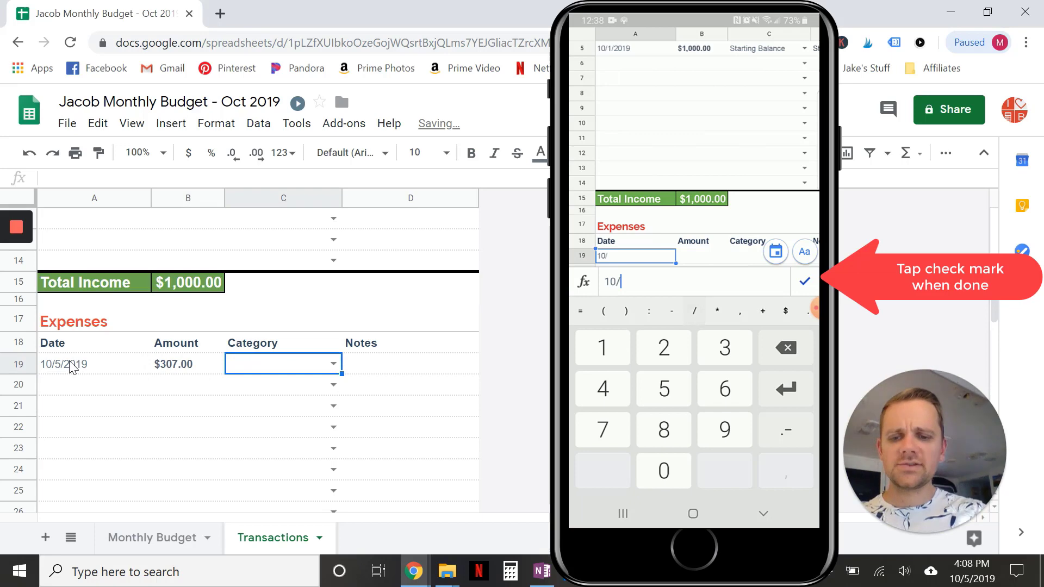
Note the $307 expense as Costco and log a second $100 Groceries expense noted TJ
{"action": "left_click", "coordinate": [804, 281]}
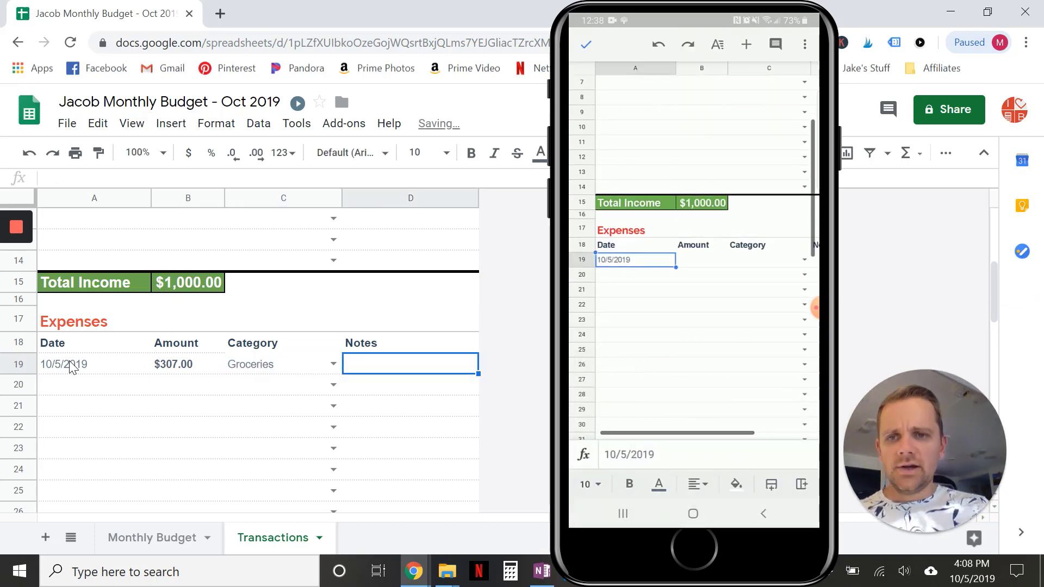
{"action": "type", "text": "Costco"}
{"action": "left_click", "coordinate": [283, 384]}
{"action": "type", "text": "Gre"}
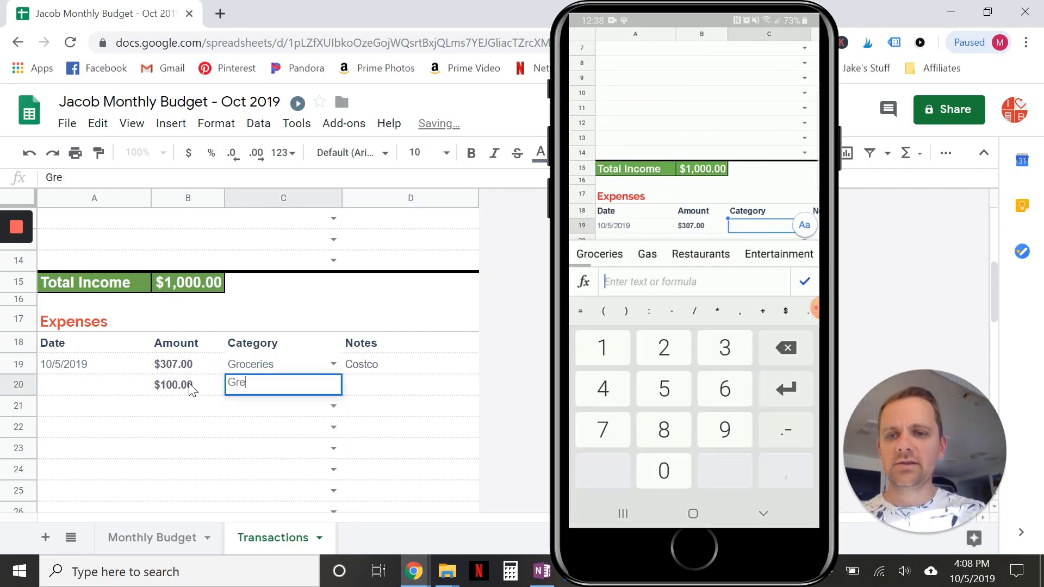
{"action": "type", "text": "o"}
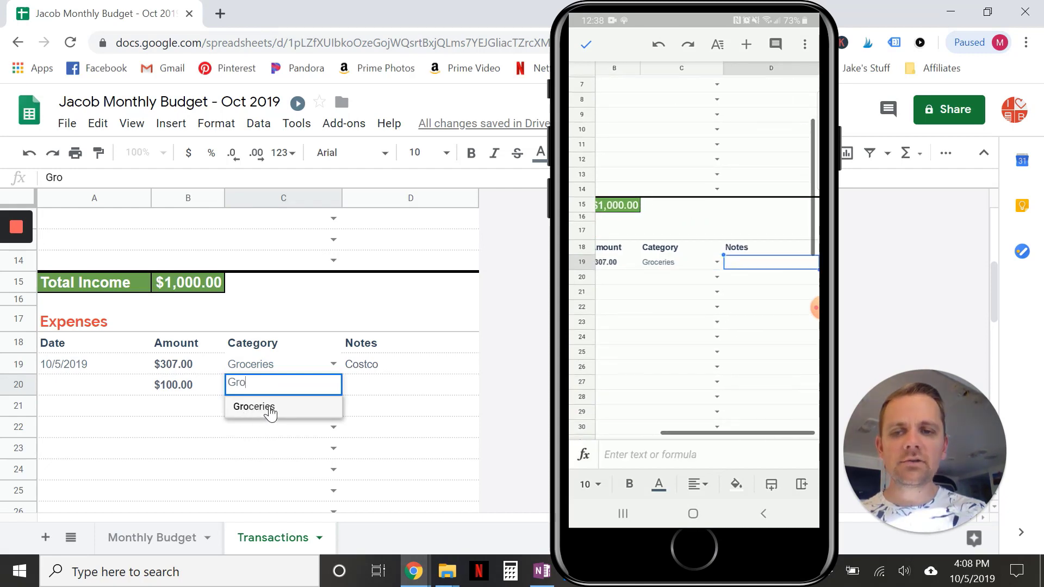
{"action": "left_click", "coordinate": [253, 407]}
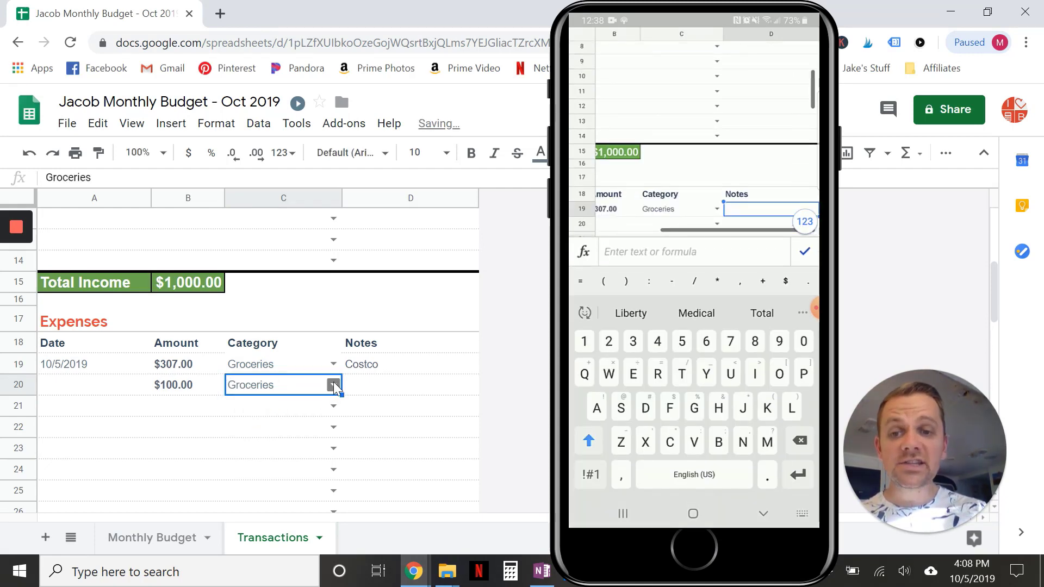
{"action": "left_click", "coordinate": [334, 385]}
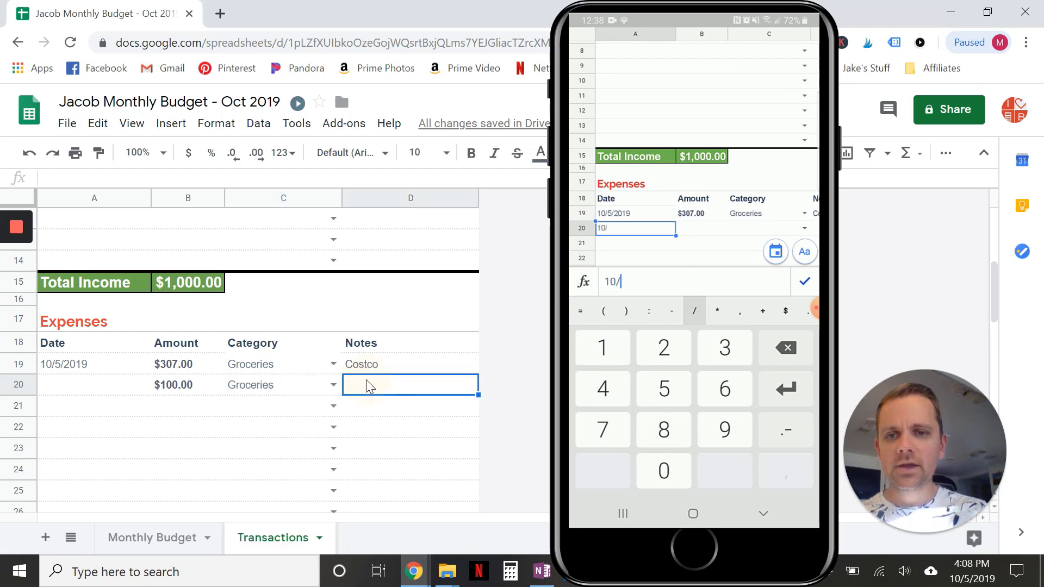
{"action": "type", "text": "TJ"}
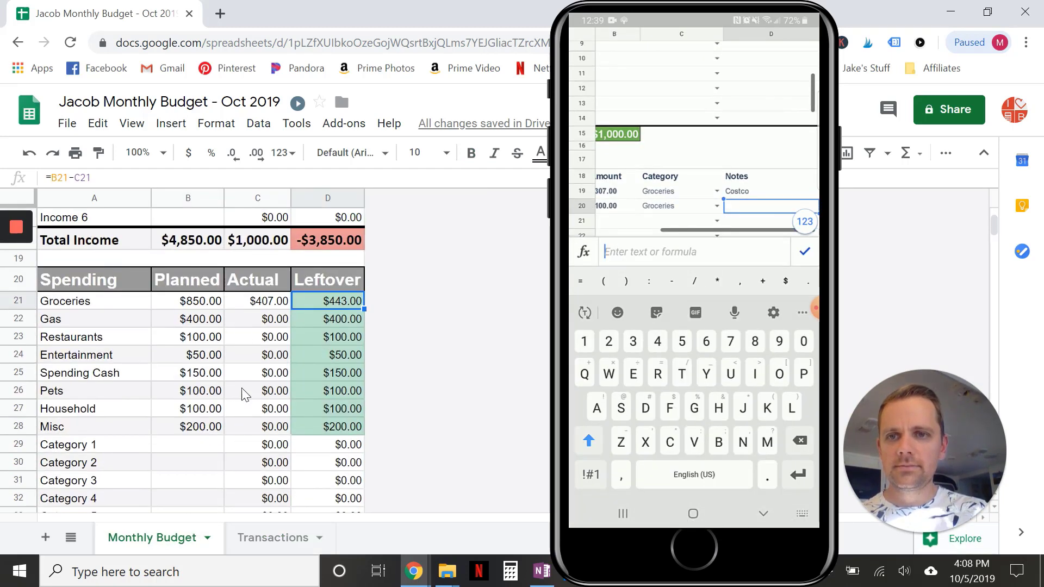
Check Groceries shows $407 actual and $443 leftover, then return to the Transactions sheet
{"action": "type", "text": "Trader Joes"}
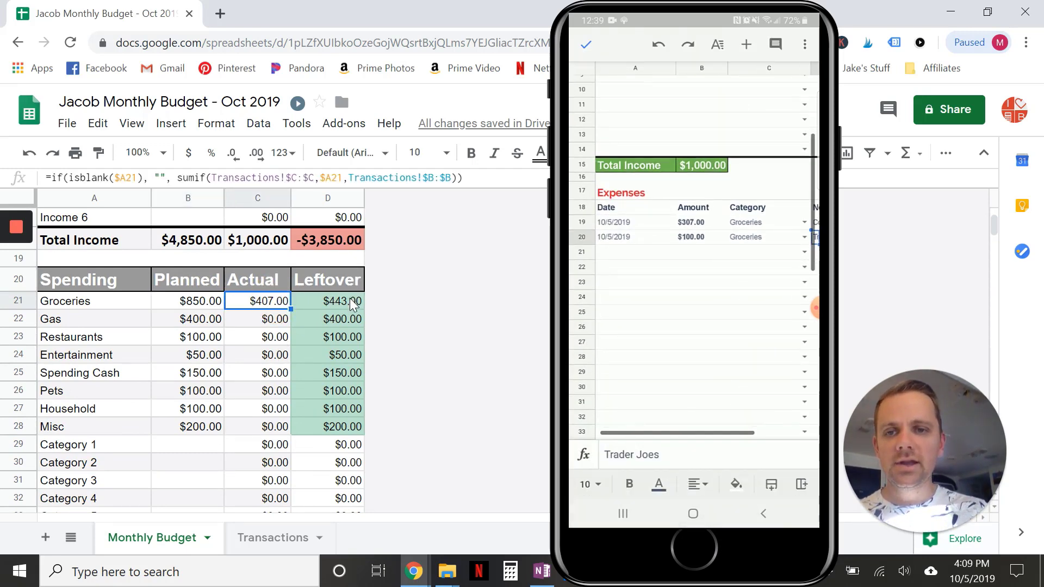
{"action": "scroll", "scroll_direction": "up", "scroll_amount": 3}
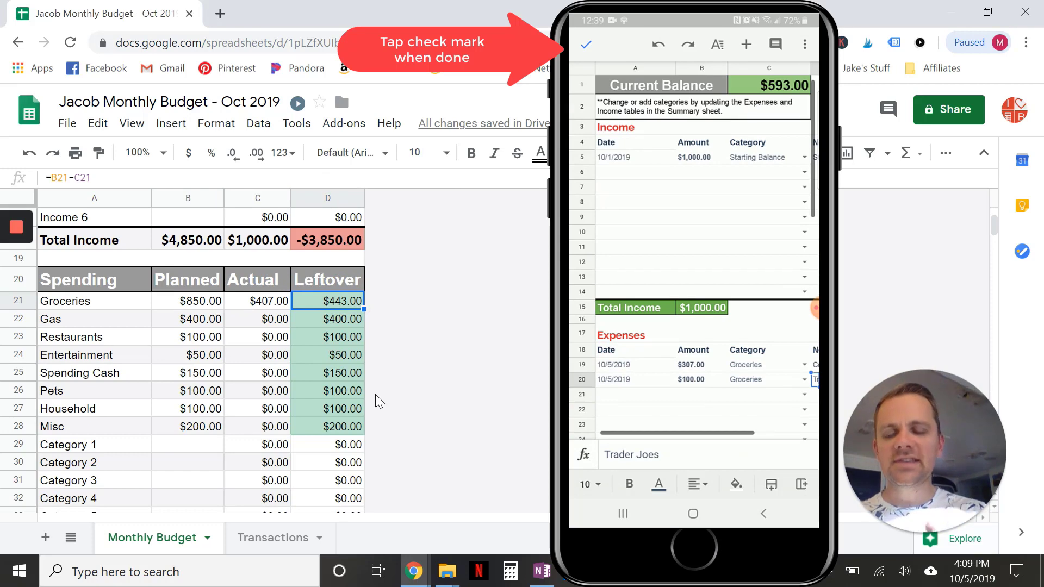
{"action": "left_click", "coordinate": [587, 43]}
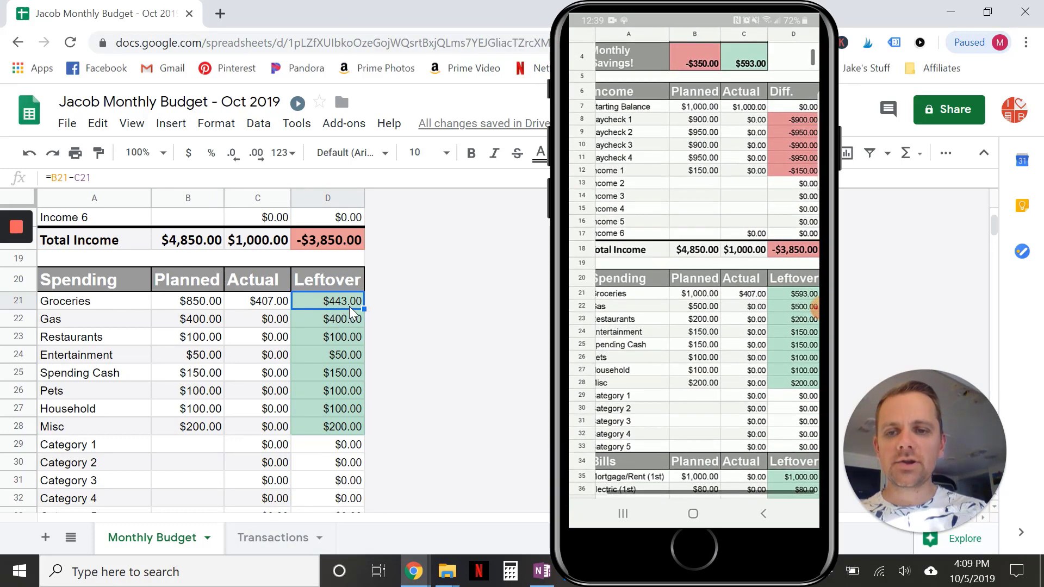
{"action": "left_click", "coordinate": [272, 537]}
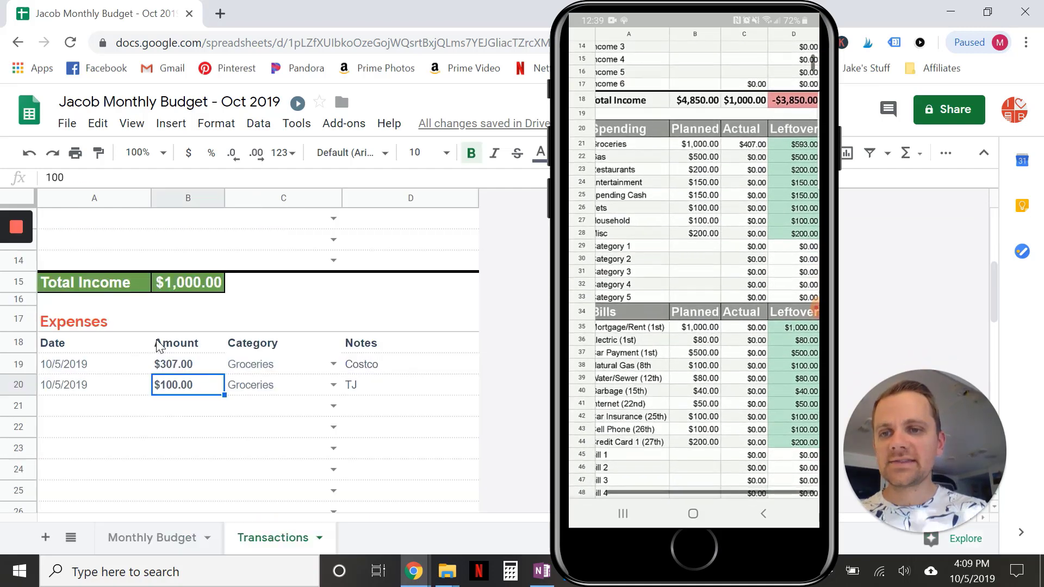
{"action": "scroll", "scroll_direction": "up", "scroll_amount": 3}
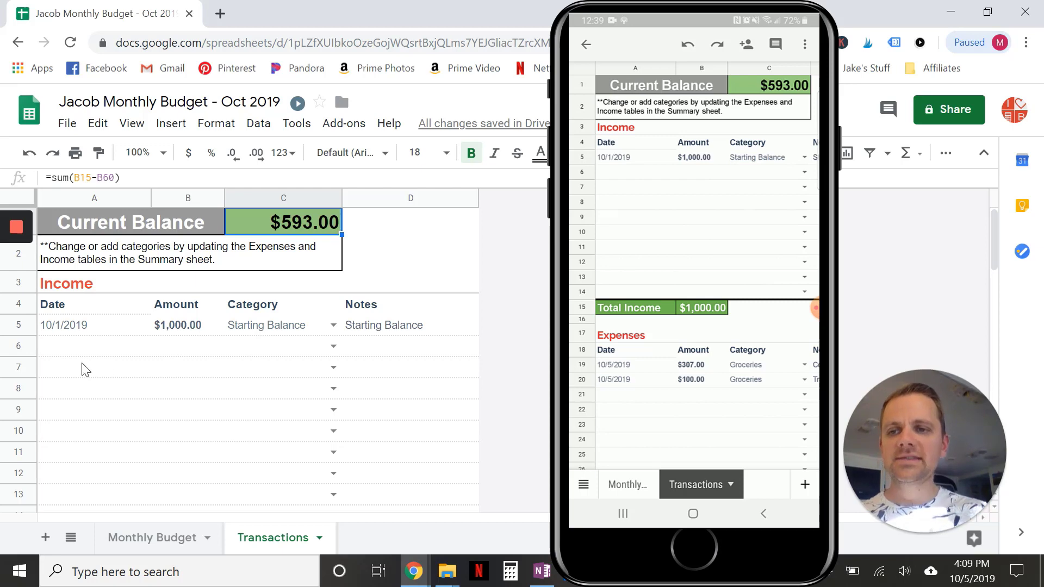
Record a $900.00 Paycheck 1 income dated 10/1/2019 with the note 'His Check'
{"action": "left_click", "coordinate": [59, 346]}
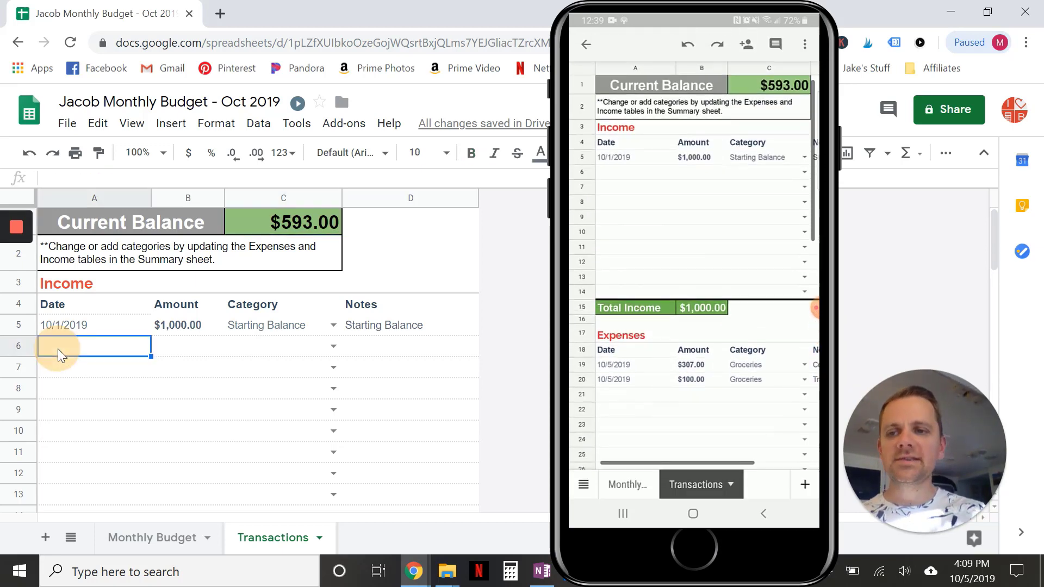
{"action": "type", "text": "10/1/2019"}
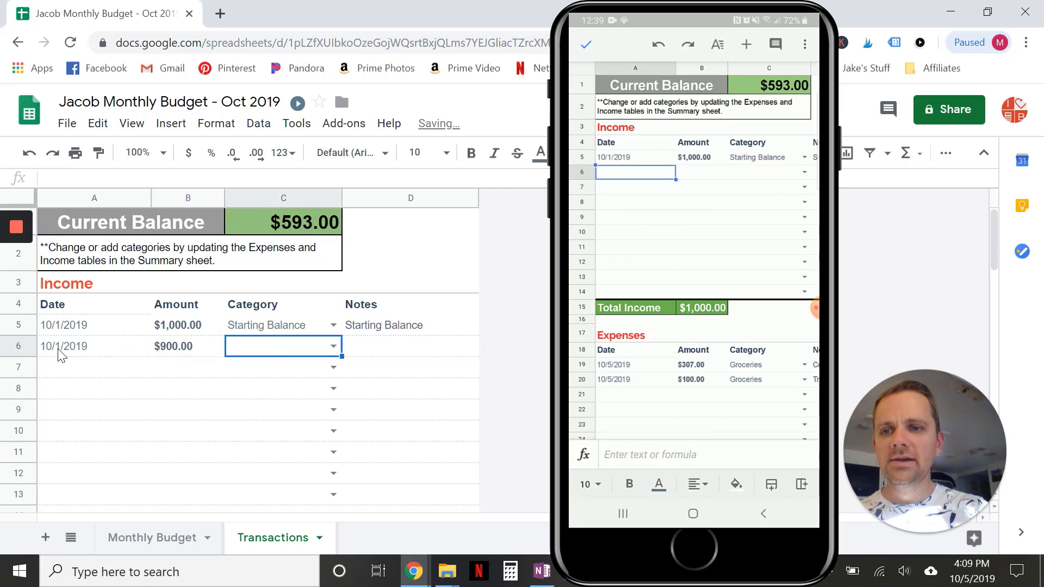
{"action": "type", "text": "Pay"}
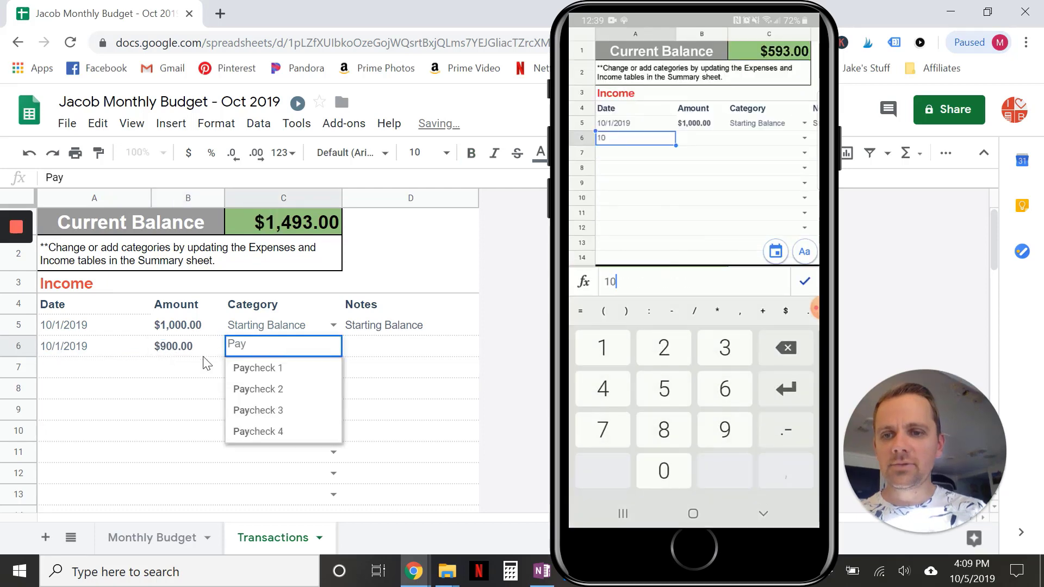
{"action": "left_click", "coordinate": [258, 368]}
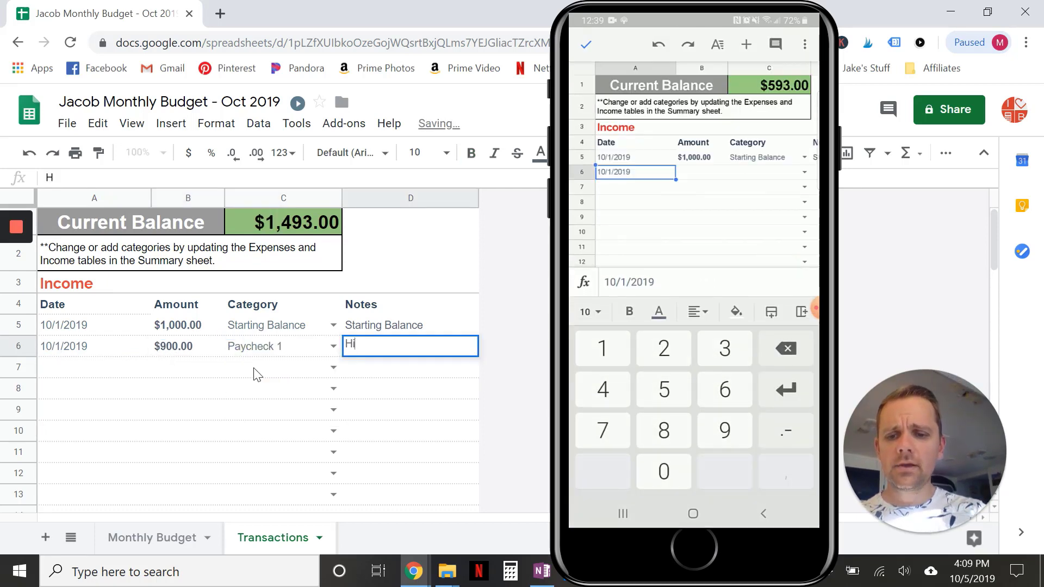
{"action": "type", "text": "His Check"}
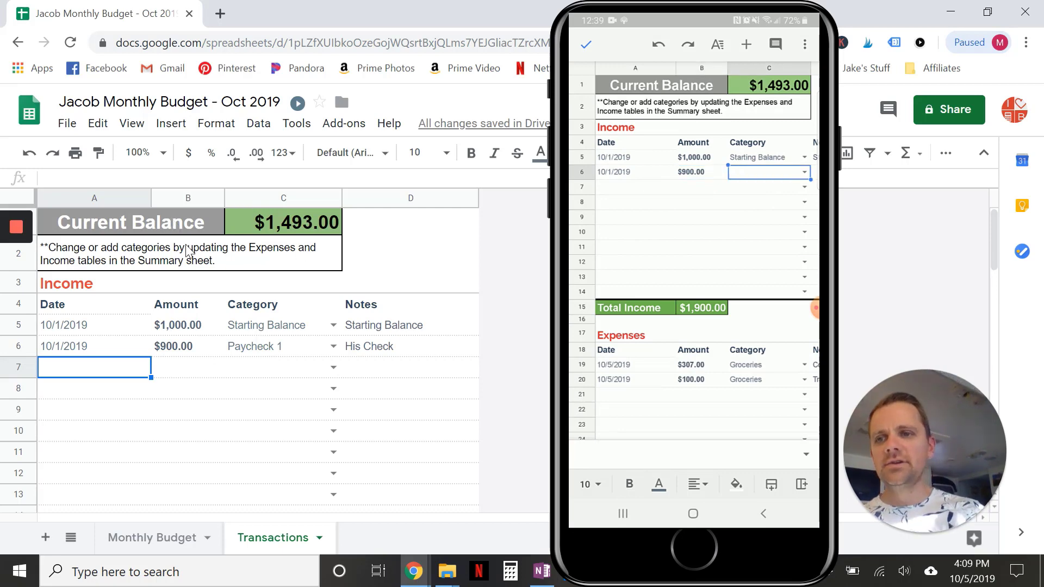
Commit the entry and move to the next empty transaction row
{"action": "left_click", "coordinate": [805, 171]}
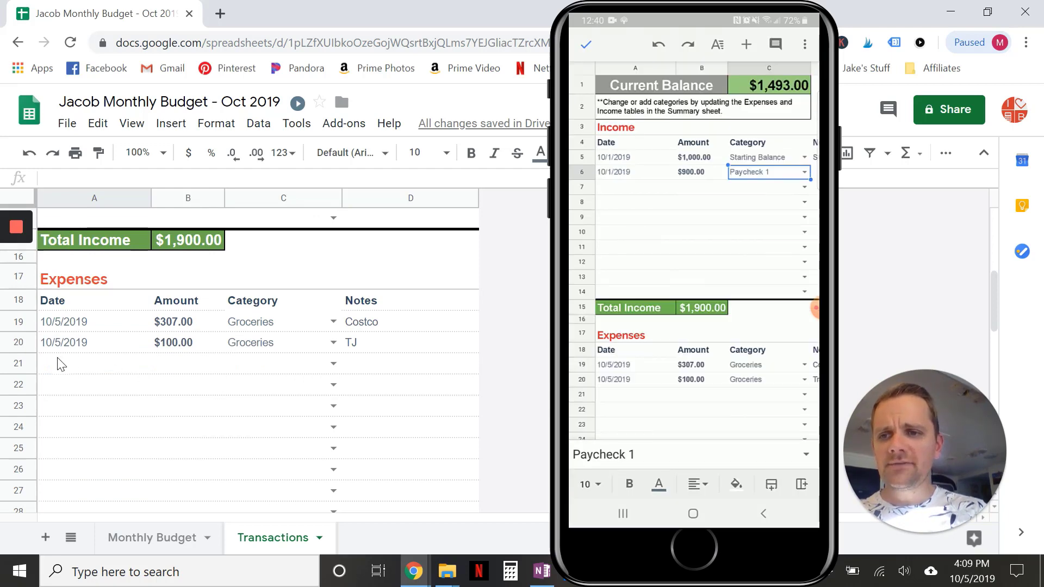
{"action": "left_click", "coordinate": [93, 364]}
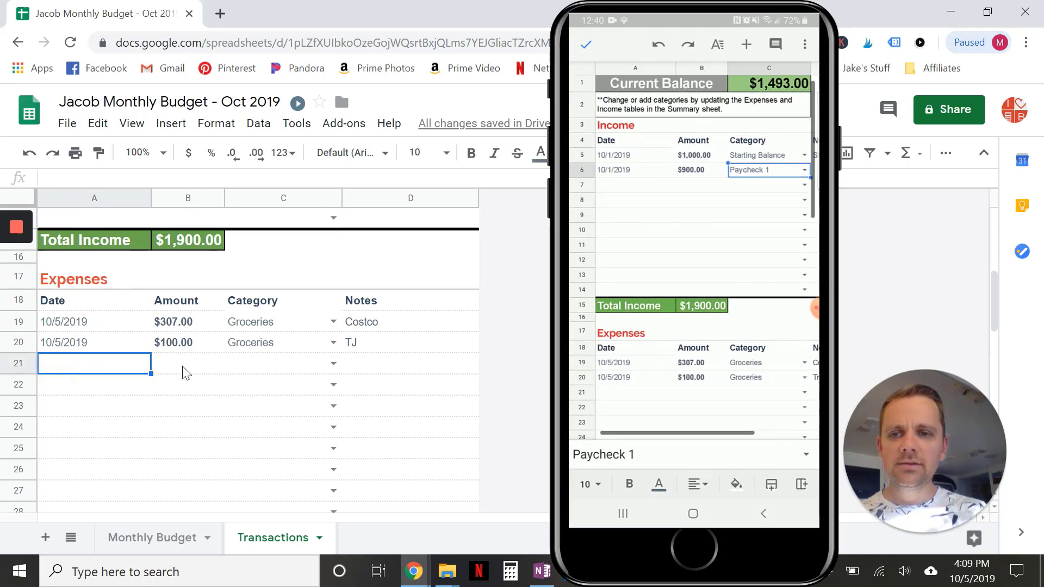
{"action": "left_click", "coordinate": [283, 364]}
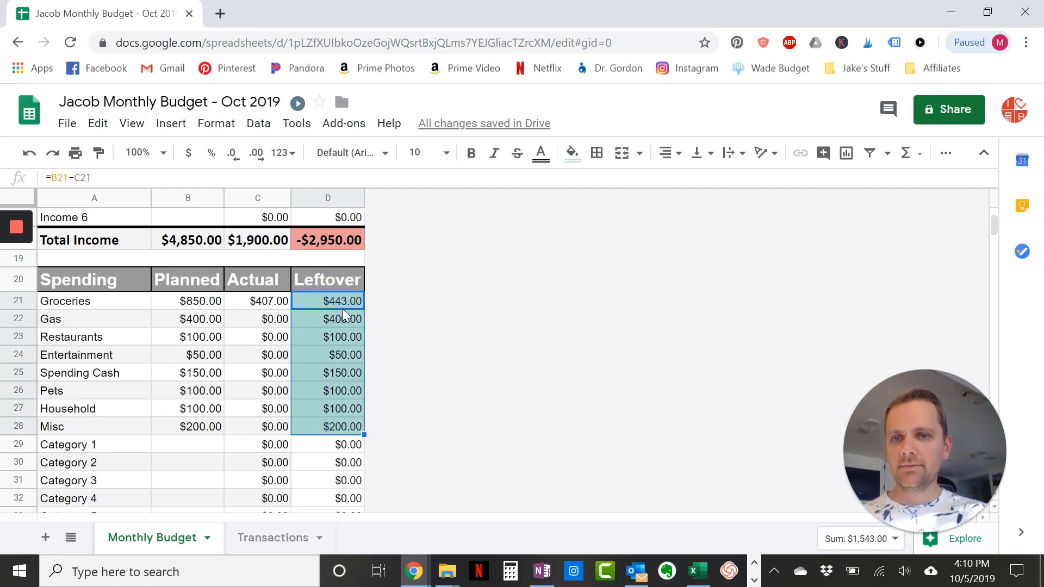
{"action": "mouse_move", "coordinate": [320, 334]}
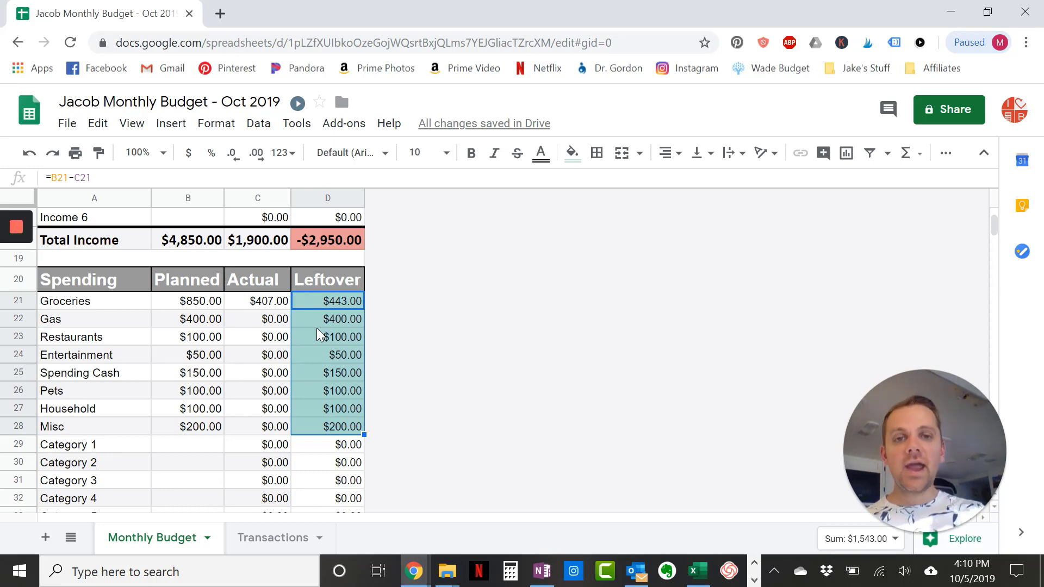
Select the Leftover column heading on Monthly Budget to review the $1,900.00 income totals
{"action": "left_click", "coordinate": [327, 279]}
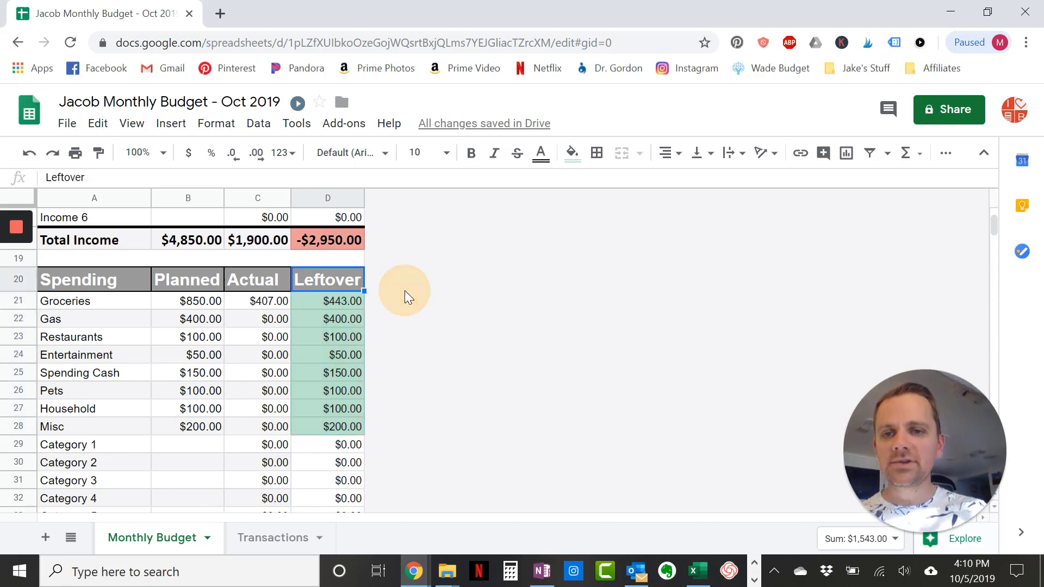
{"action": "mouse_move", "coordinate": [948, 109]}
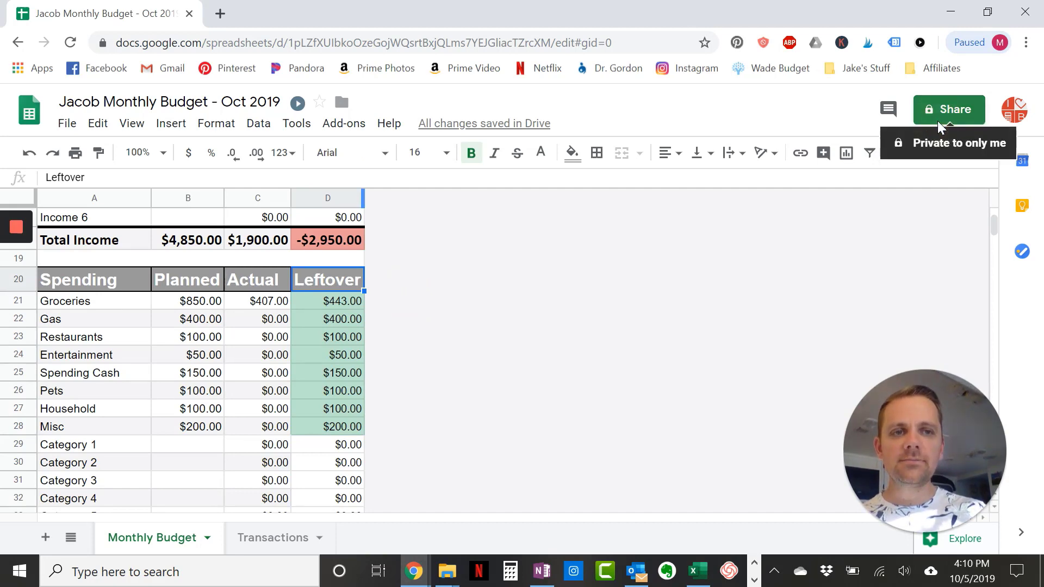
{"action": "left_click", "coordinate": [949, 109]}
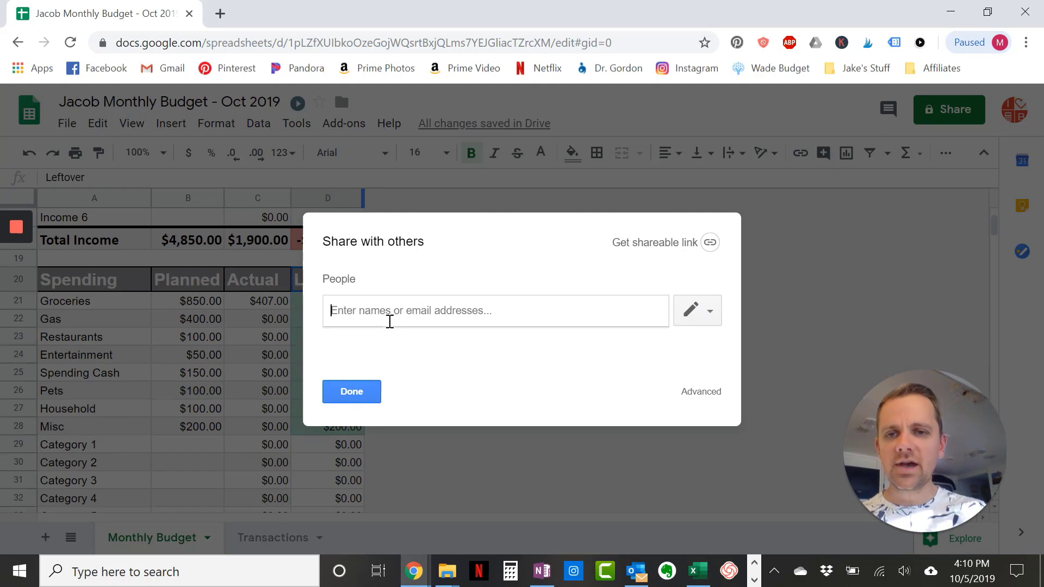
{"action": "mouse_move", "coordinate": [649, 321]}
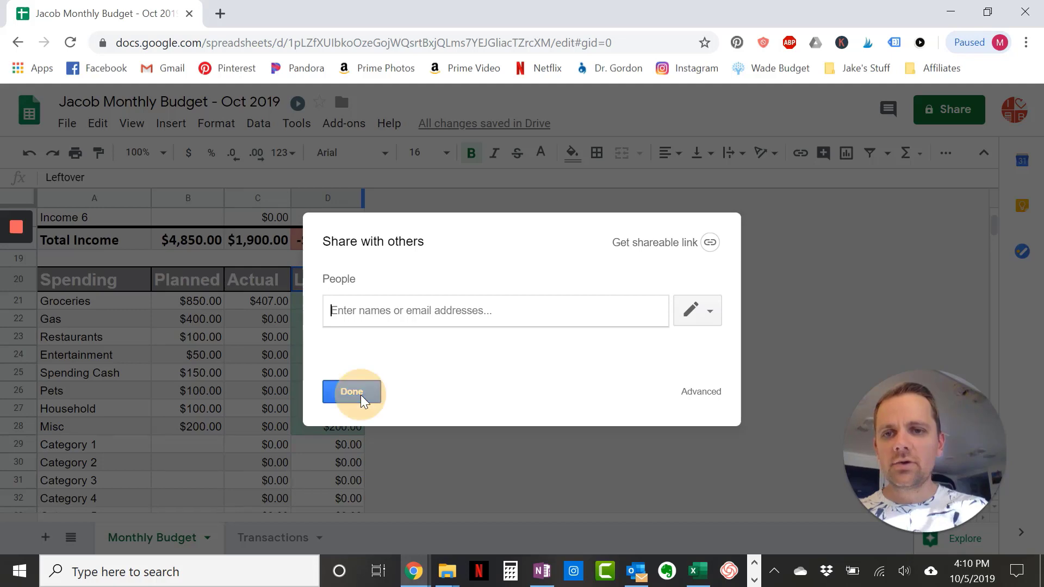
{"action": "left_click", "coordinate": [351, 392]}
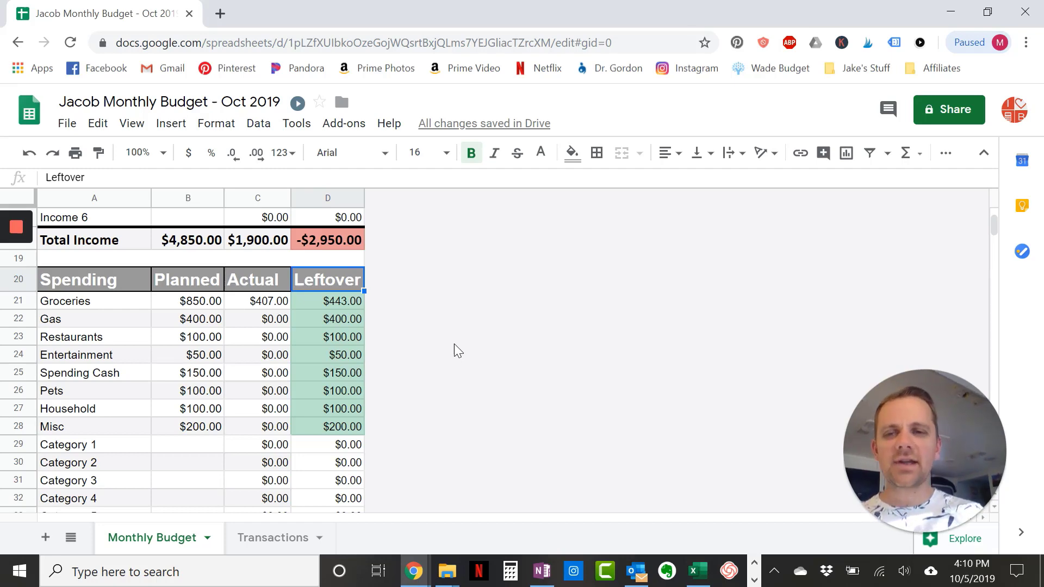
{"action": "mouse_move", "coordinate": [427, 343]}
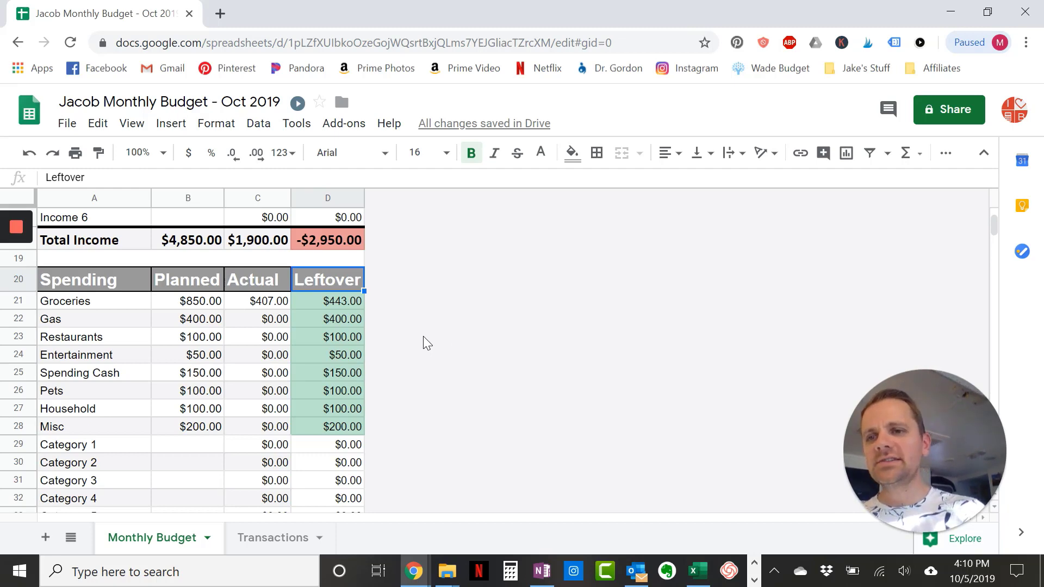
{"action": "scroll", "scroll_direction": "up", "scroll_amount": 3}
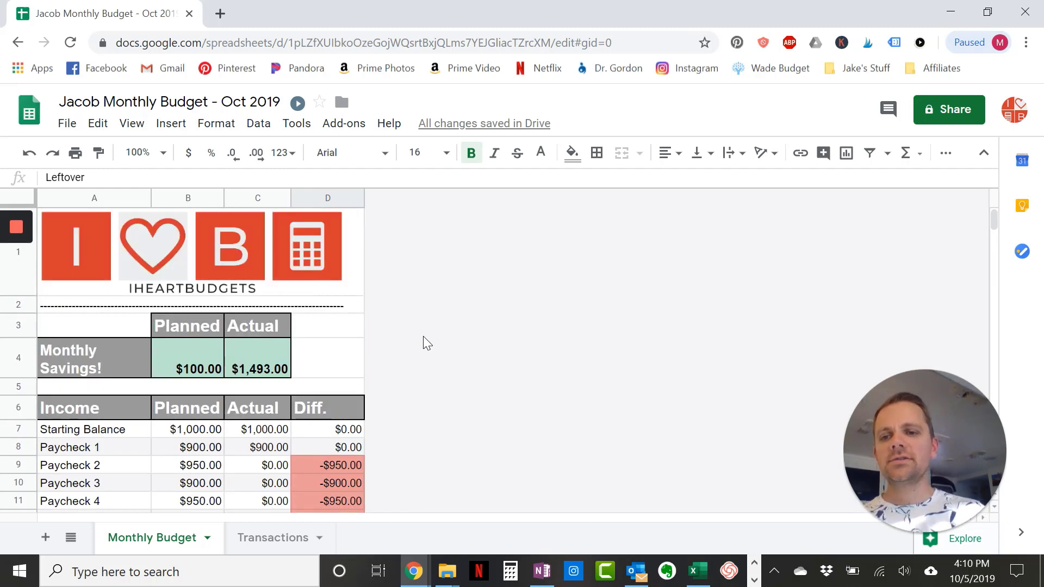